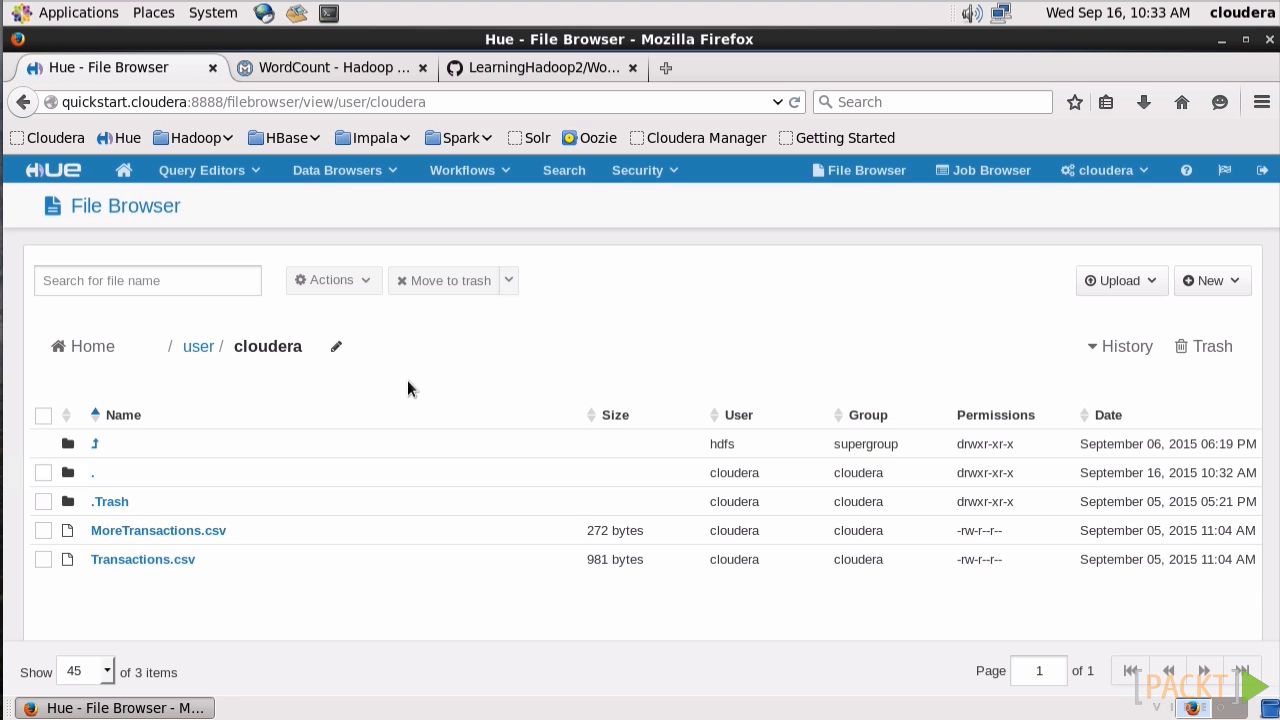
{"action": "mouse_move", "coordinate": [1008, 272]}
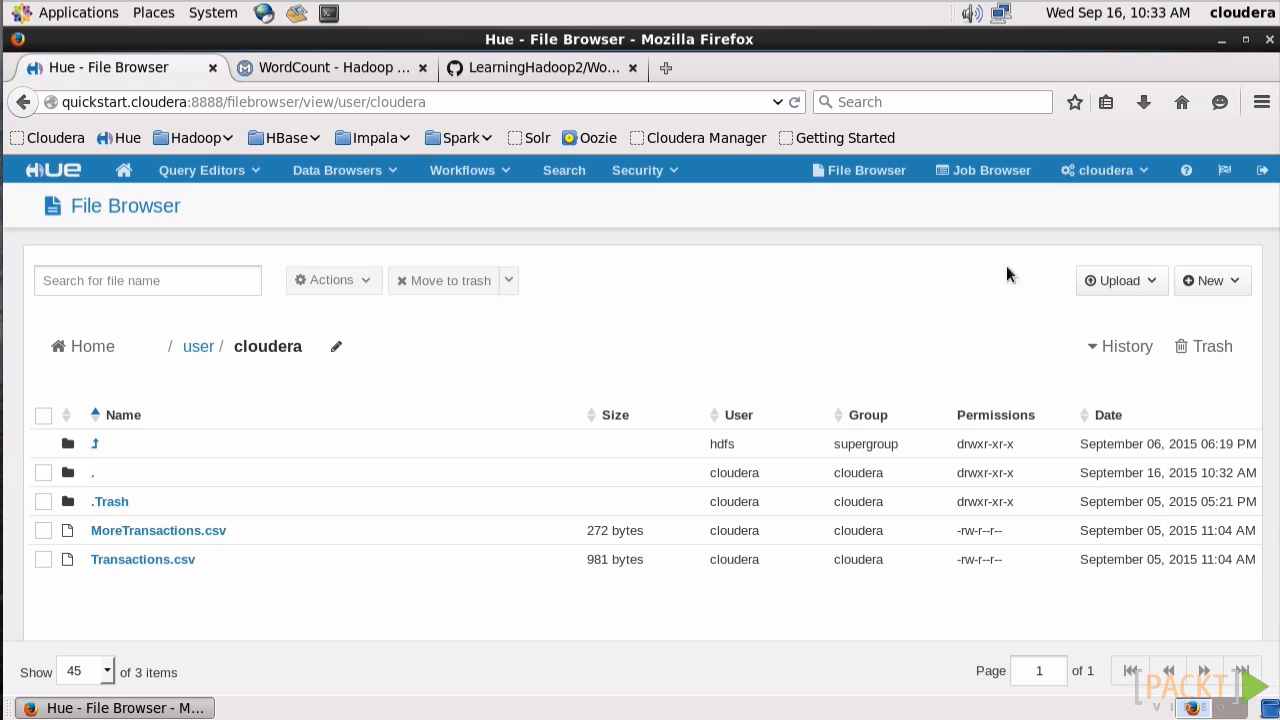
Step: Upload Names.txt from the local Downloads folder into /user/cloudera through Hue's file browser
{"action": "left_click", "coordinate": [1116, 280]}
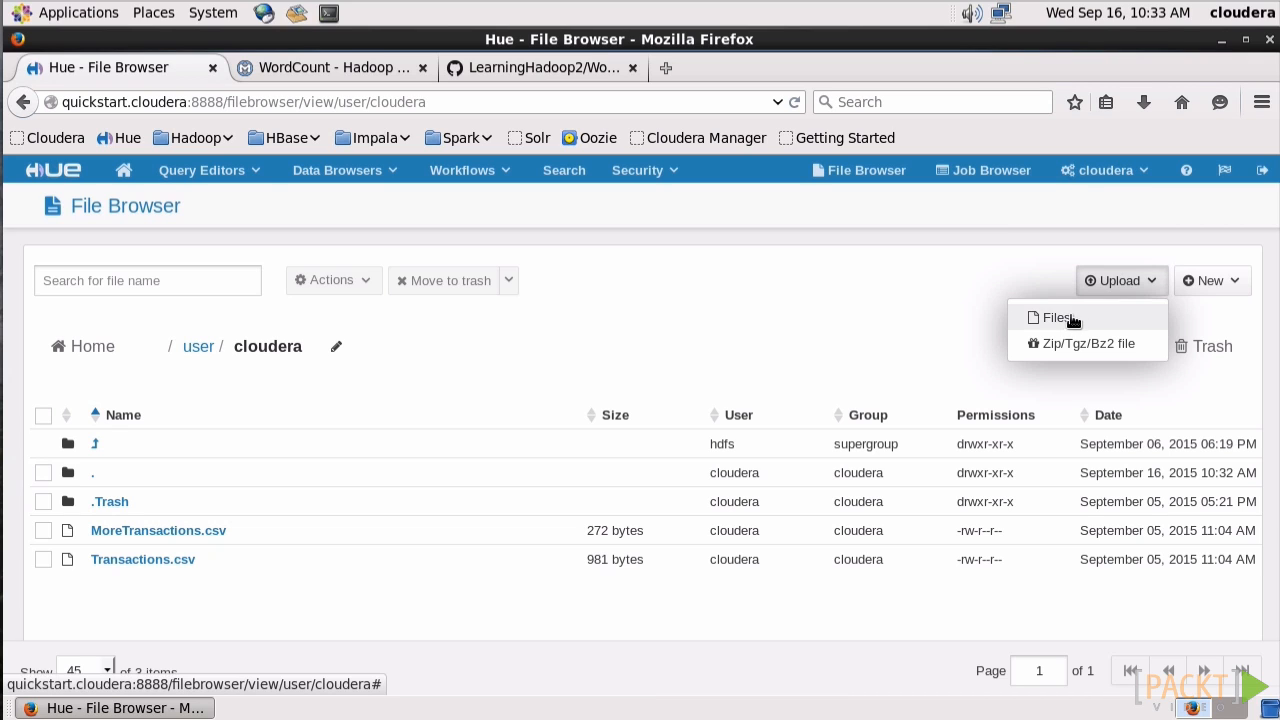
{"action": "left_click", "coordinate": [1056, 316]}
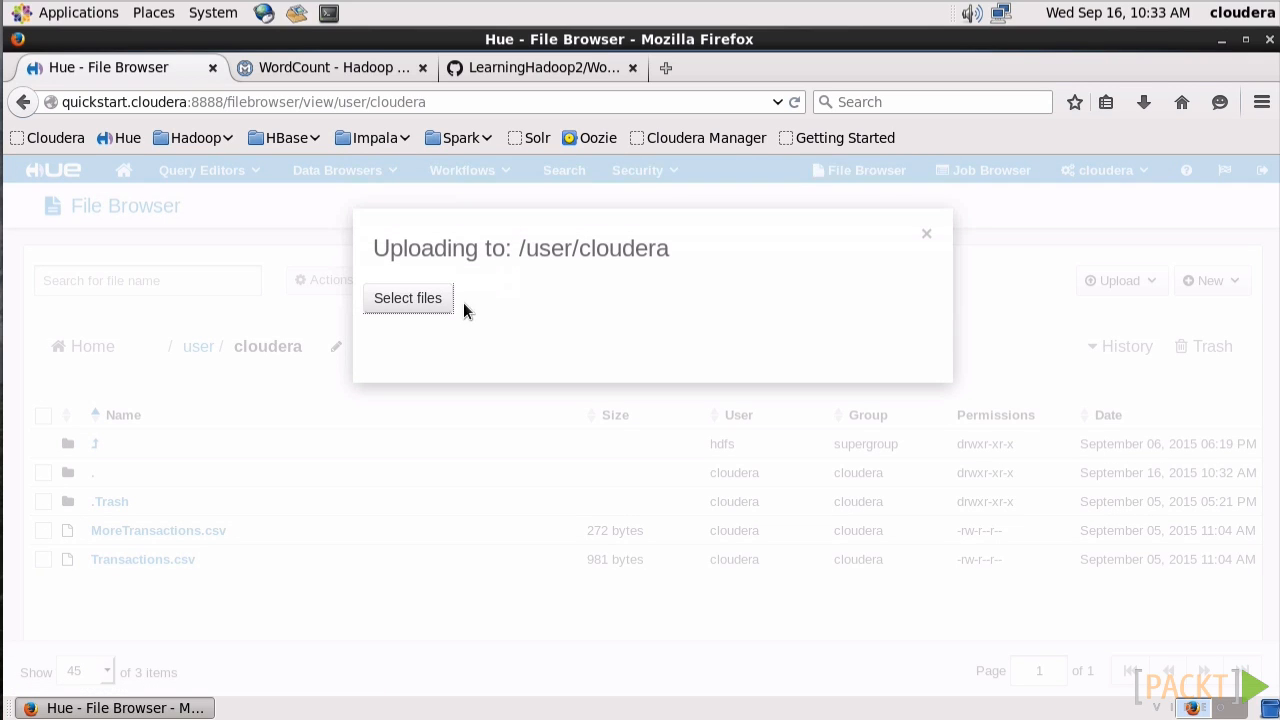
{"action": "left_click", "coordinate": [408, 298]}
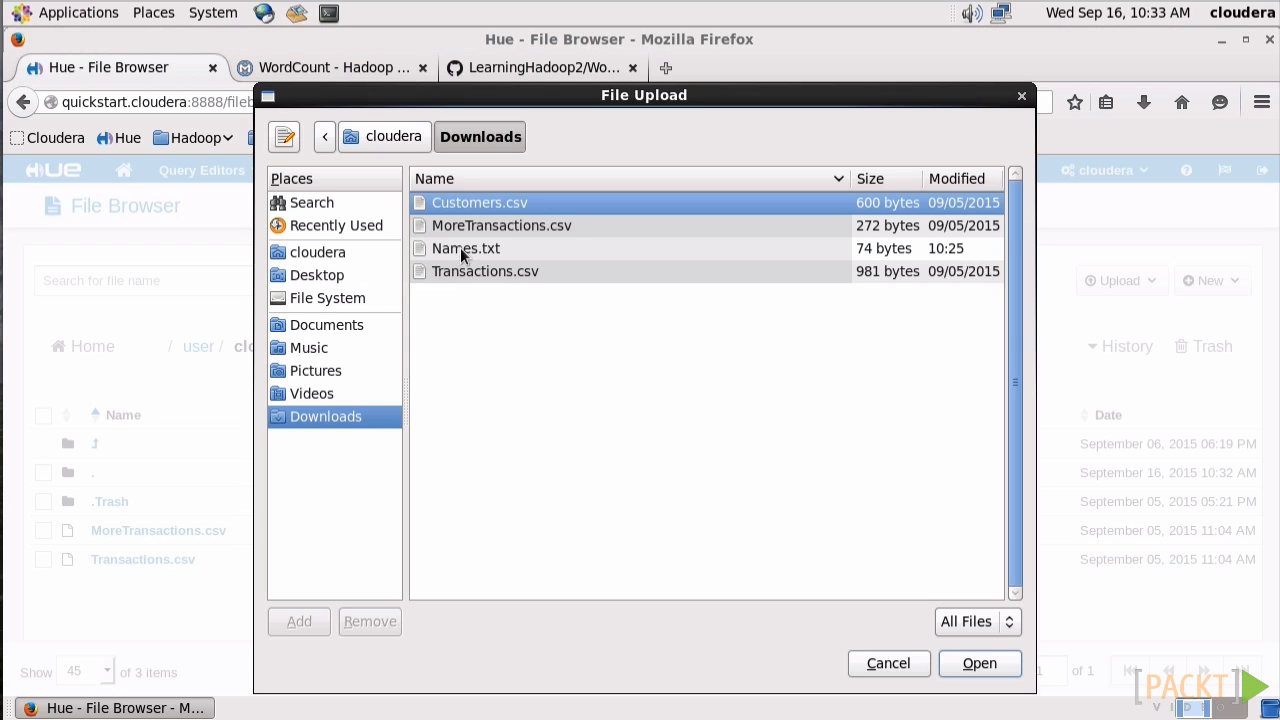
{"action": "left_click", "coordinate": [464, 248]}
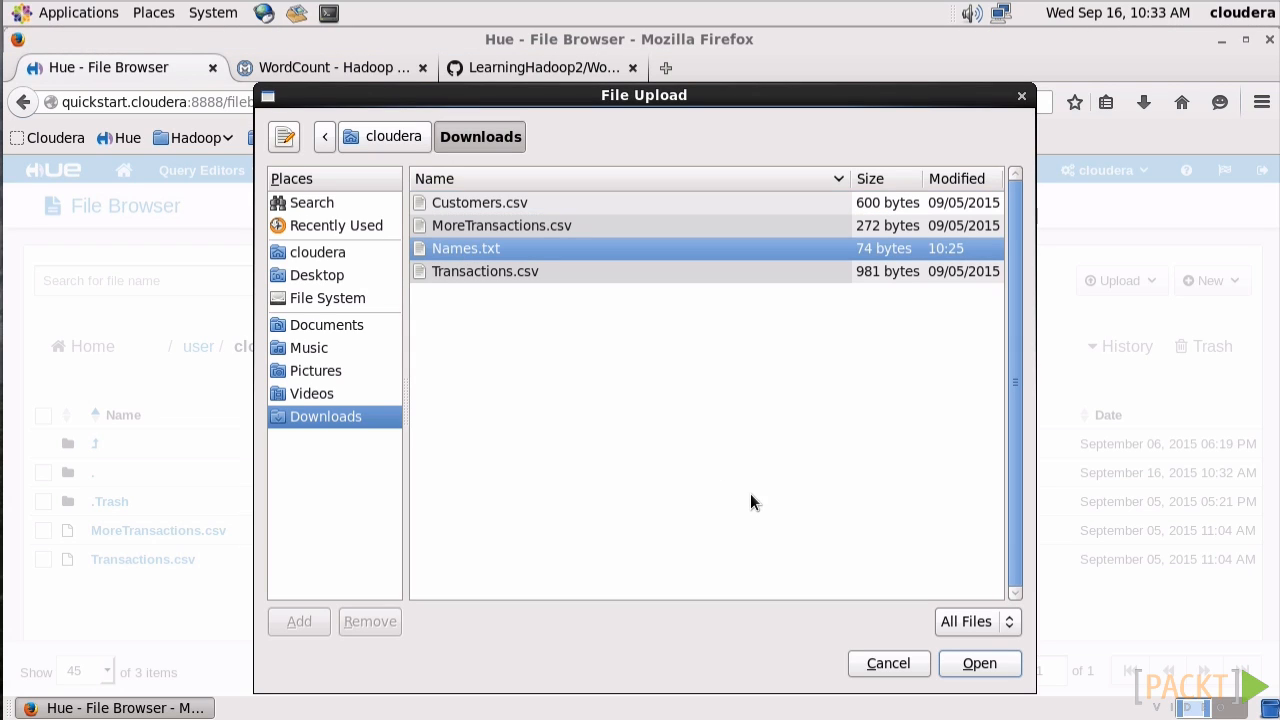
{"action": "left_click", "coordinate": [978, 664]}
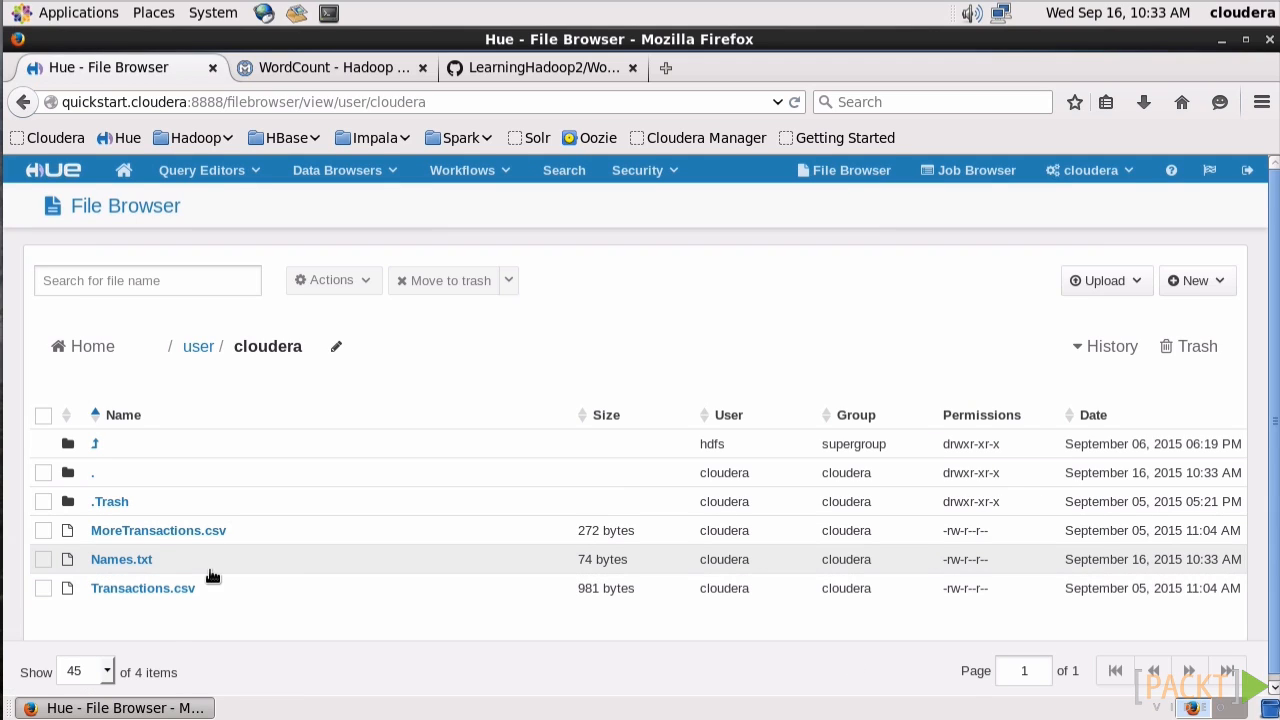
{"action": "mouse_move", "coordinate": [968, 168]}
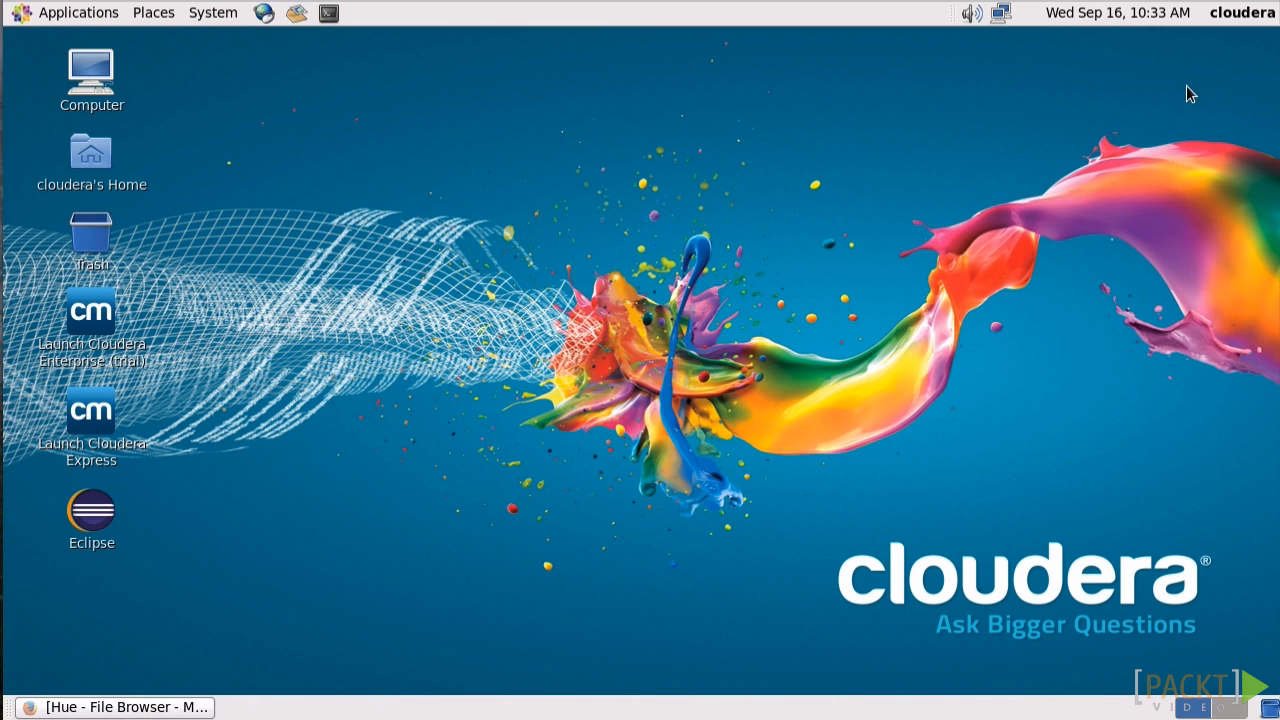
{"action": "mouse_move", "coordinate": [604, 372]}
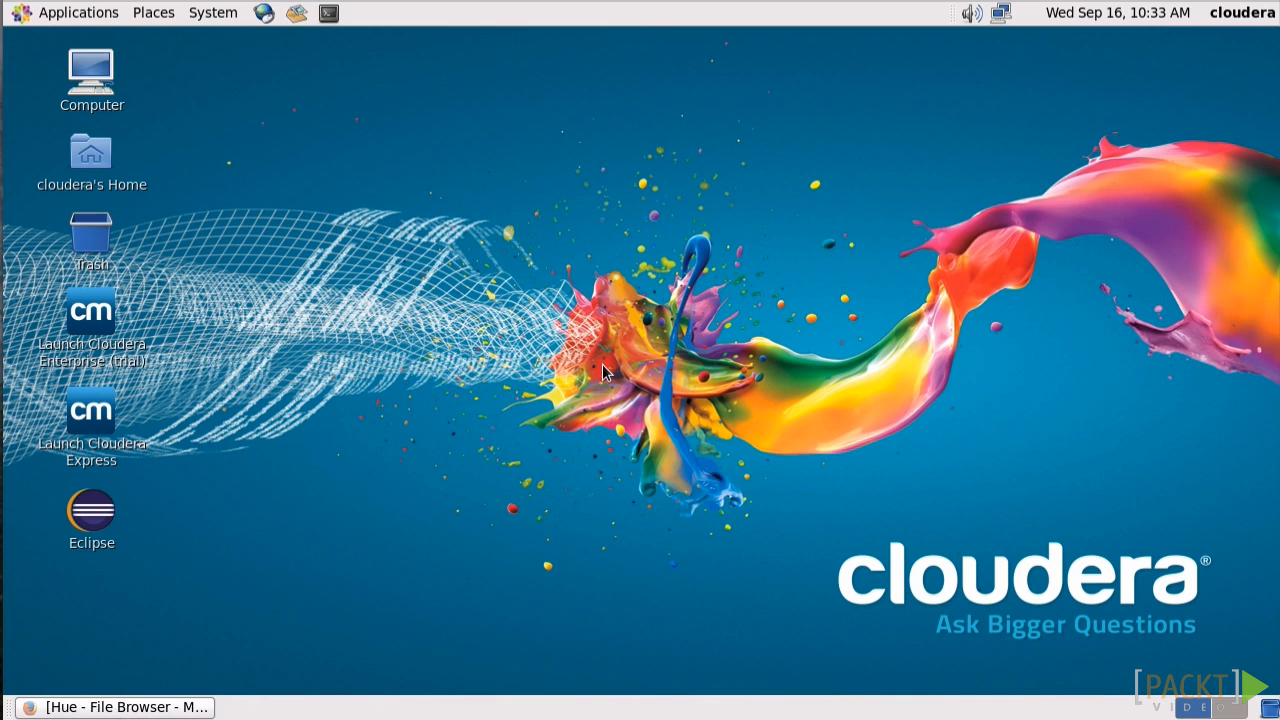
{"action": "mouse_move", "coordinate": [124, 538]}
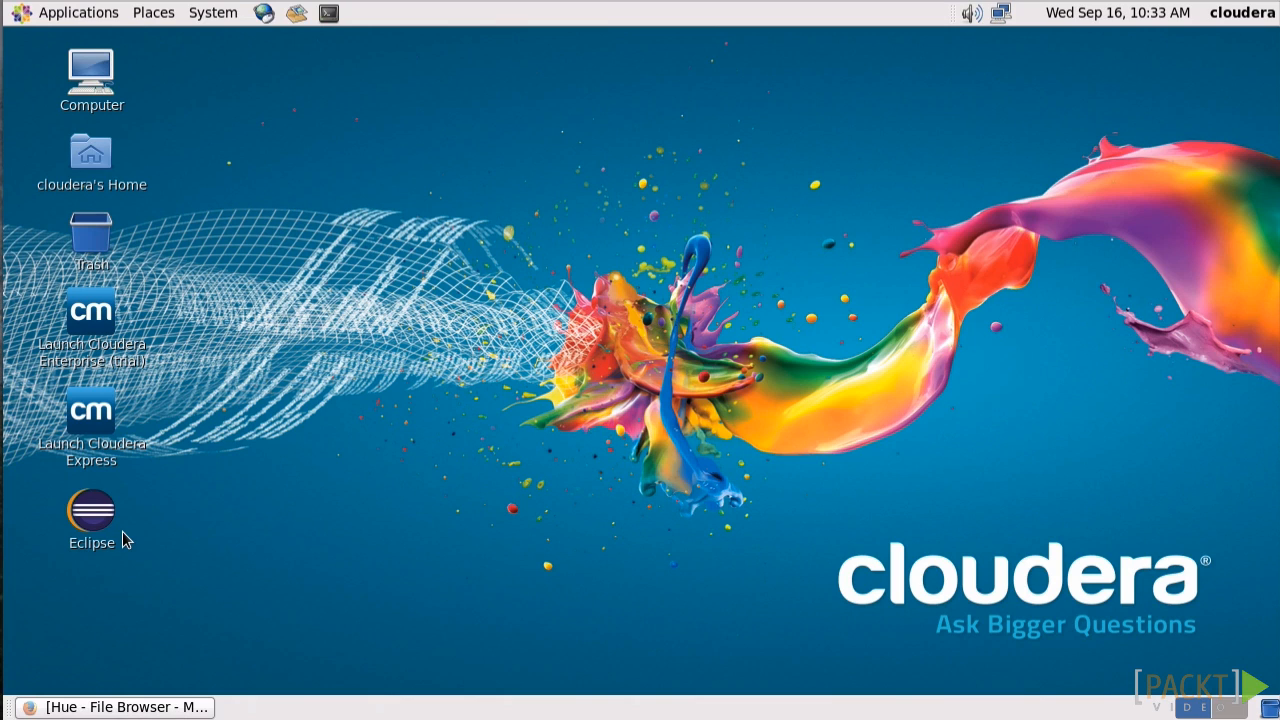
Step: Launch Eclipse from its desktop icon so the training project's StubDriver.java appears
{"action": "double_click", "coordinate": [92, 510]}
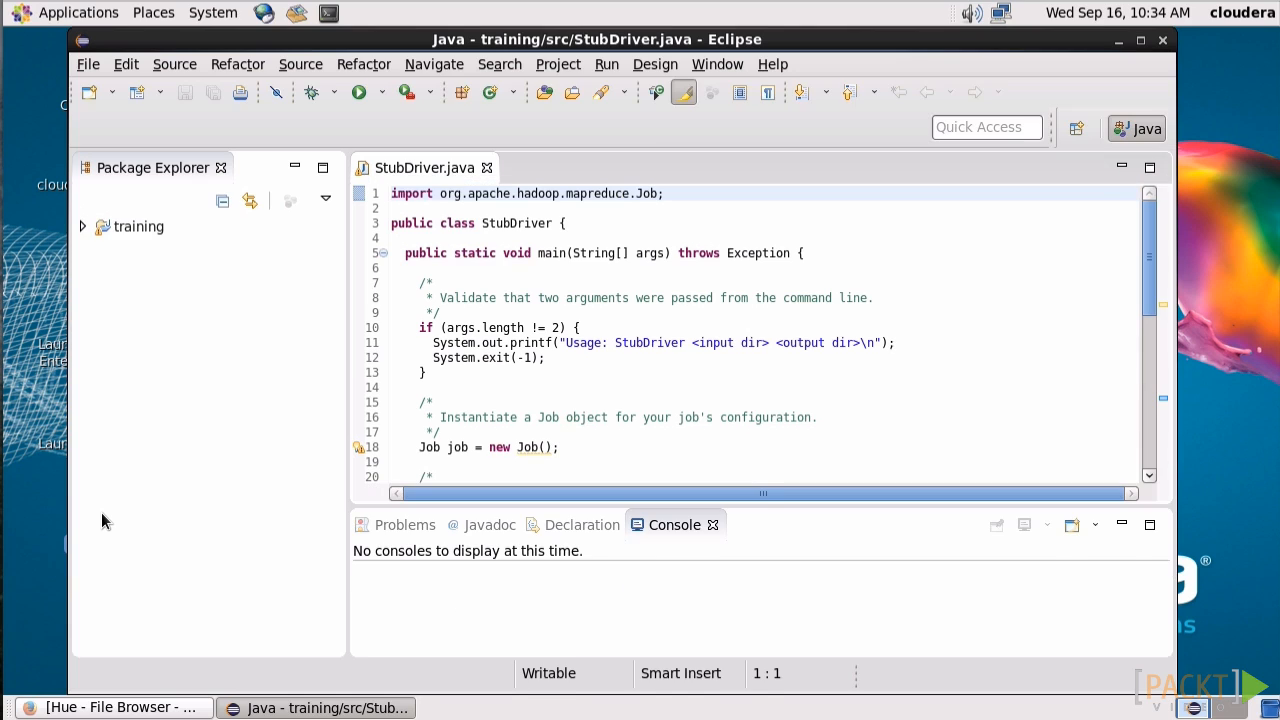
Step: Create a new Java project named WordCount and close the StubDriver.java editor
{"action": "left_click", "coordinate": [88, 64]}
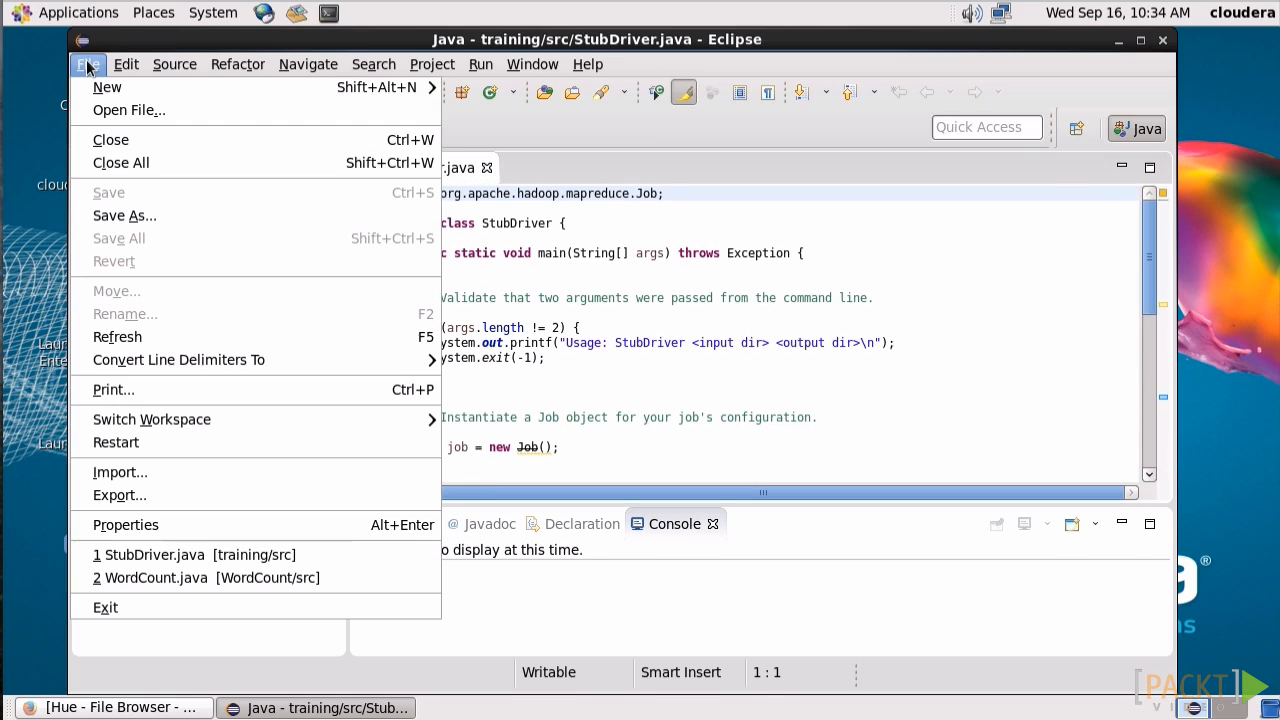
{"action": "mouse_move", "coordinate": [108, 88]}
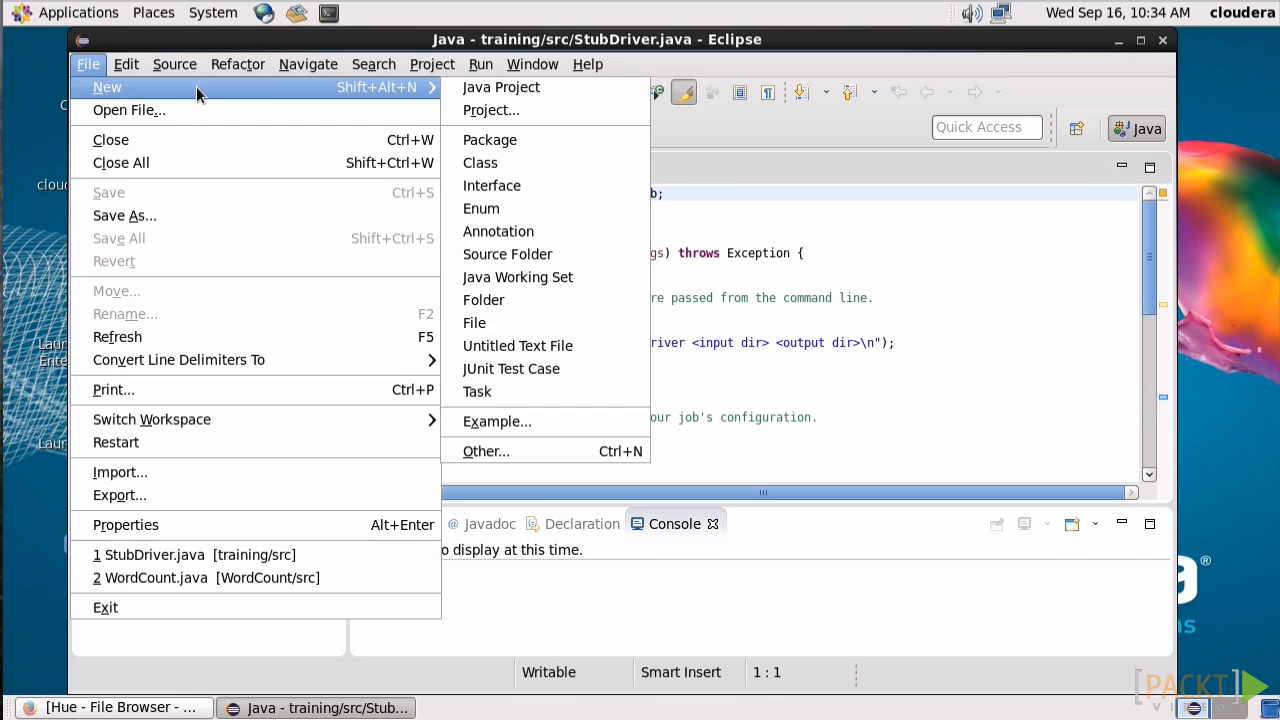
{"action": "mouse_move", "coordinate": [500, 88]}
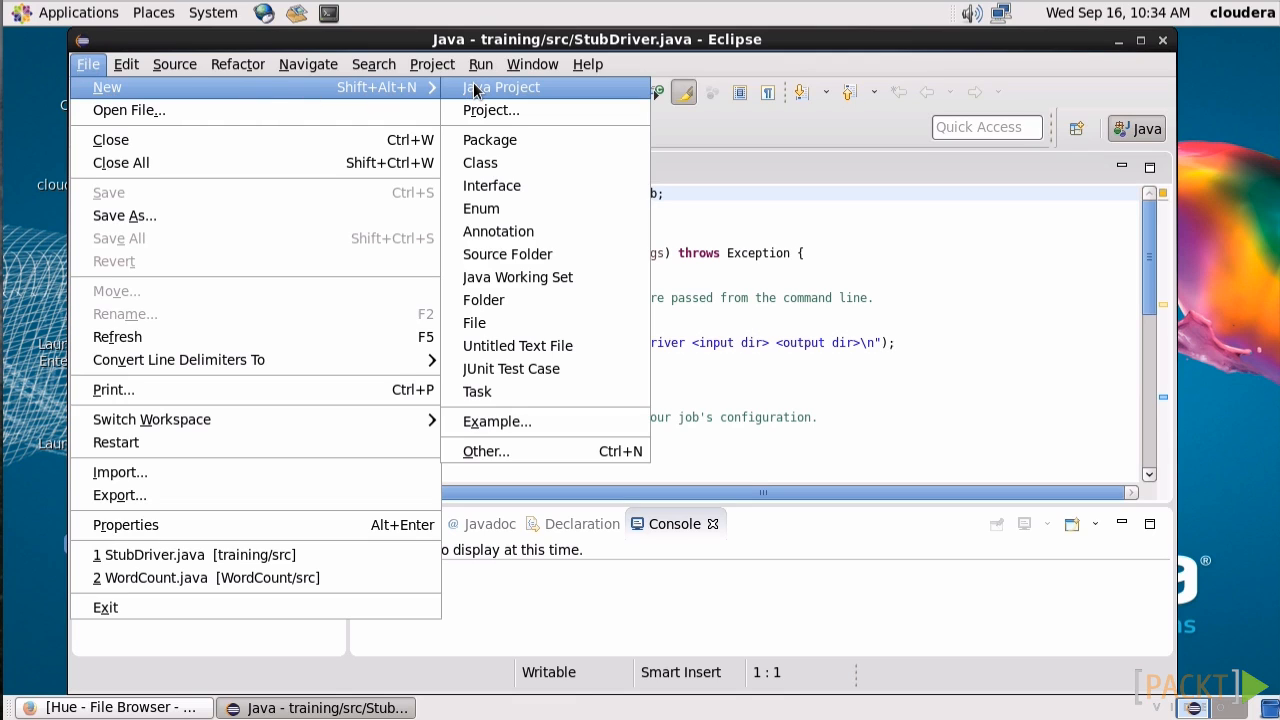
{"action": "left_click", "coordinate": [500, 88]}
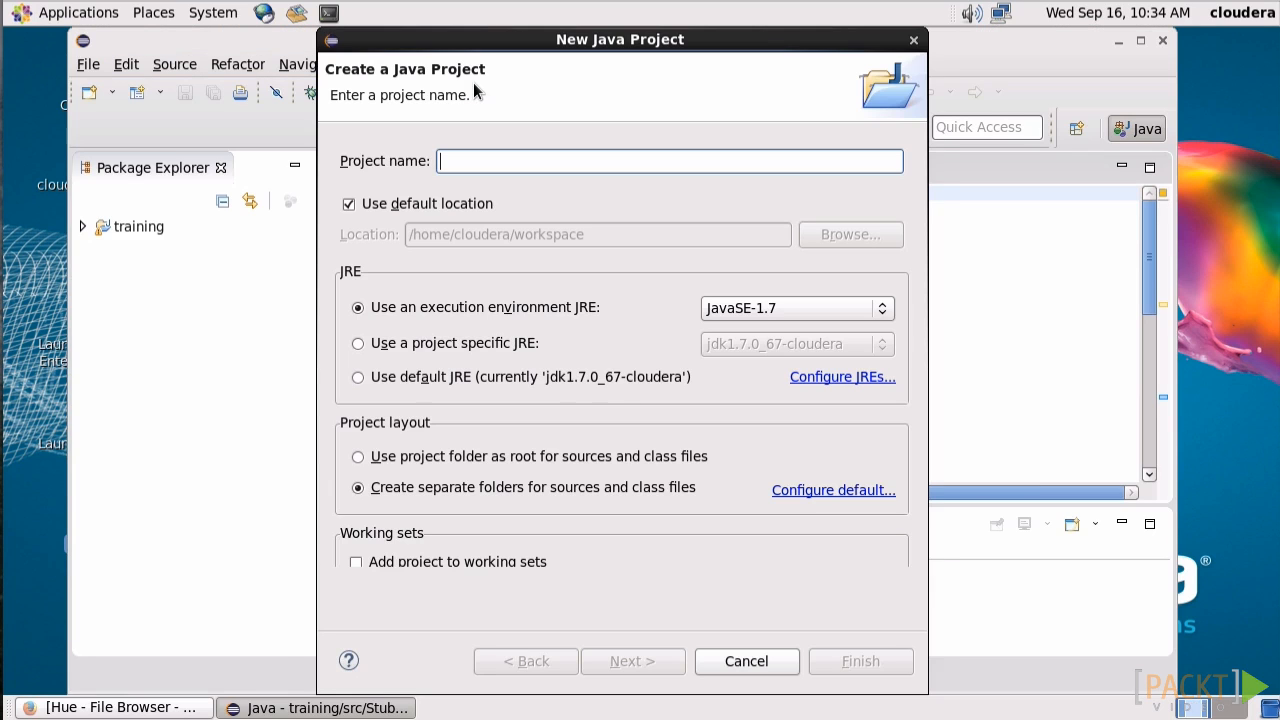
{"action": "type", "text": "WordC"}
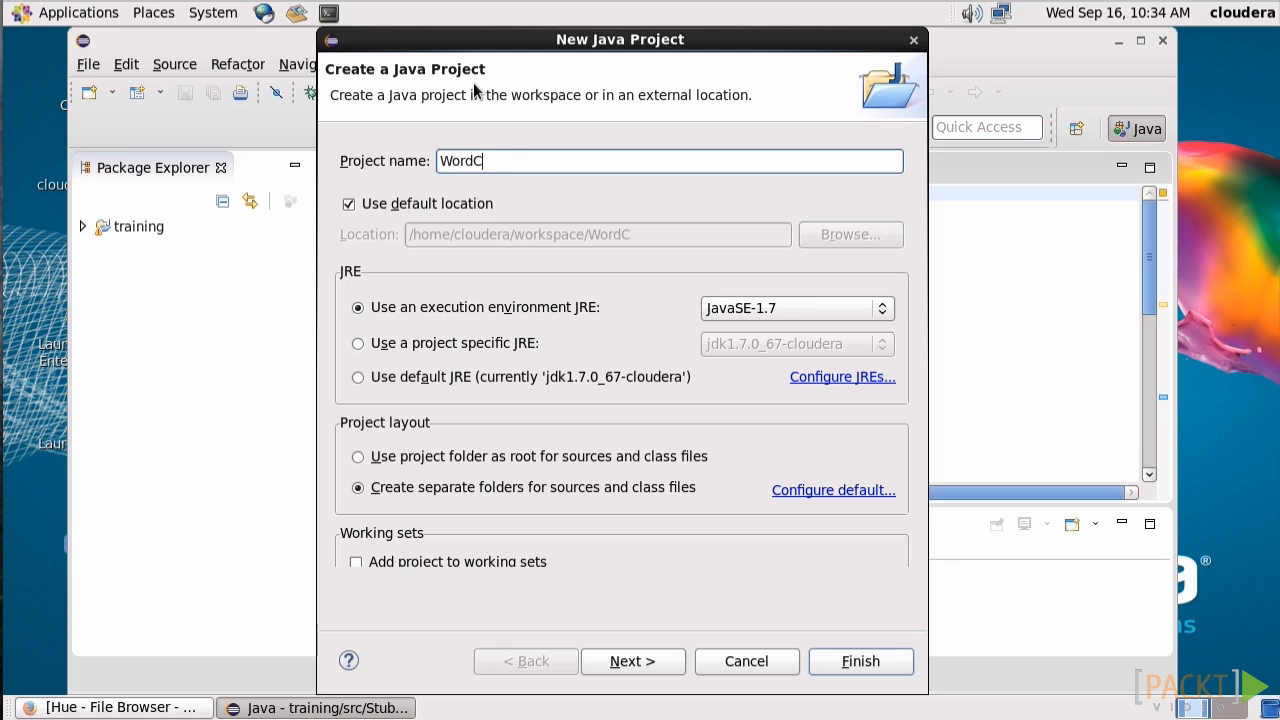
{"action": "type", "text": "ount"}
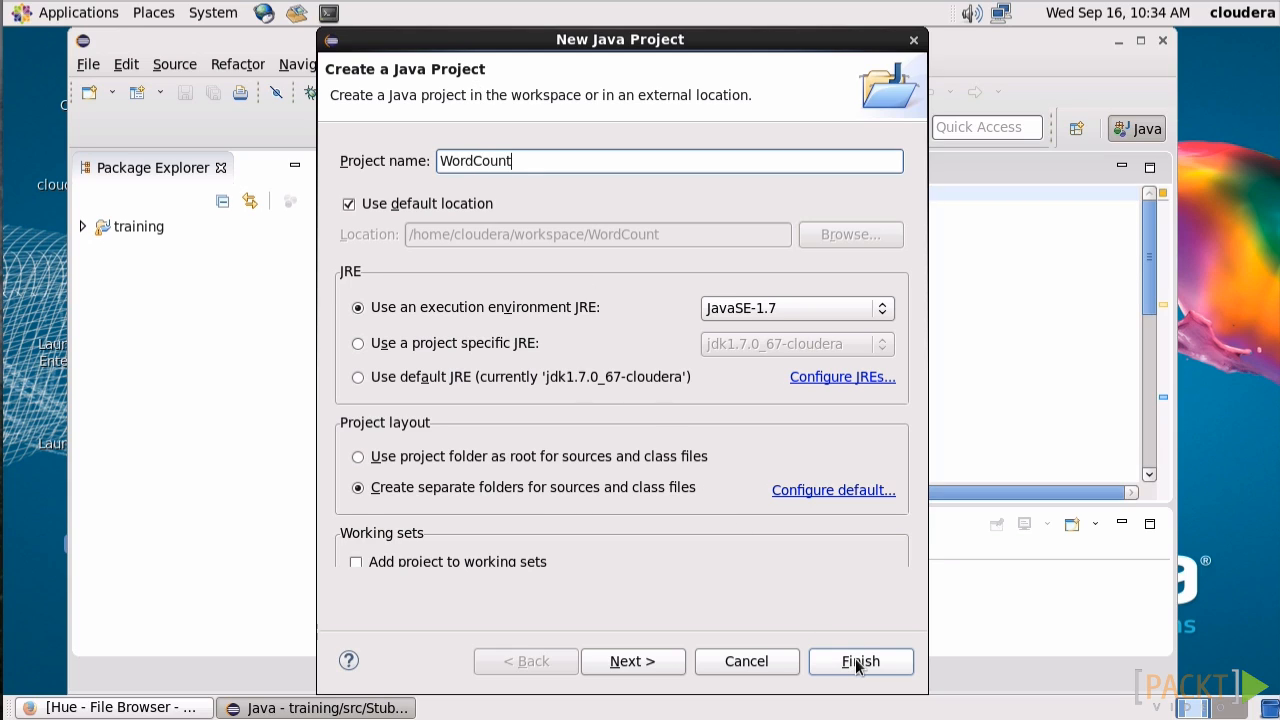
{"action": "left_click", "coordinate": [860, 660]}
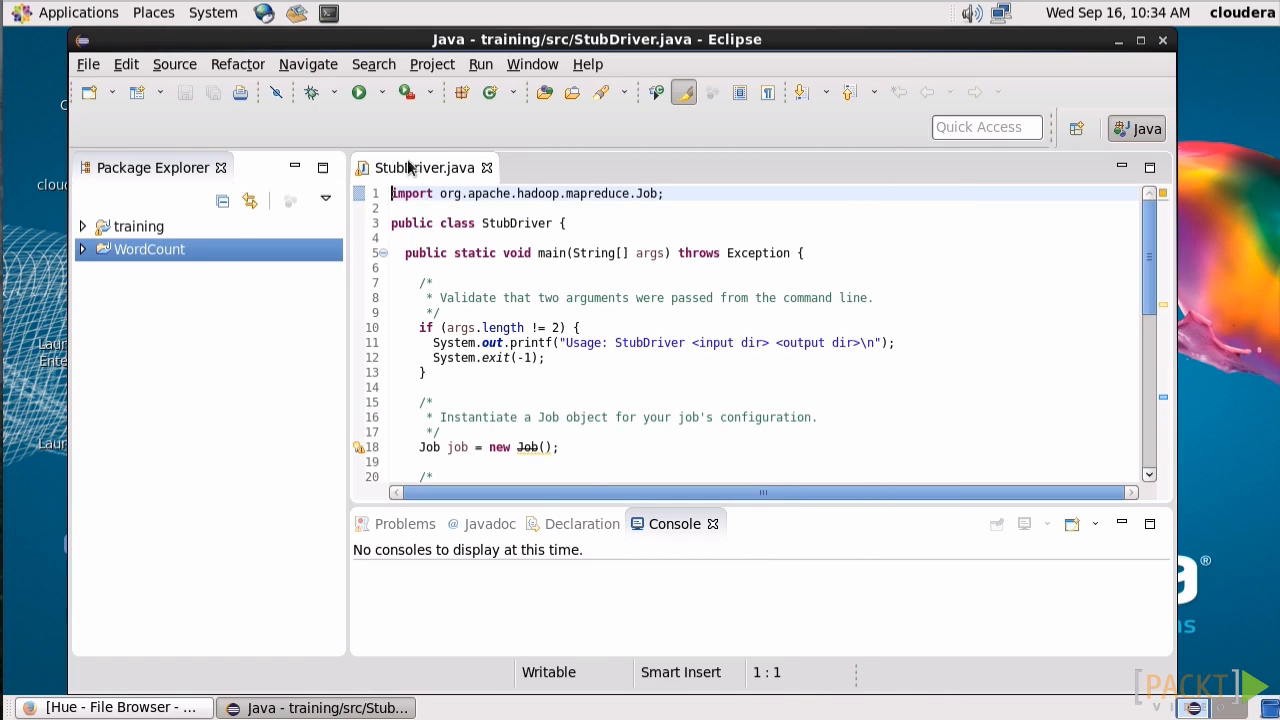
{"action": "left_click", "coordinate": [488, 168]}
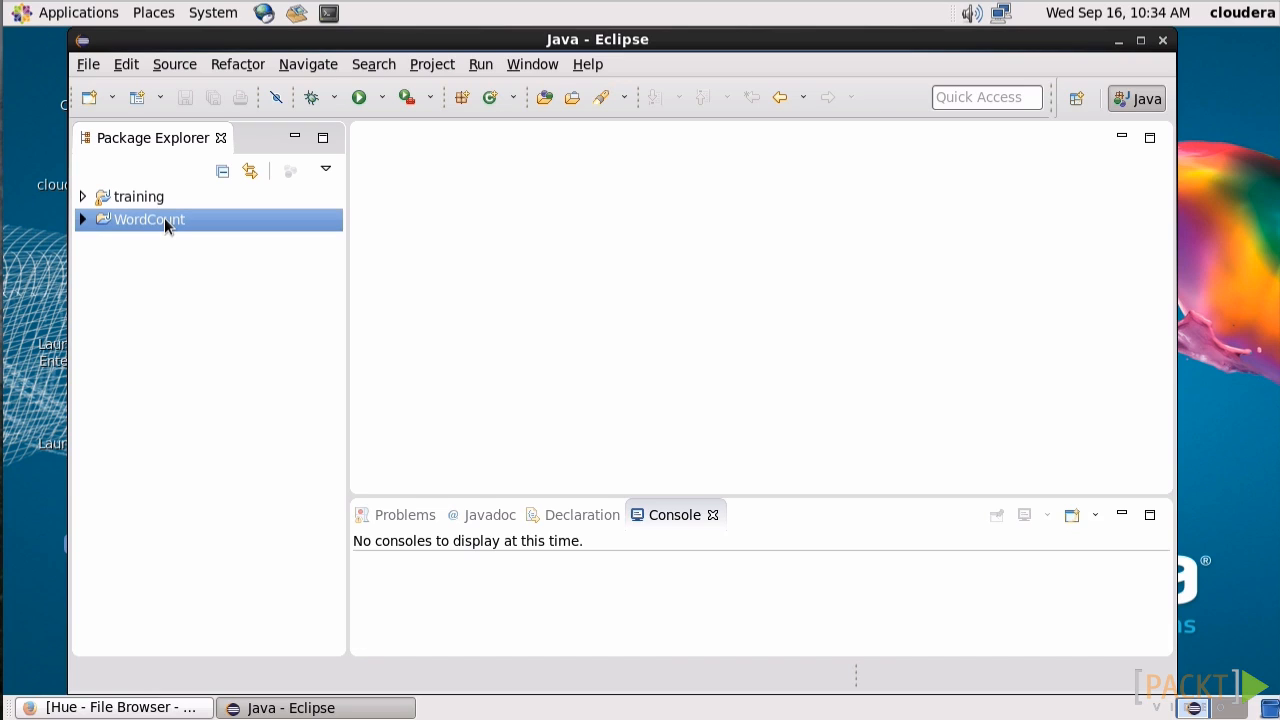
Step: Add the JARs from /usr/lib/hadoop to WordCount's Java build path as external libraries
{"action": "right_click", "coordinate": [148, 218]}
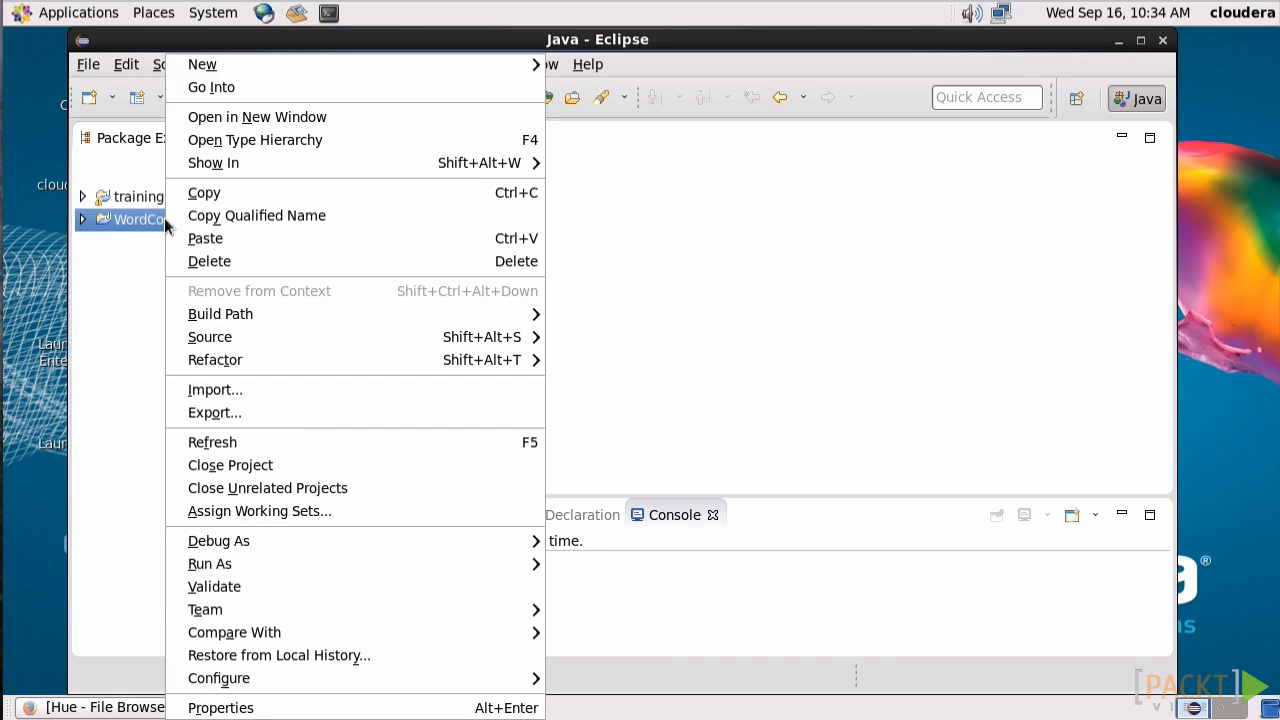
{"action": "mouse_move", "coordinate": [340, 656]}
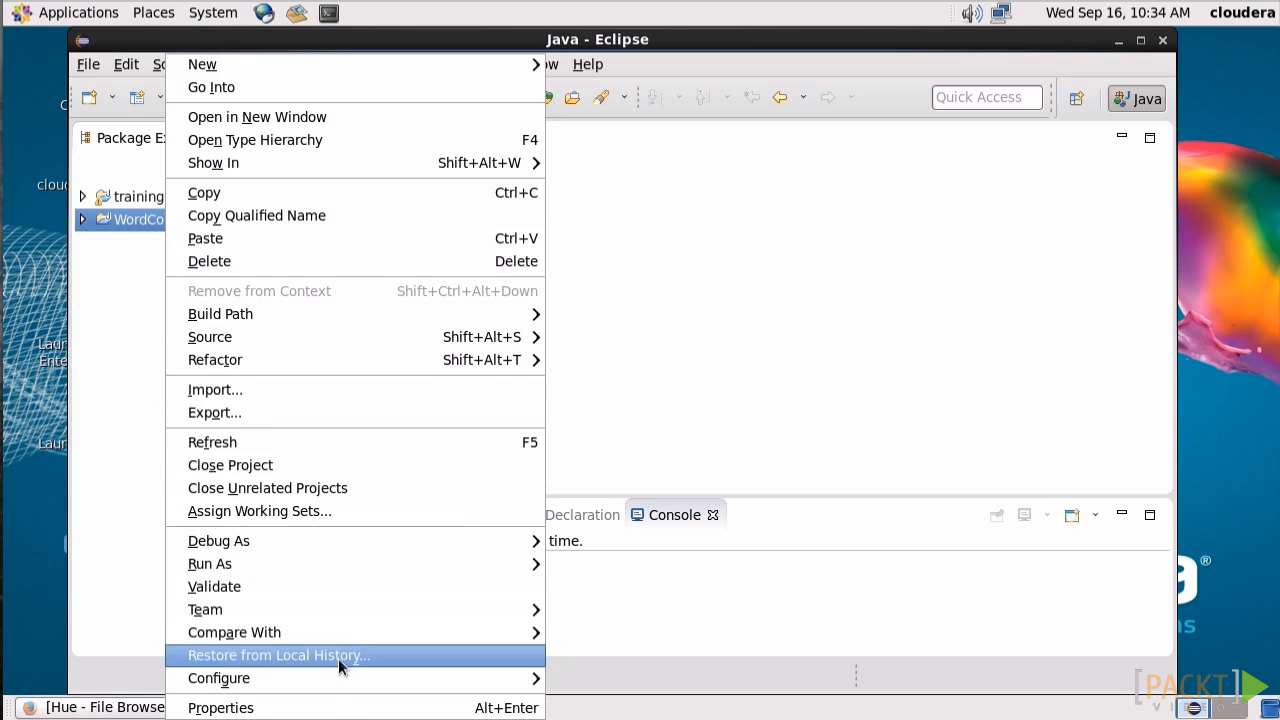
{"action": "left_click", "coordinate": [220, 708]}
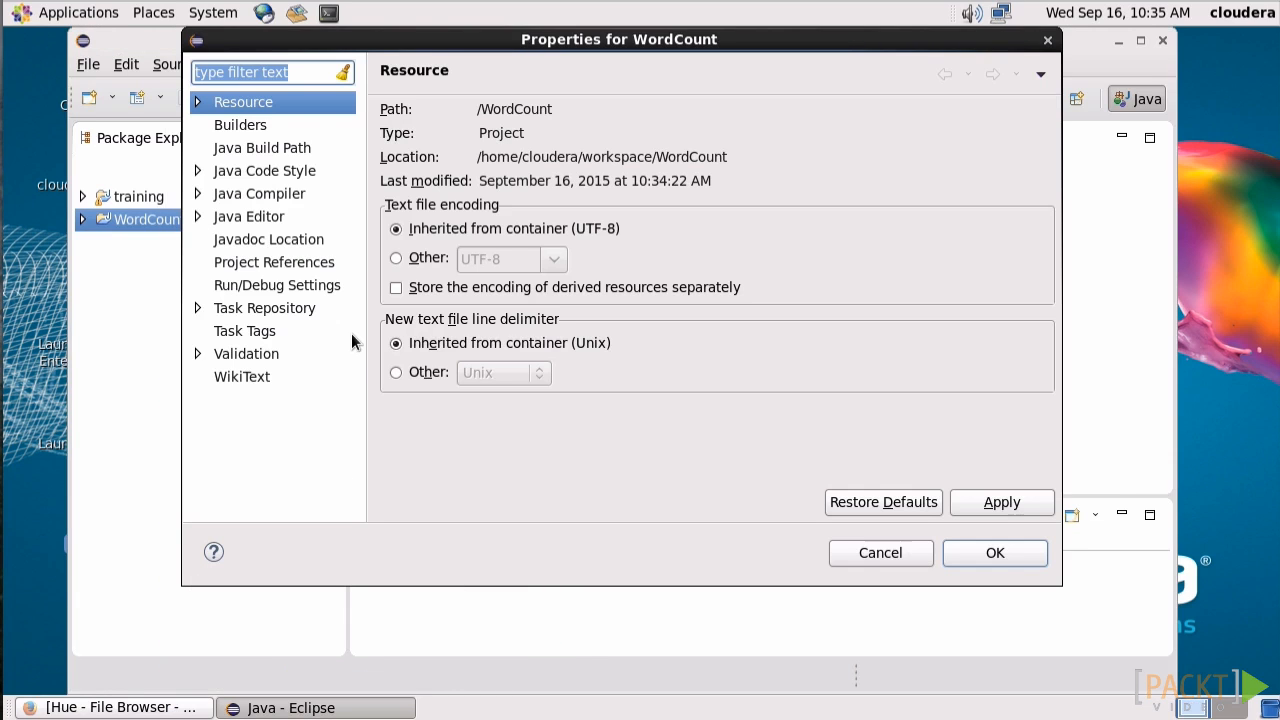
{"action": "left_click", "coordinate": [262, 148]}
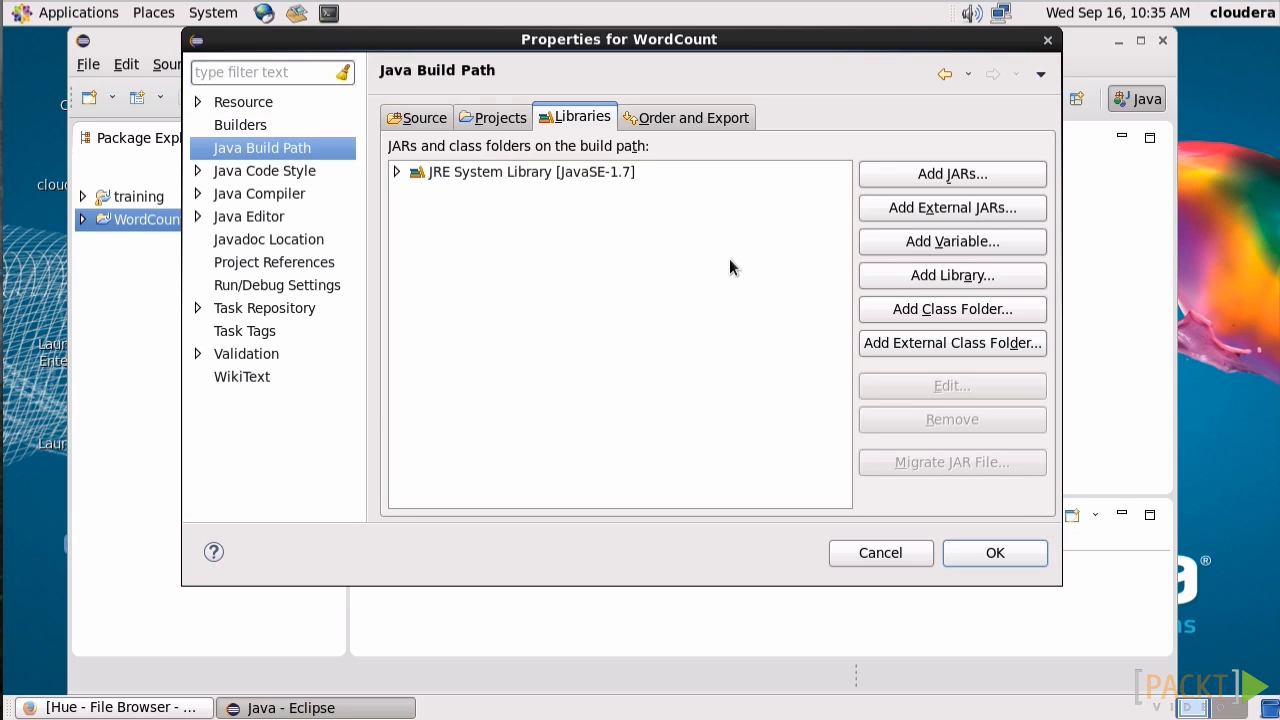
{"action": "left_click", "coordinate": [952, 206]}
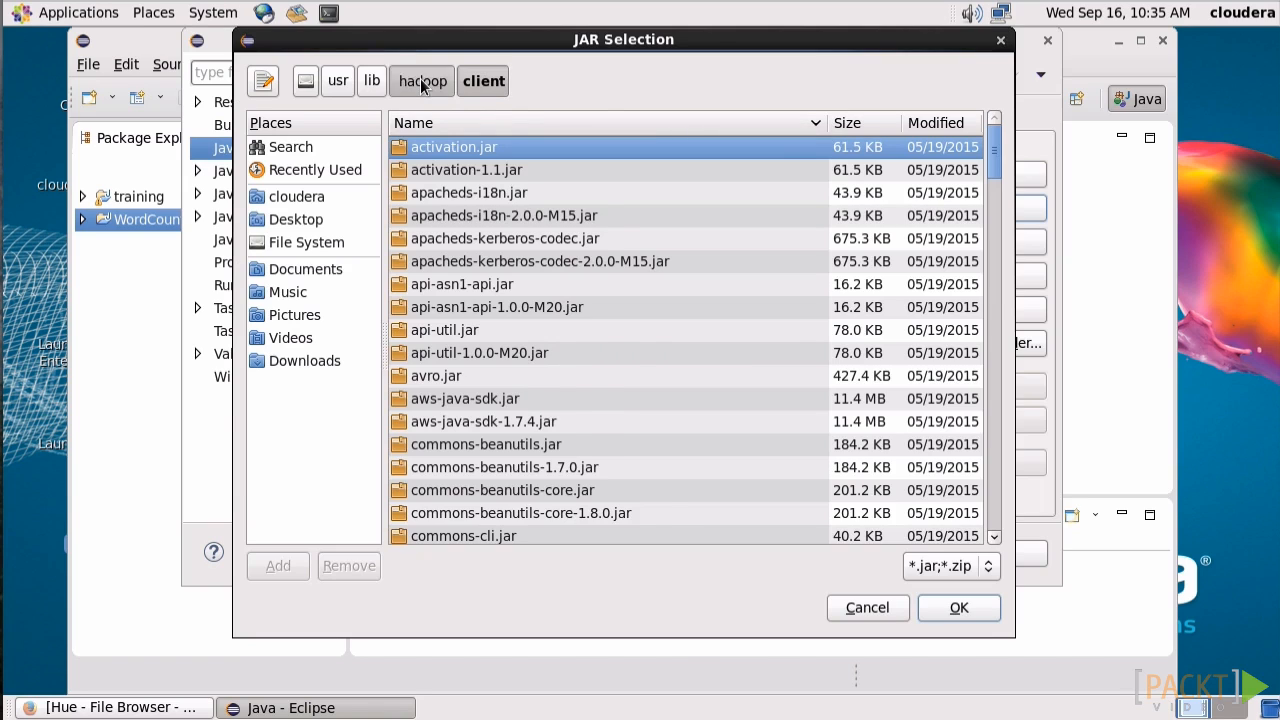
{"action": "left_click", "coordinate": [420, 80]}
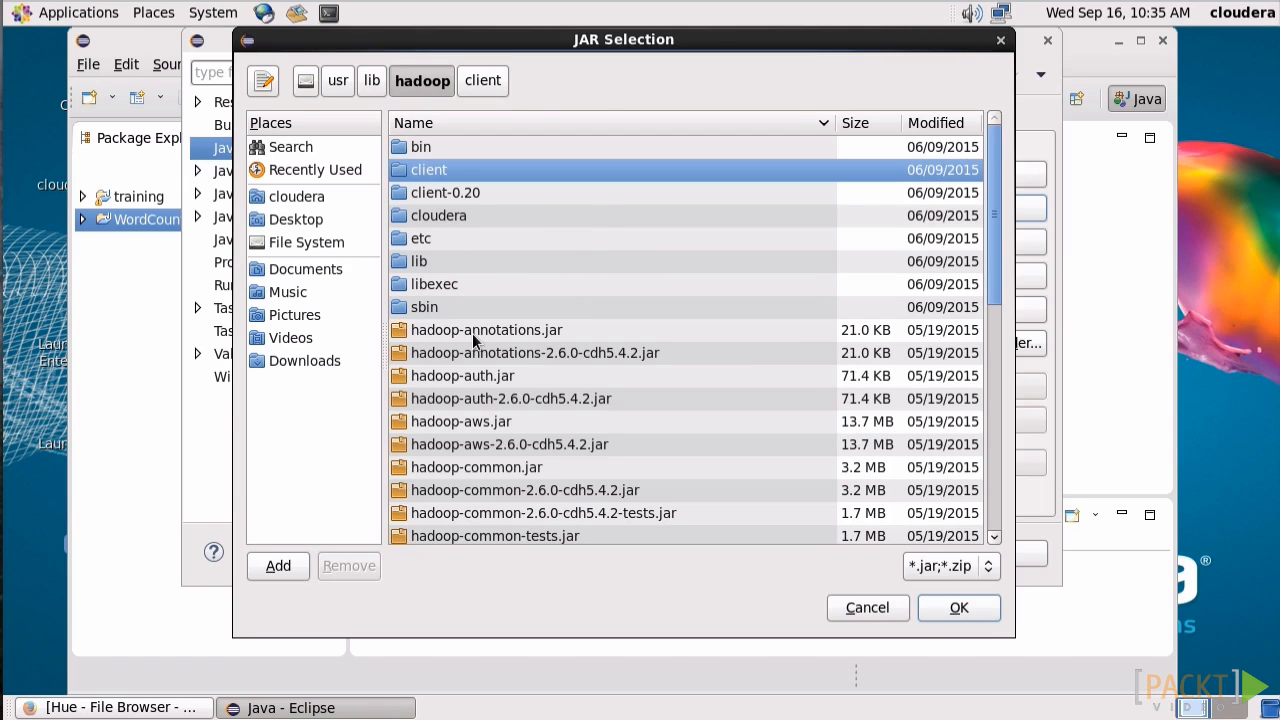
{"action": "left_click", "coordinate": [488, 330]}
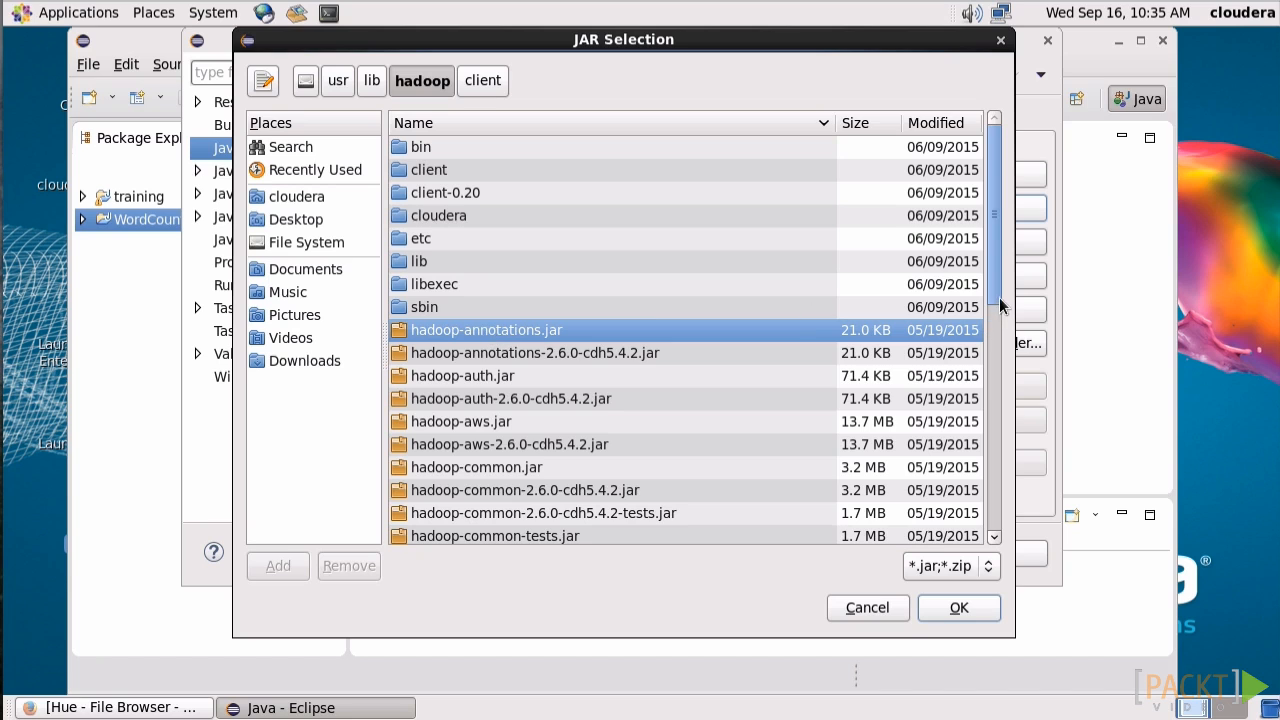
{"action": "scroll", "scroll_direction": "down", "scroll_amount": 3}
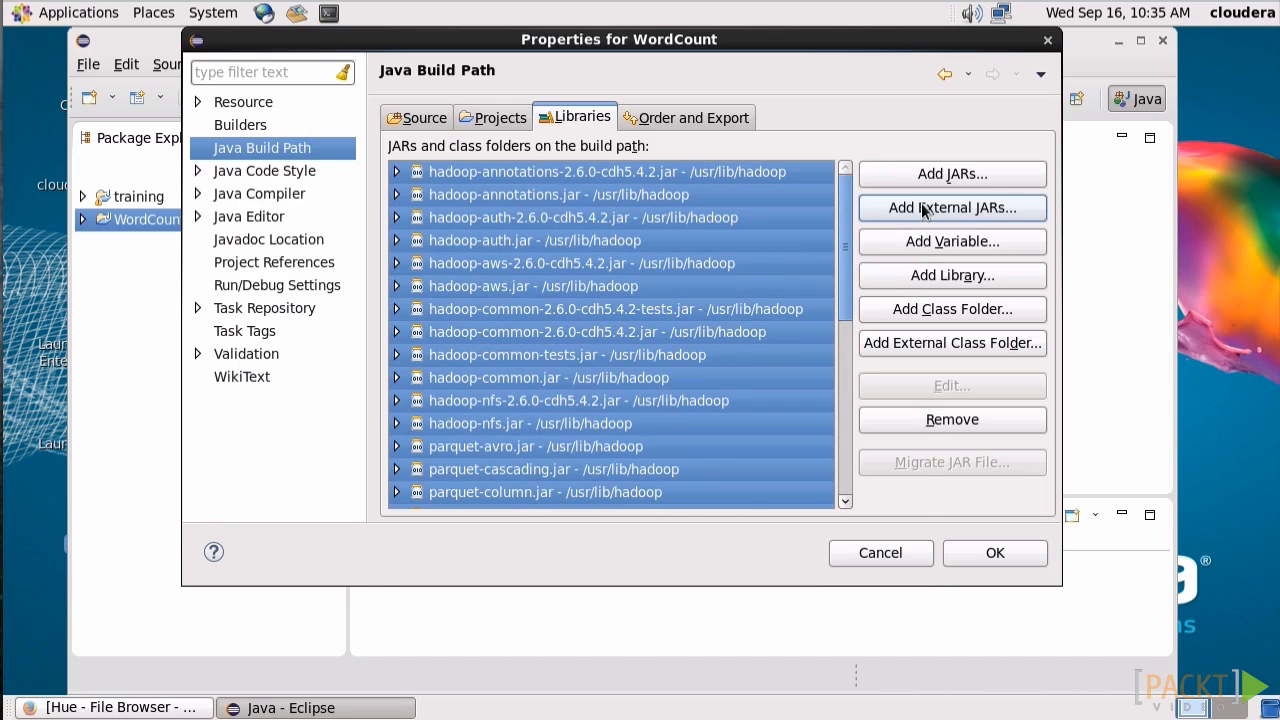
Step: Add the /usr/lib/hadoop/client JARs as well and save the build path
{"action": "left_click", "coordinate": [952, 206]}
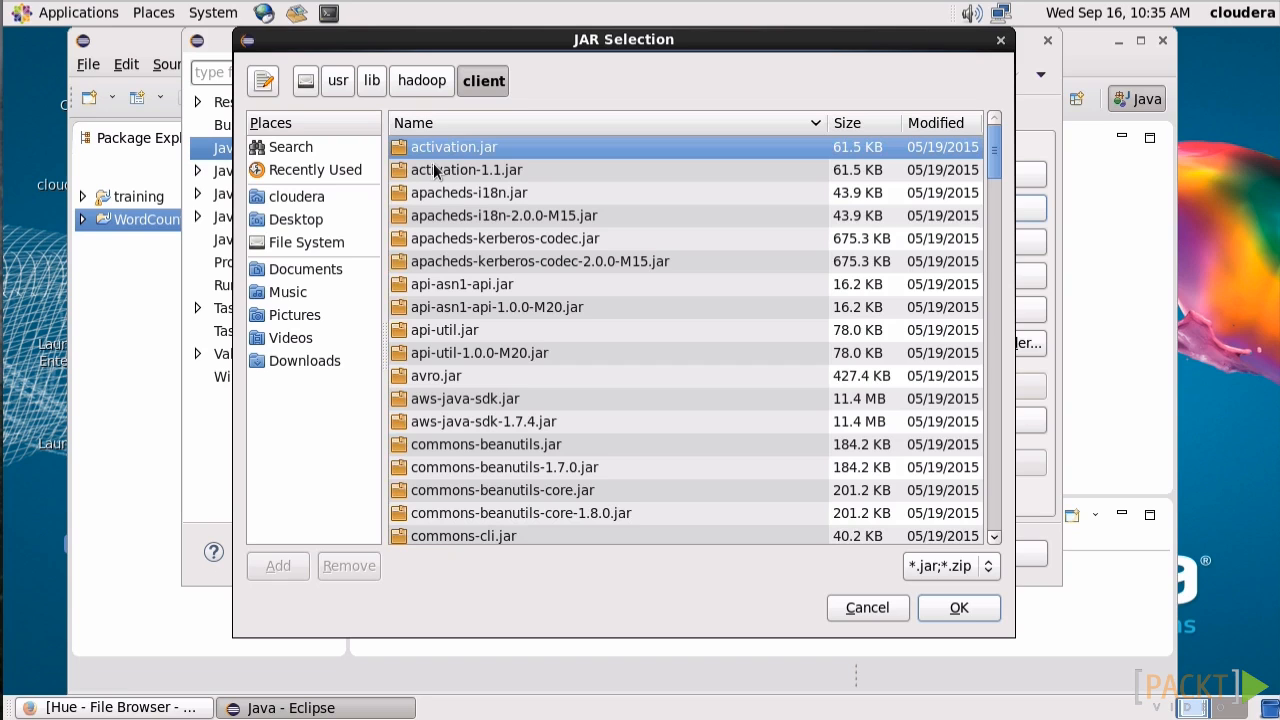
{"action": "scroll", "scroll_direction": "down", "scroll_amount": 3}
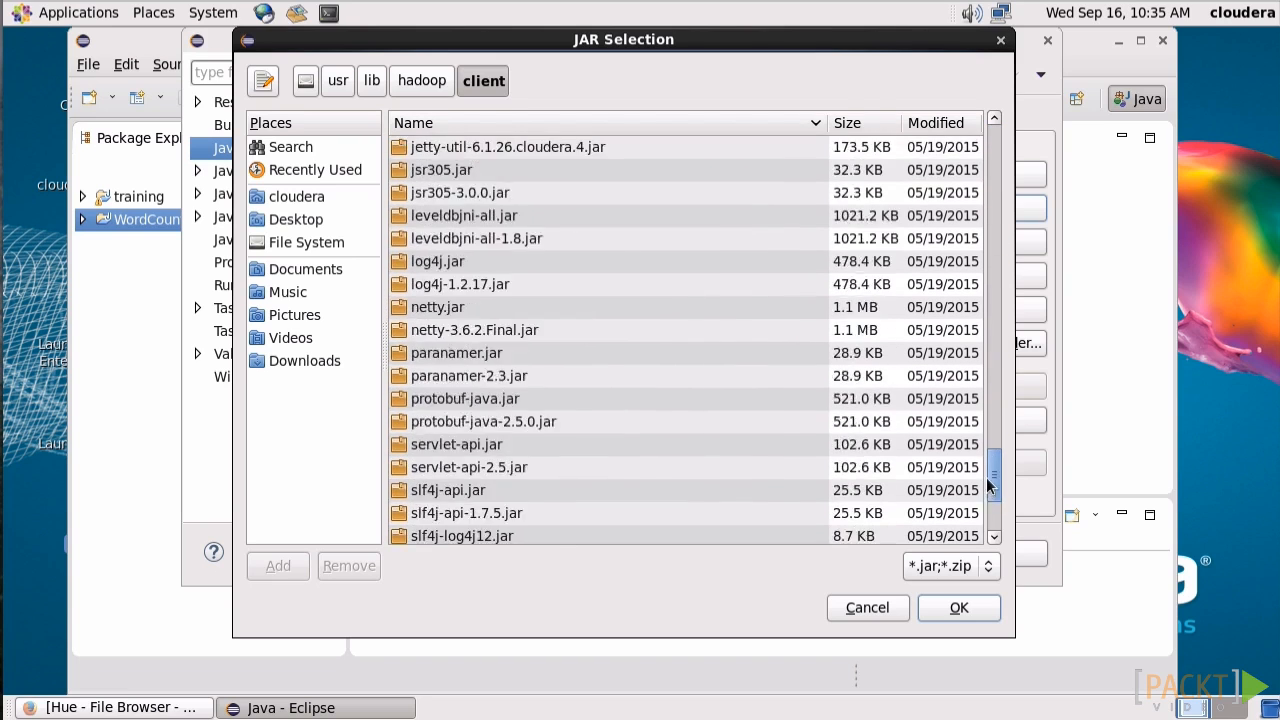
{"action": "scroll", "scroll_direction": "down", "scroll_amount": 3}
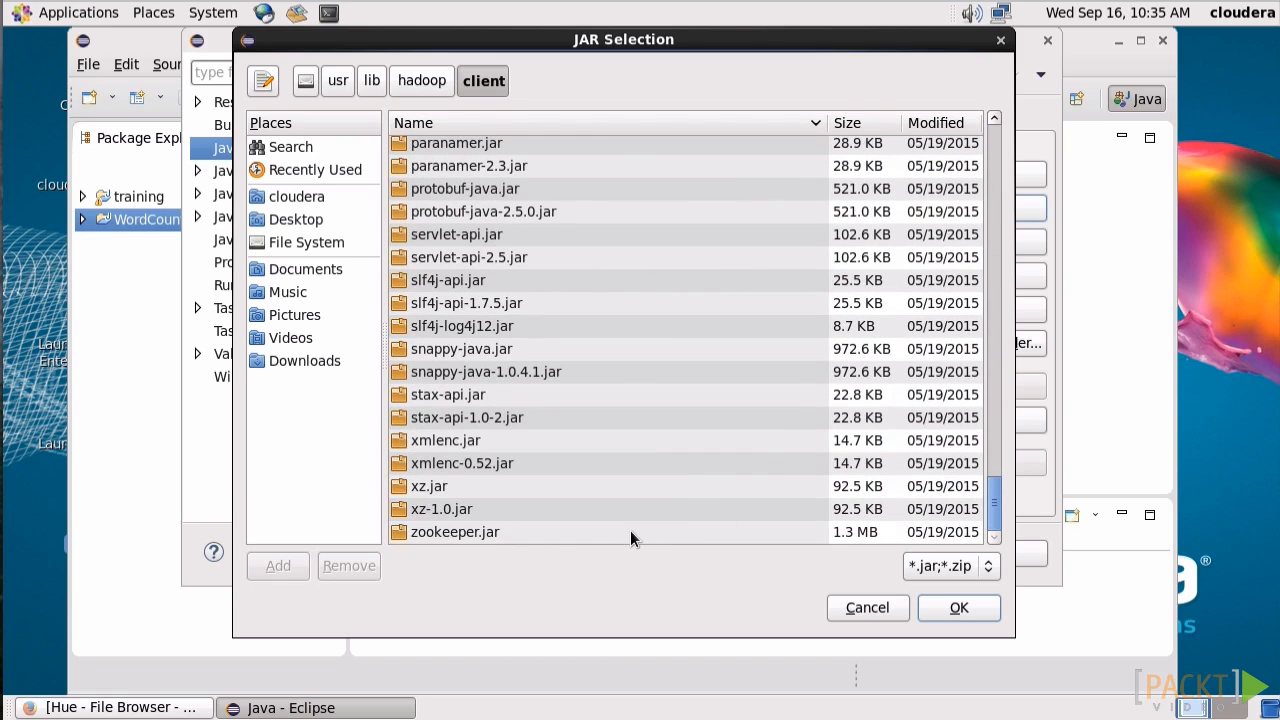
{"action": "left_click", "coordinate": [956, 608]}
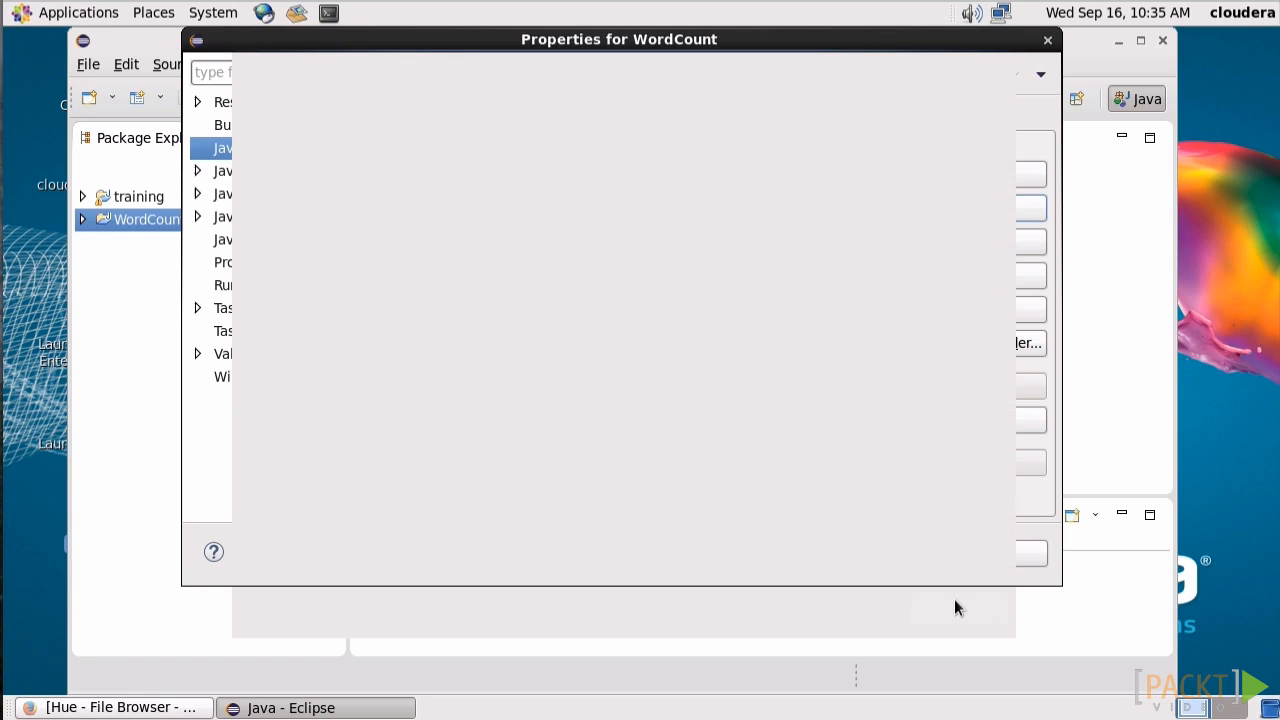
{"action": "left_click", "coordinate": [262, 148]}
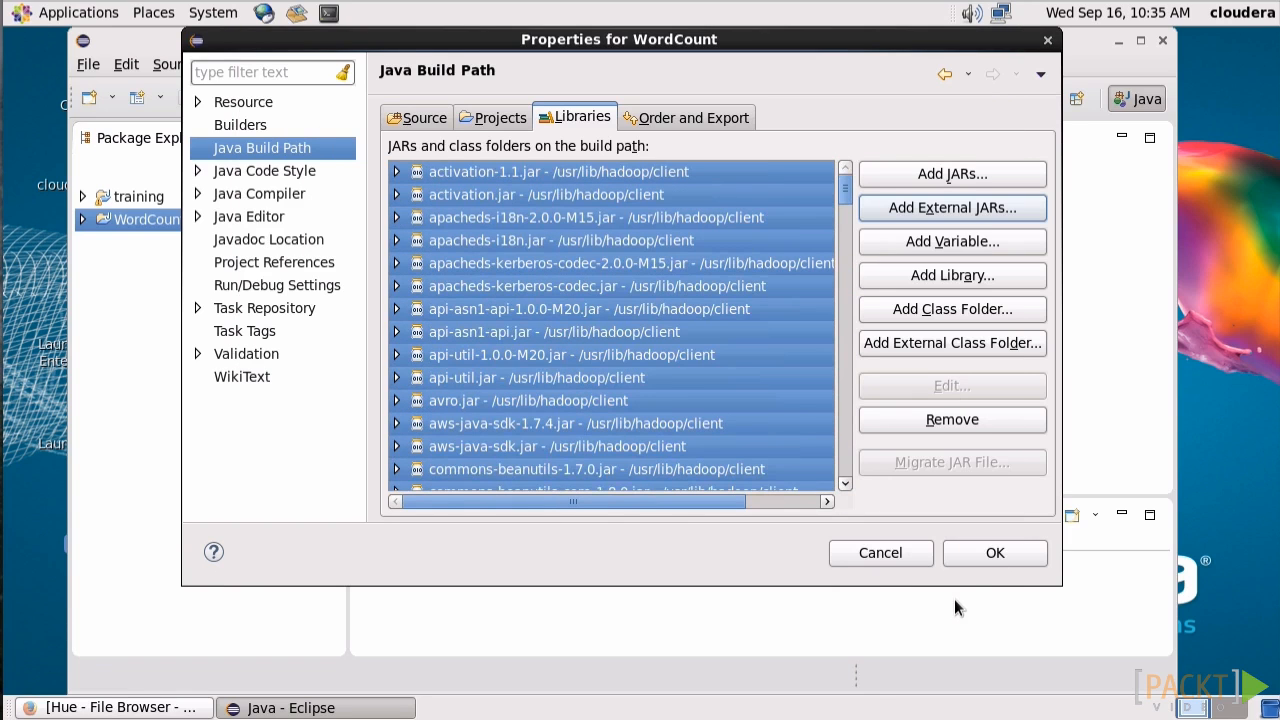
{"action": "left_click", "coordinate": [996, 552]}
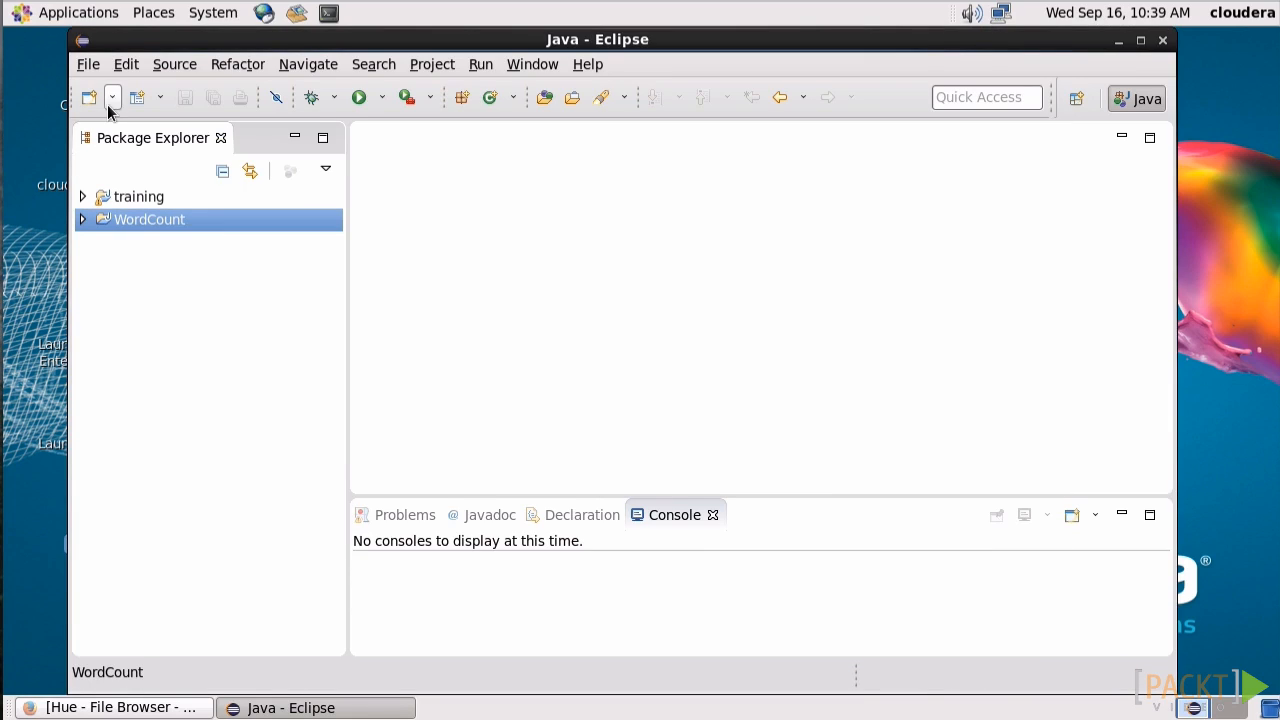
Step: Create a WordCount class in the project's default package and open WordCount.java in the editor
{"action": "left_click", "coordinate": [88, 64]}
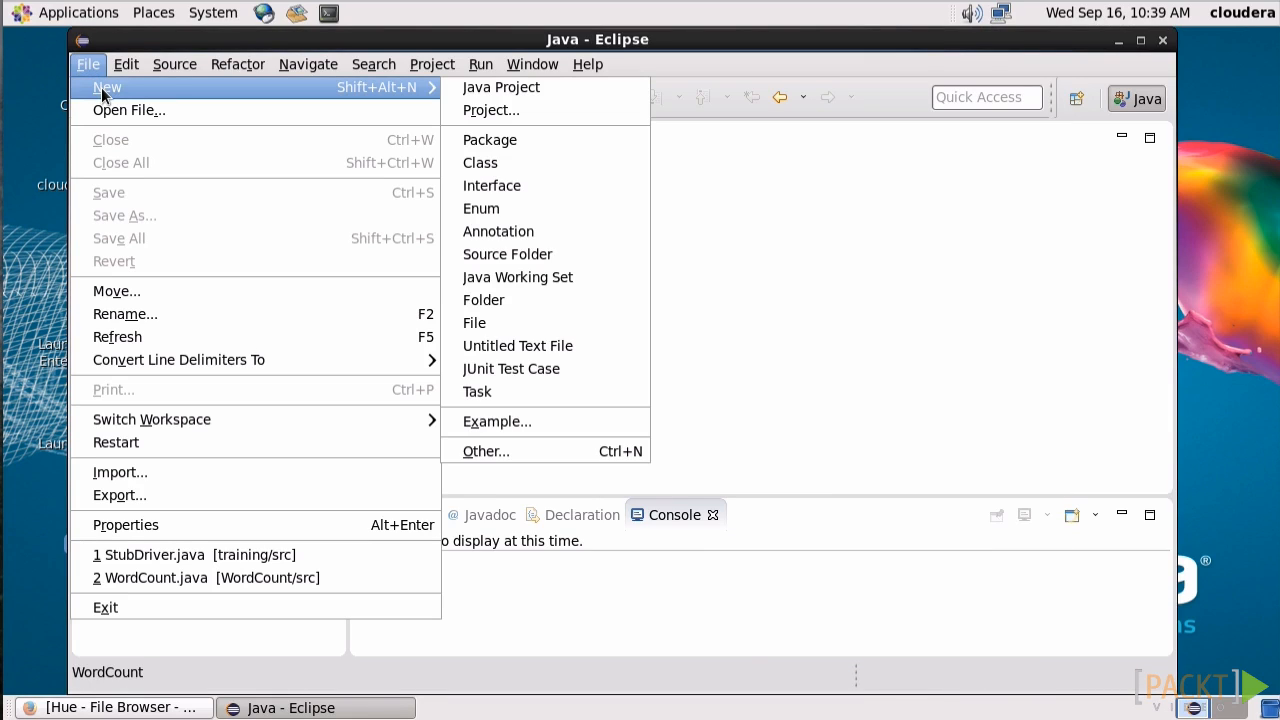
{"action": "mouse_move", "coordinate": [492, 110]}
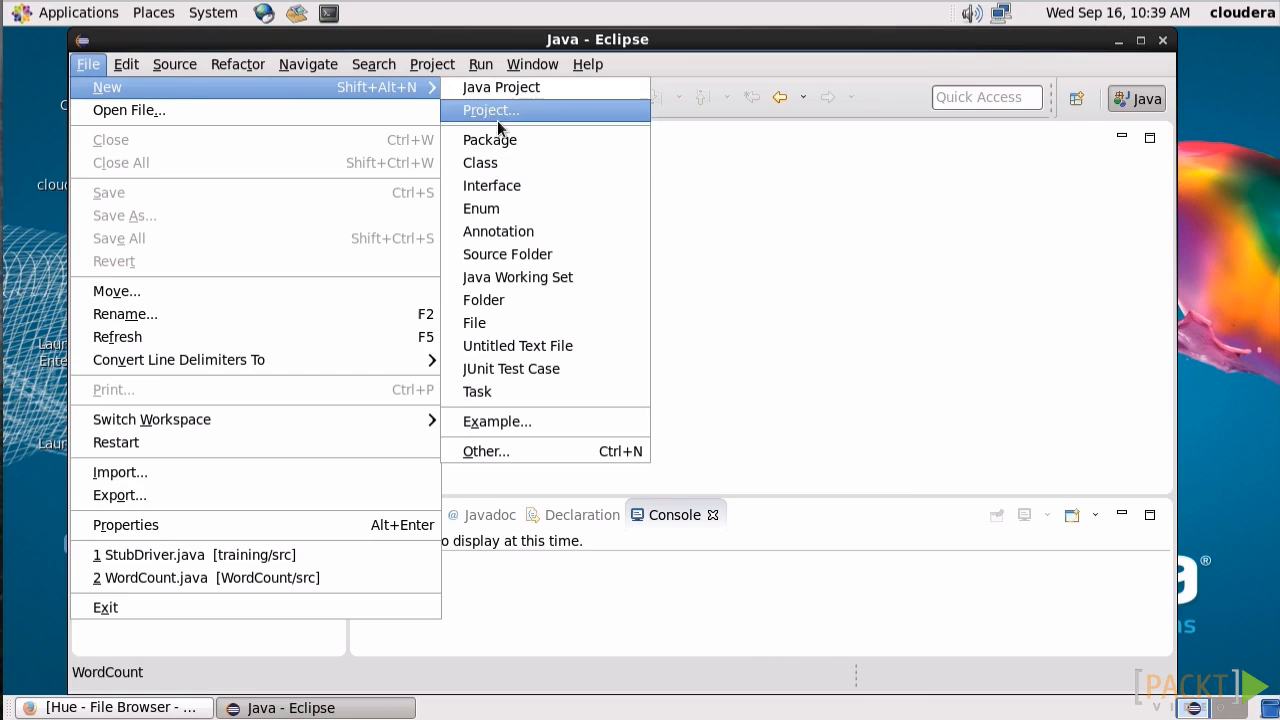
{"action": "left_click", "coordinate": [480, 162]}
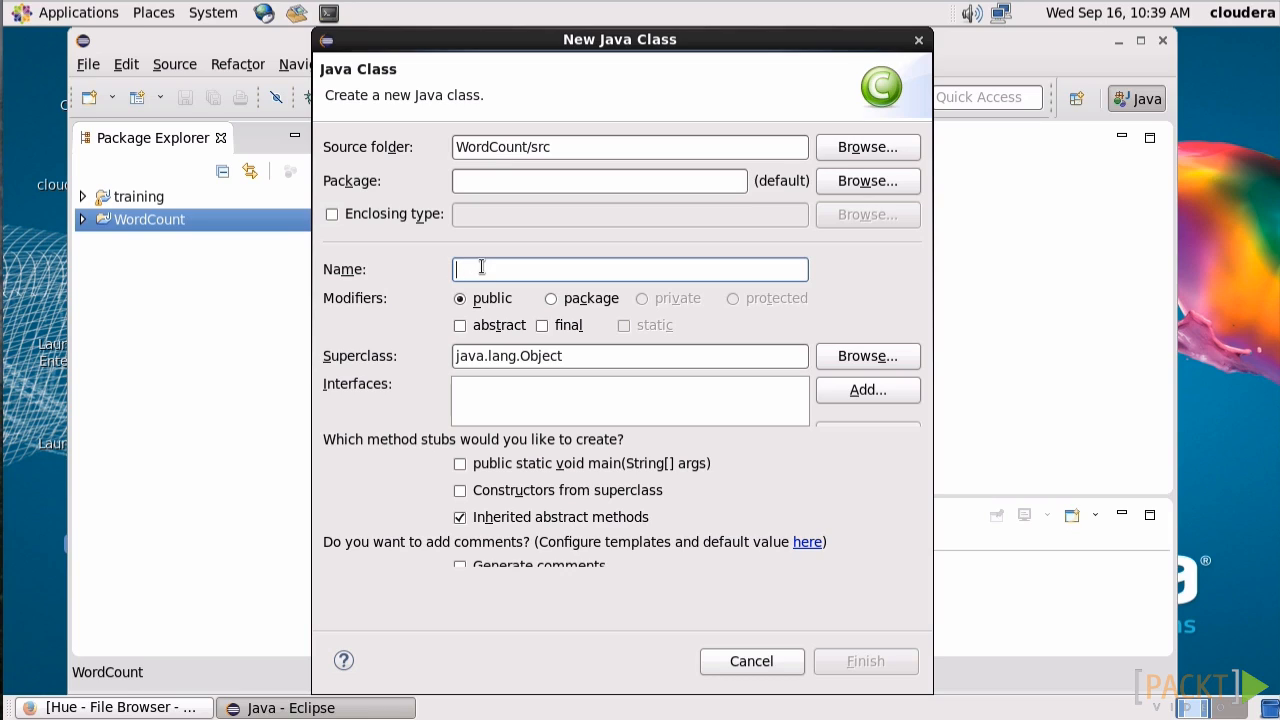
{"action": "type", "text": "Work"}
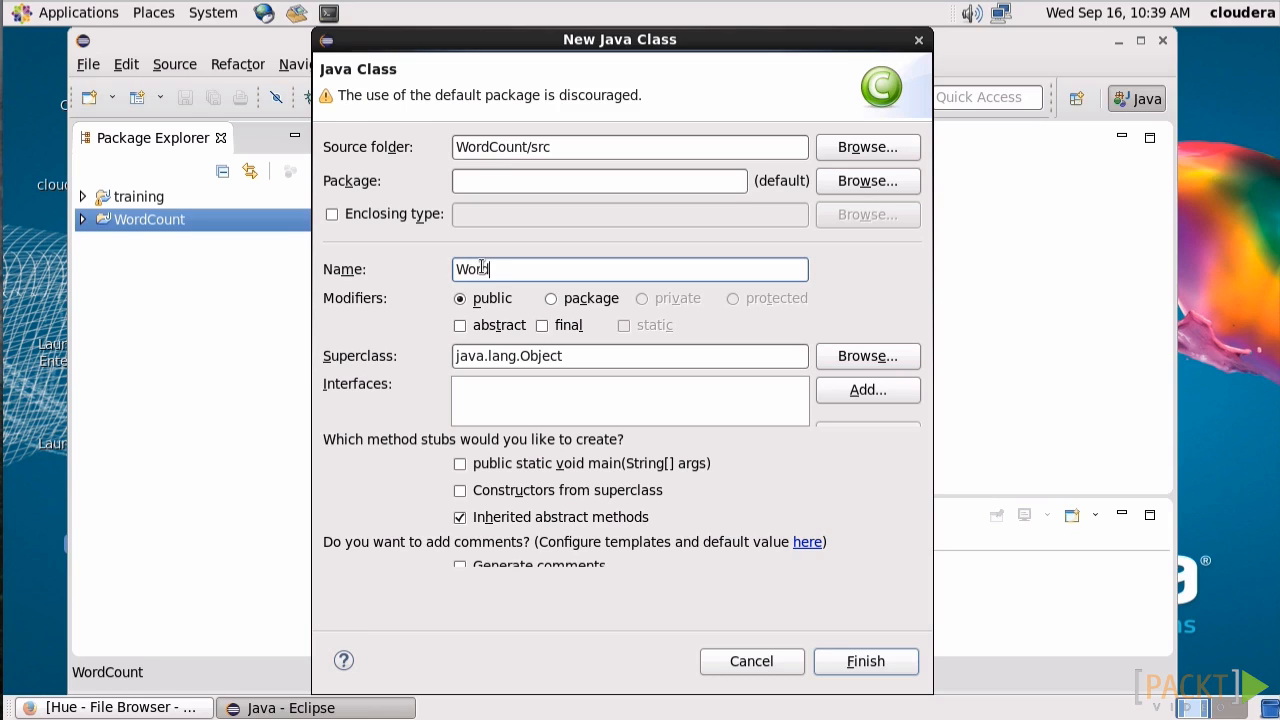
{"action": "type", "text": "Count"}
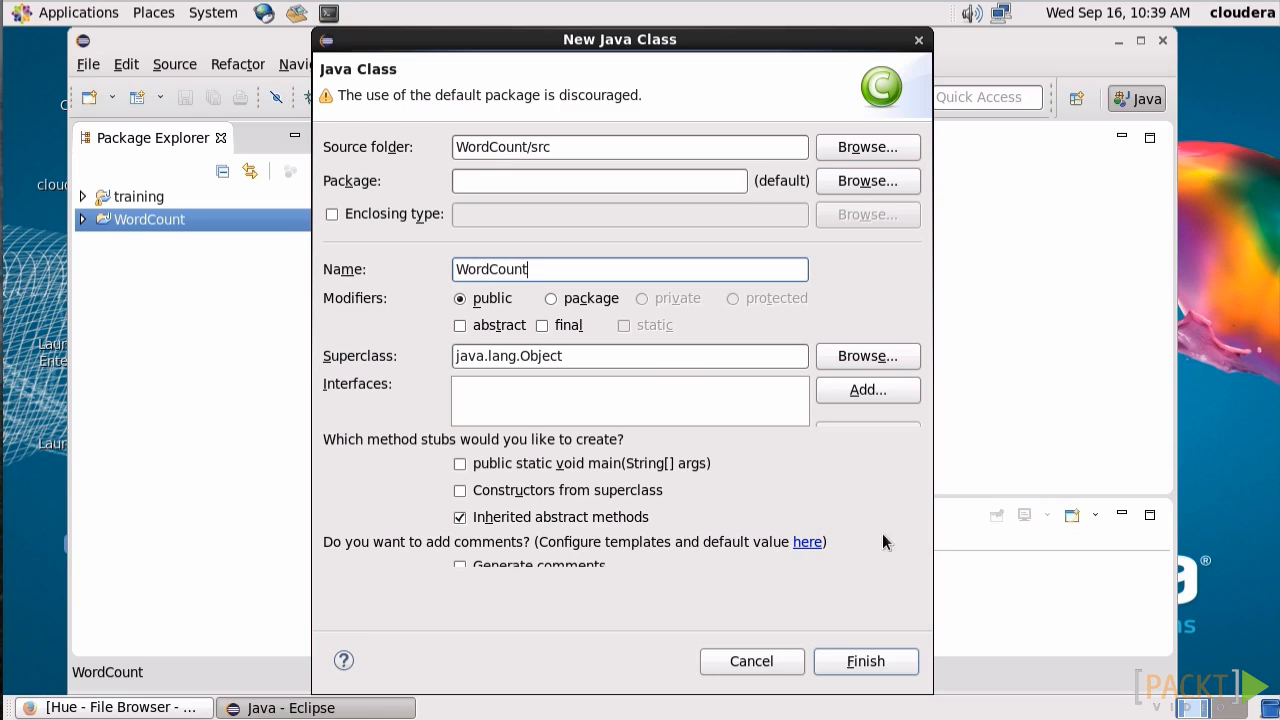
{"action": "left_click", "coordinate": [864, 660]}
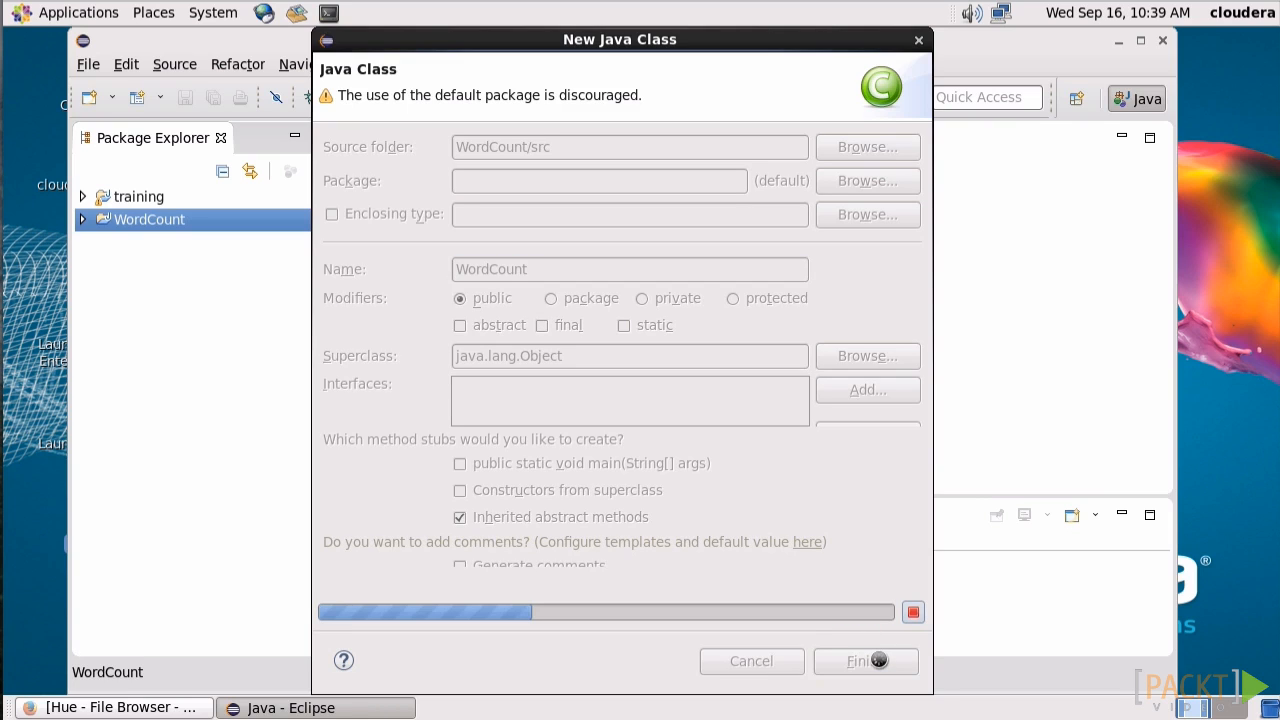
{"action": "left_click", "coordinate": [858, 660]}
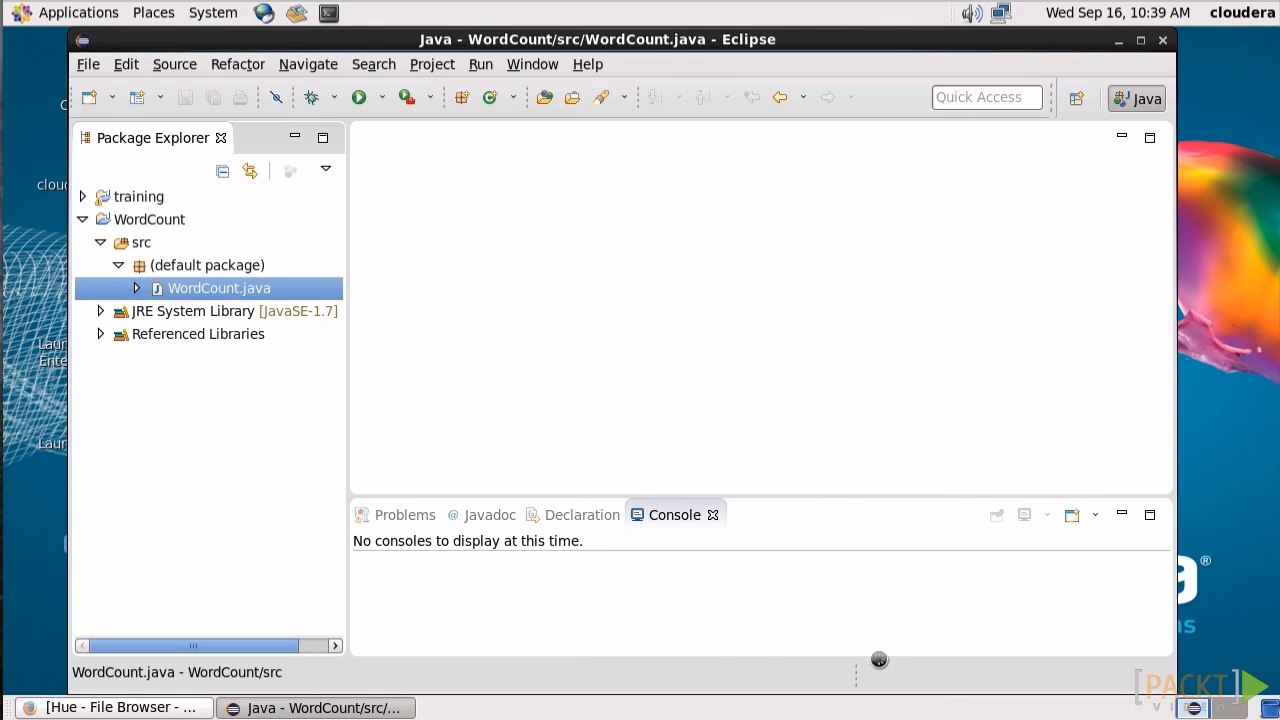
{"action": "double_click", "coordinate": [218, 288]}
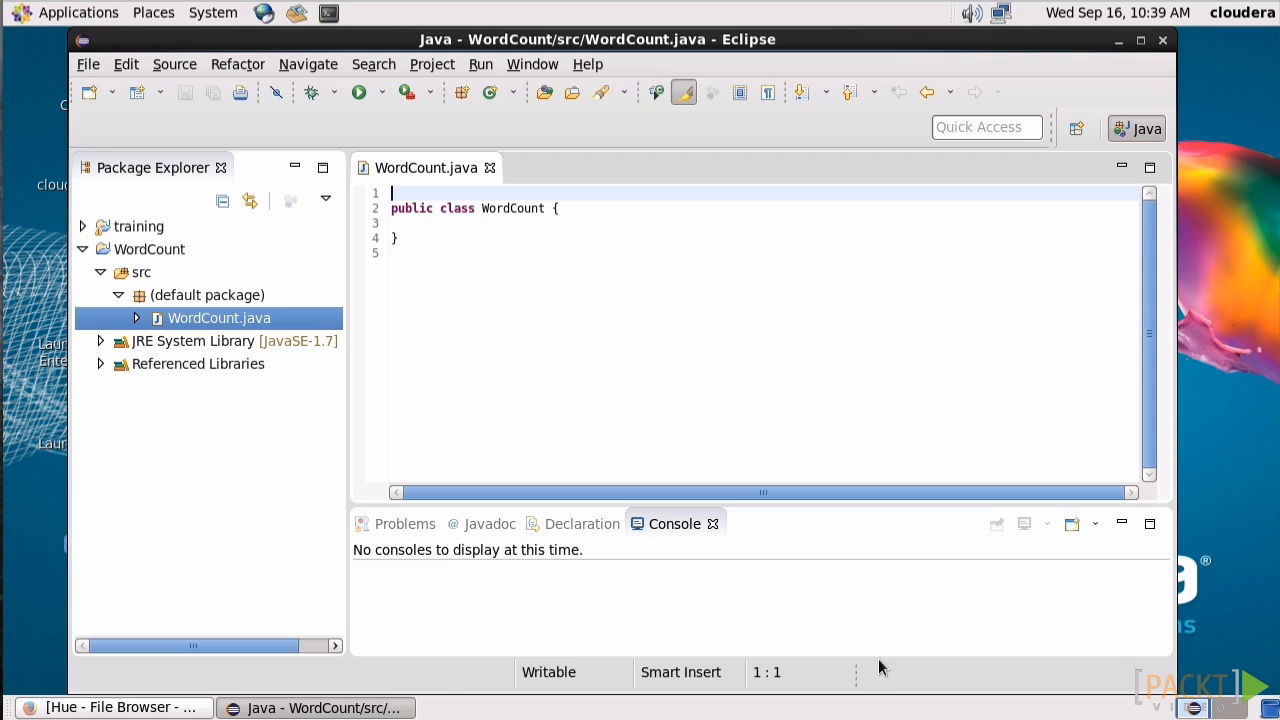
{"action": "mouse_move", "coordinate": [460, 276]}
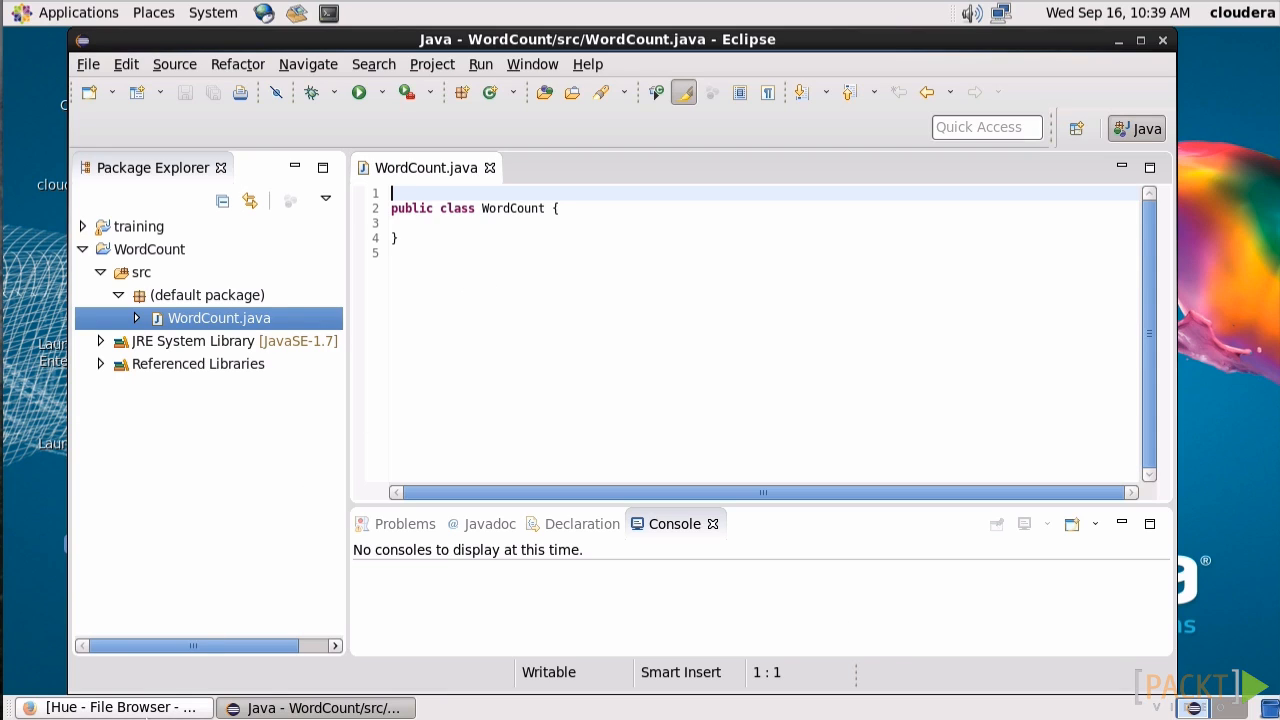
{"action": "left_click", "coordinate": [112, 708]}
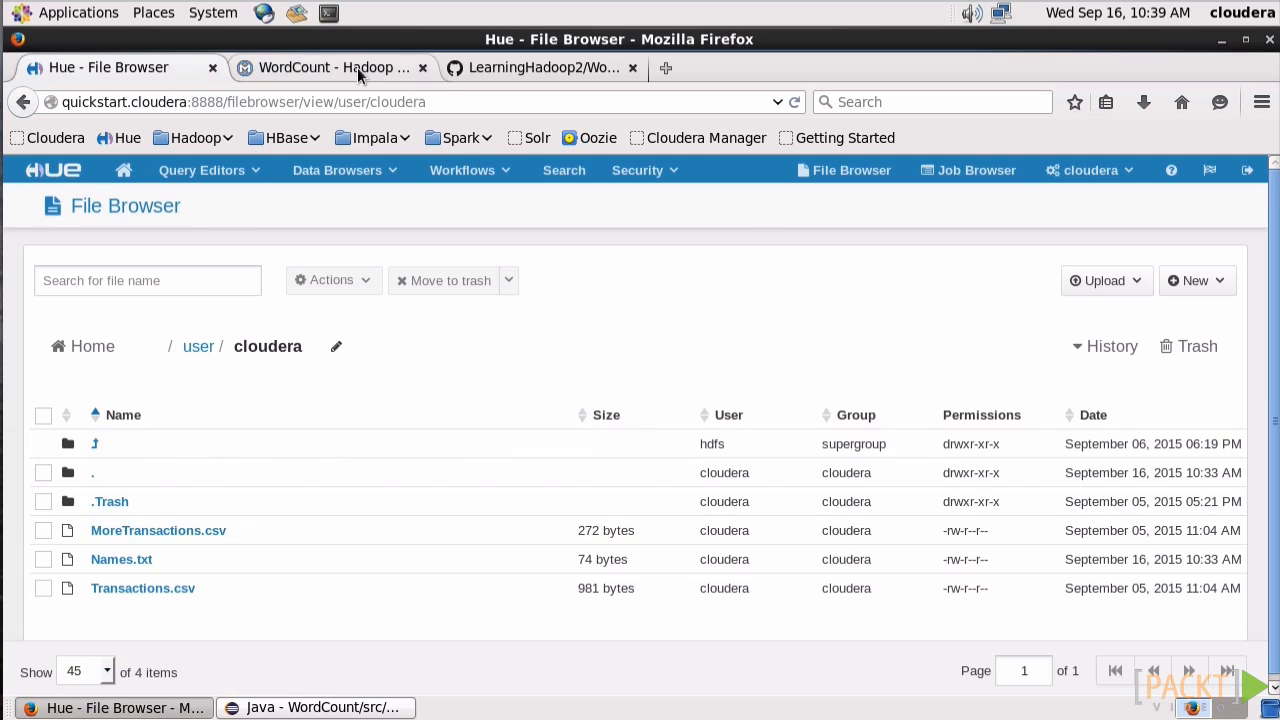
Step: Bring up the Hadoop wiki WordCount page and scroll to its Java implementation
{"action": "left_click", "coordinate": [330, 68]}
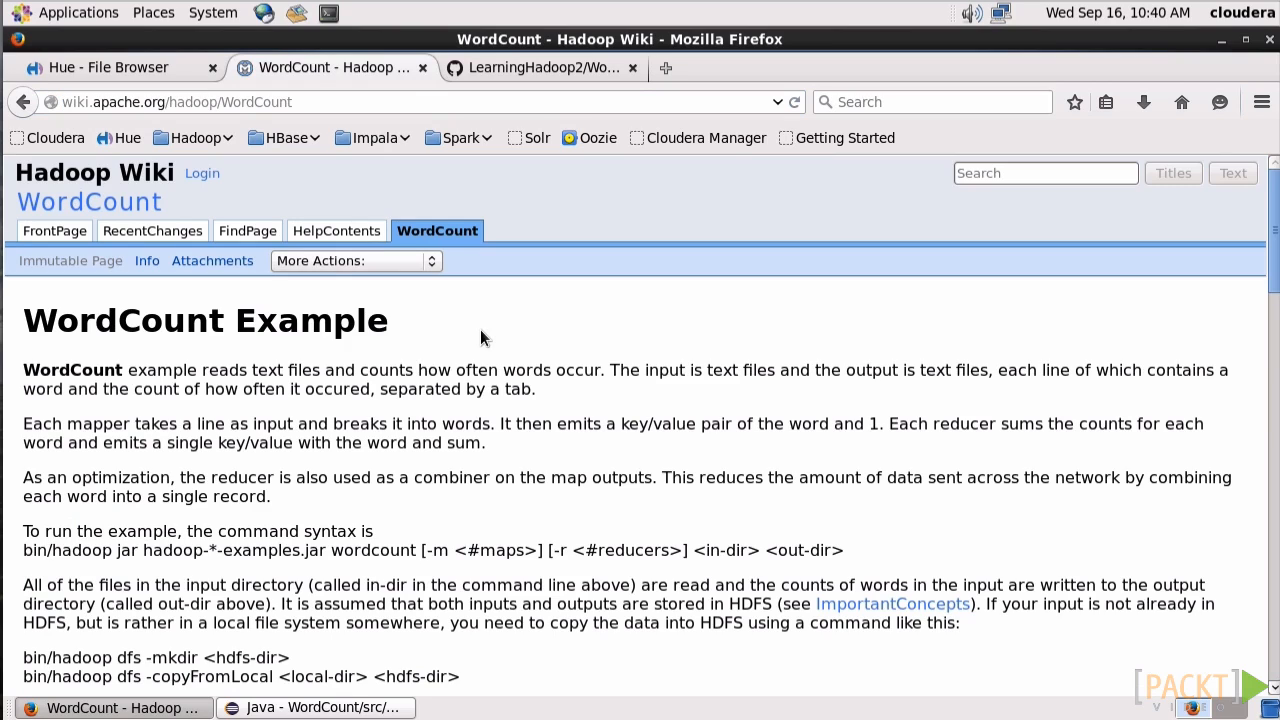
{"action": "scroll", "scroll_direction": "down", "scroll_amount": 3}
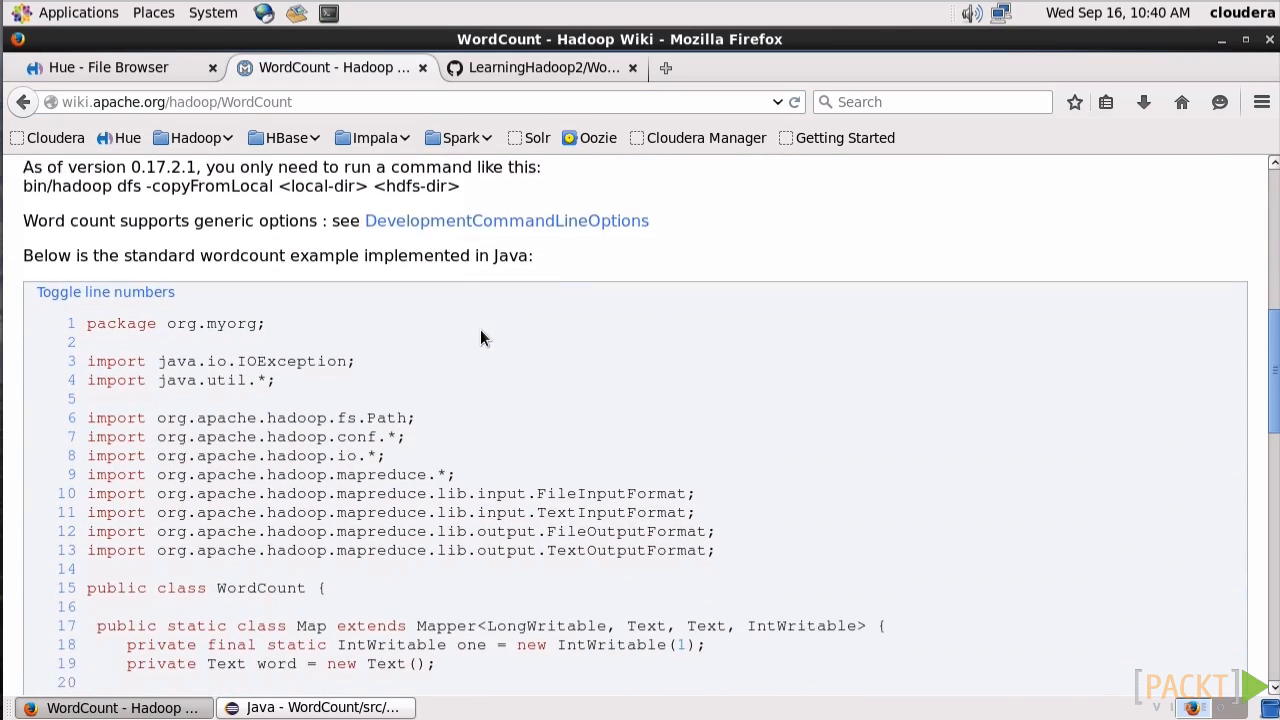
{"action": "scroll", "scroll_direction": "down", "scroll_amount": 3}
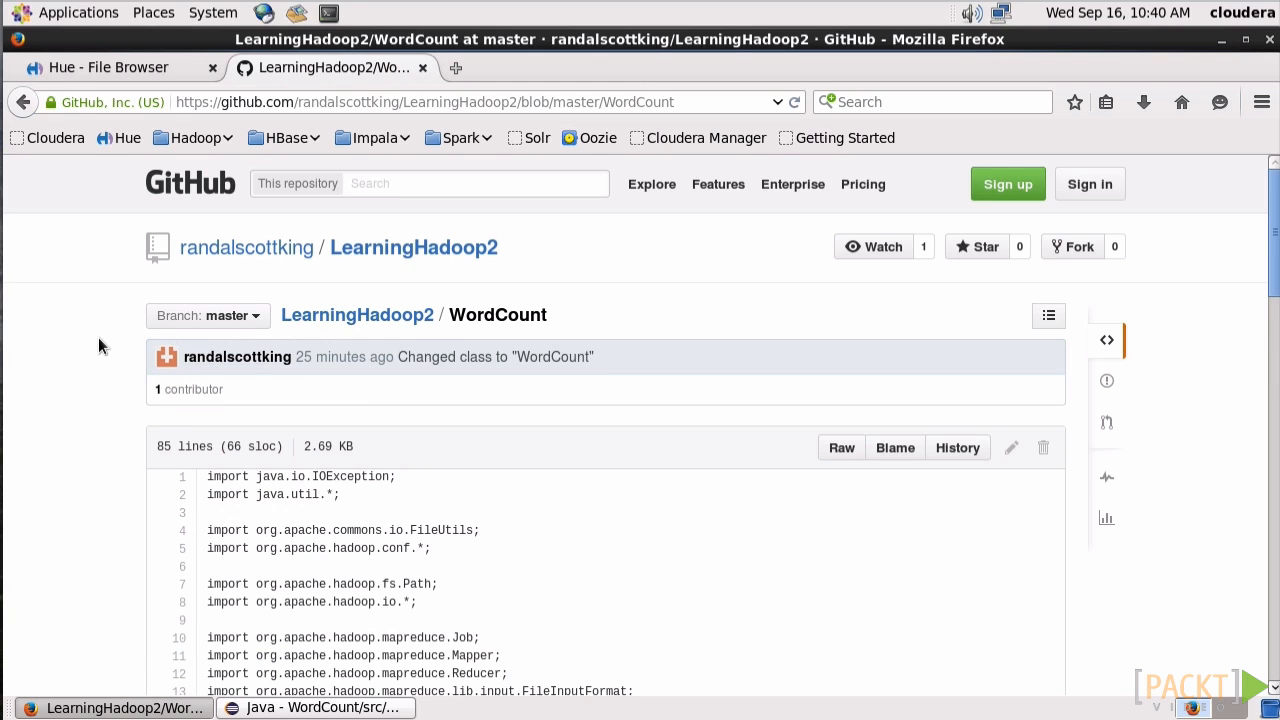
Step: Select the full WordCount source on the GitHub LearningHadoop2 page and return to WordCount.java in Eclipse
{"action": "scroll", "scroll_direction": "down", "scroll_amount": 3}
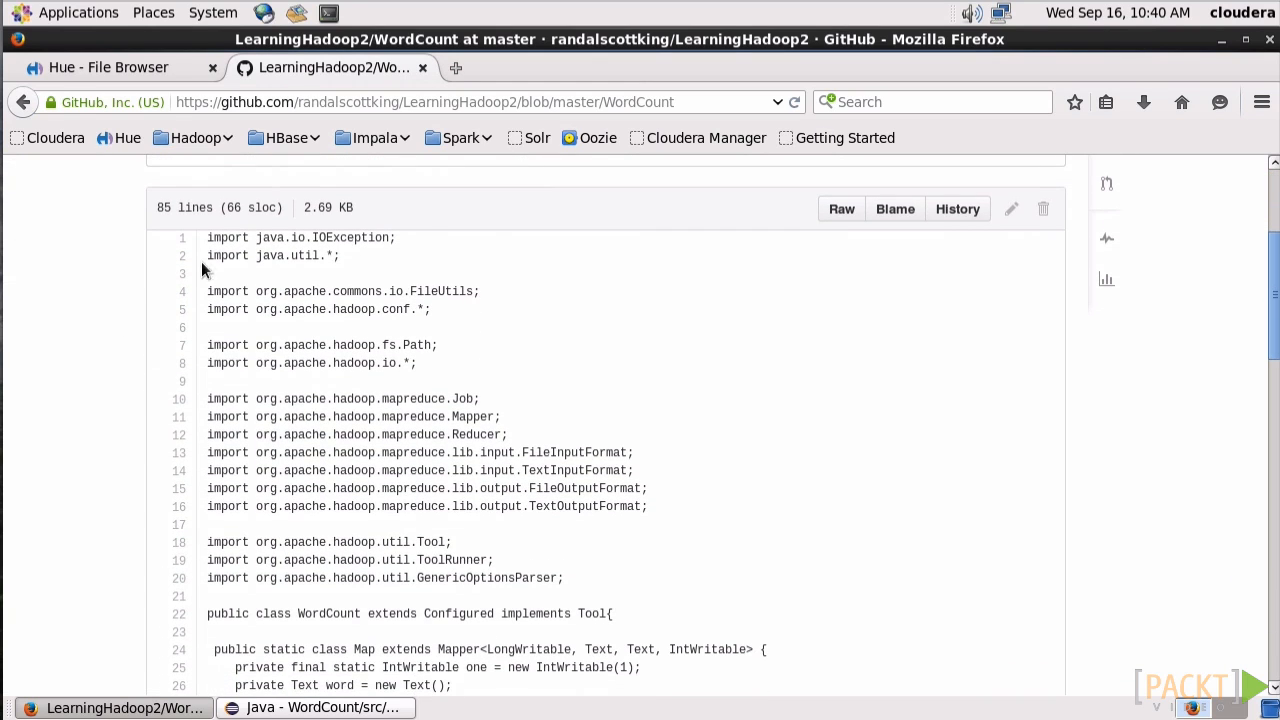
{"action": "left_click_drag", "start_coordinate": [208, 236], "coordinate": [290, 434]}
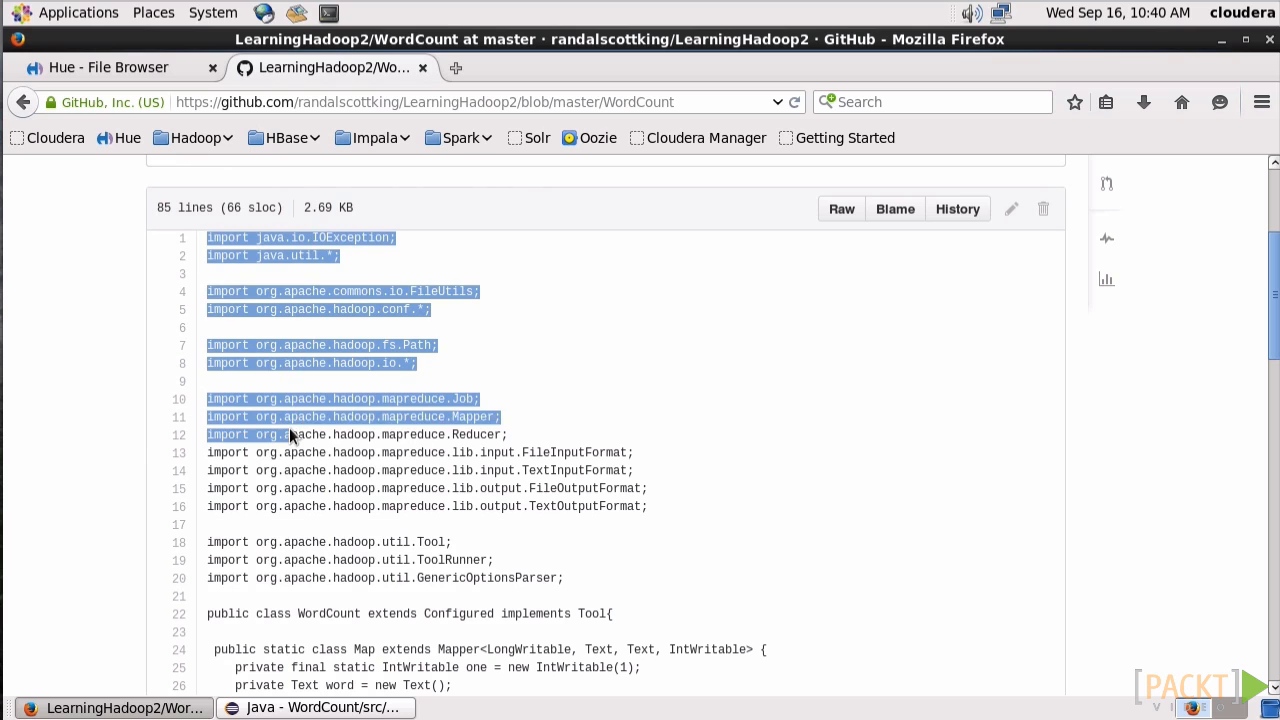
{"action": "scroll", "scroll_direction": "down", "scroll_amount": 3}
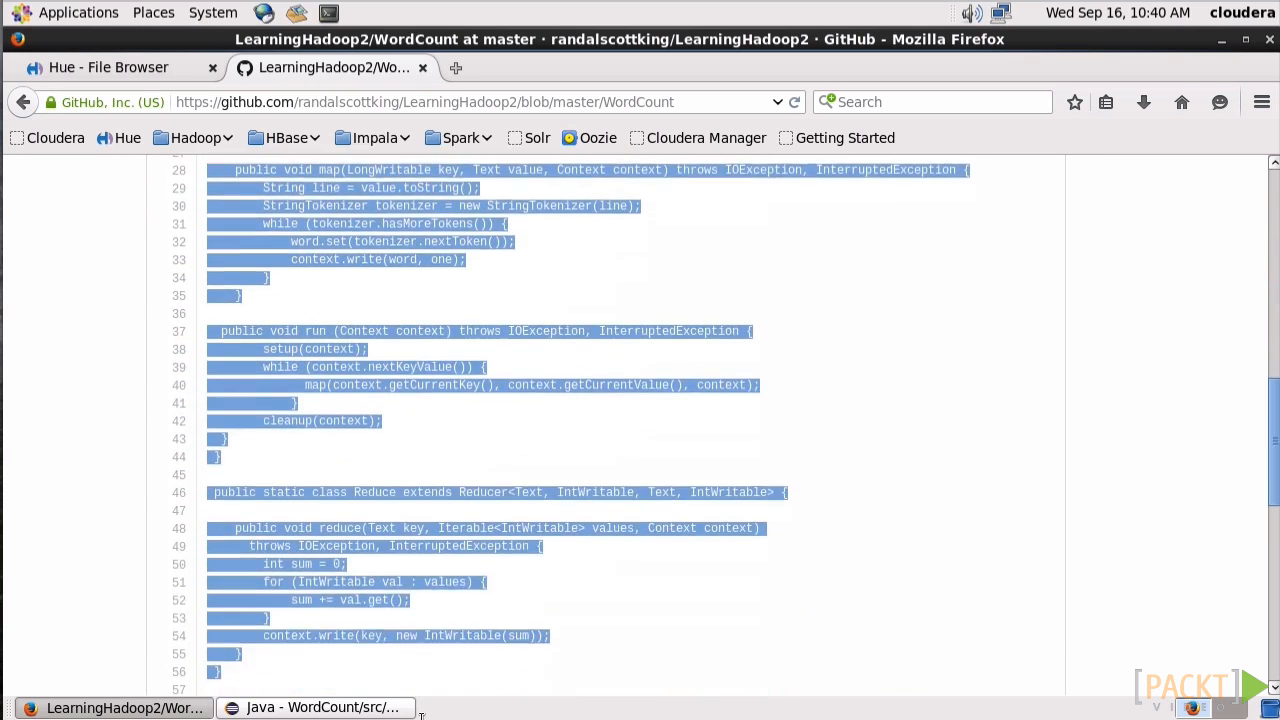
{"action": "scroll", "scroll_direction": "down", "scroll_amount": 3}
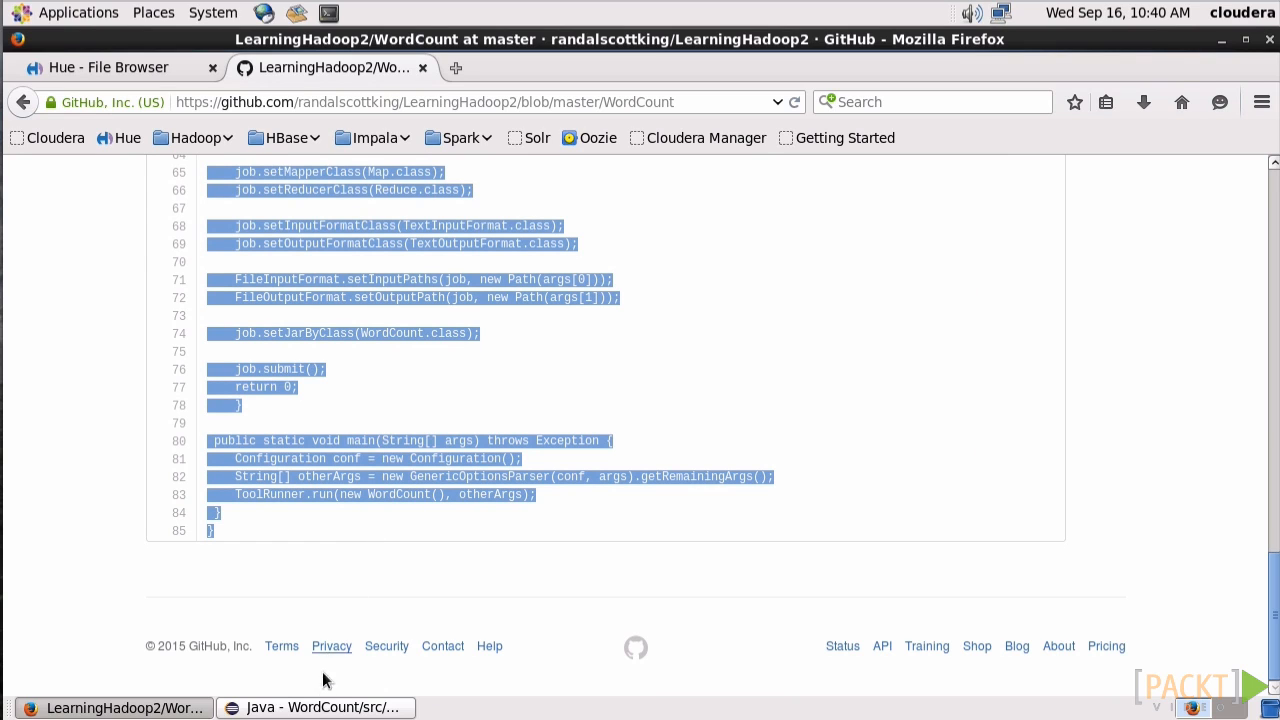
{"action": "left_click", "coordinate": [316, 708]}
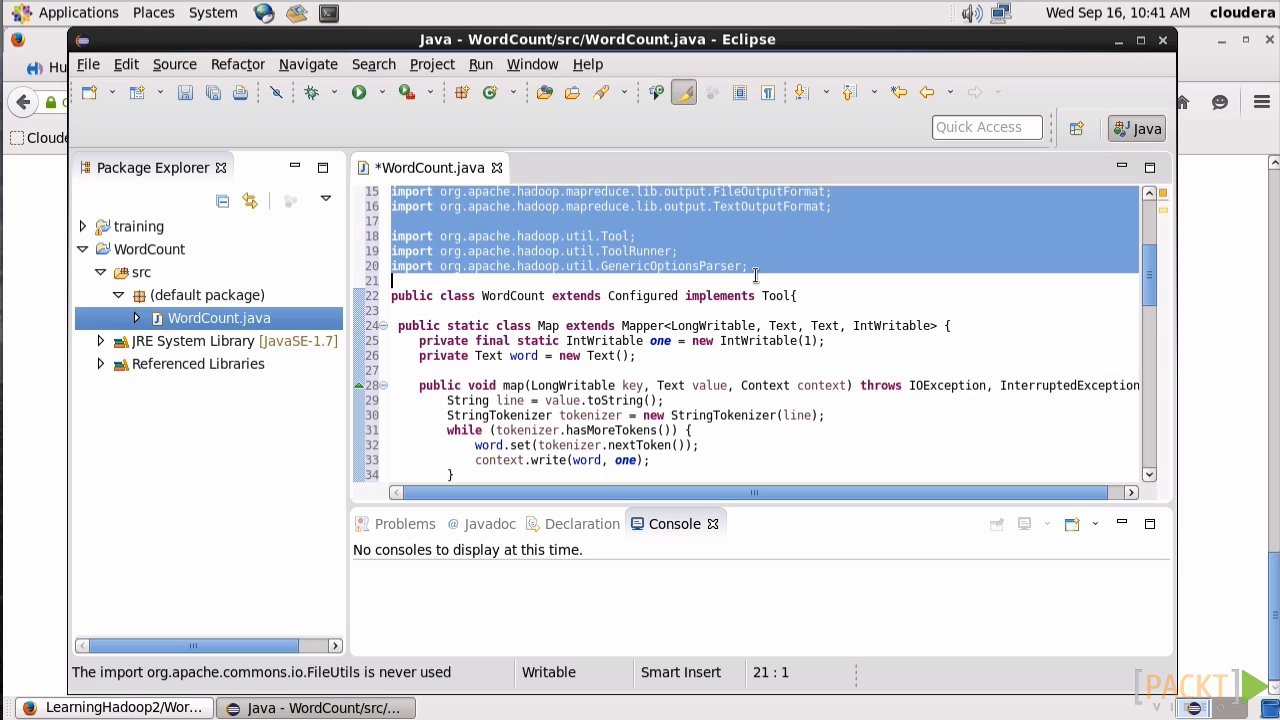
{"action": "left_click", "coordinate": [824, 414]}
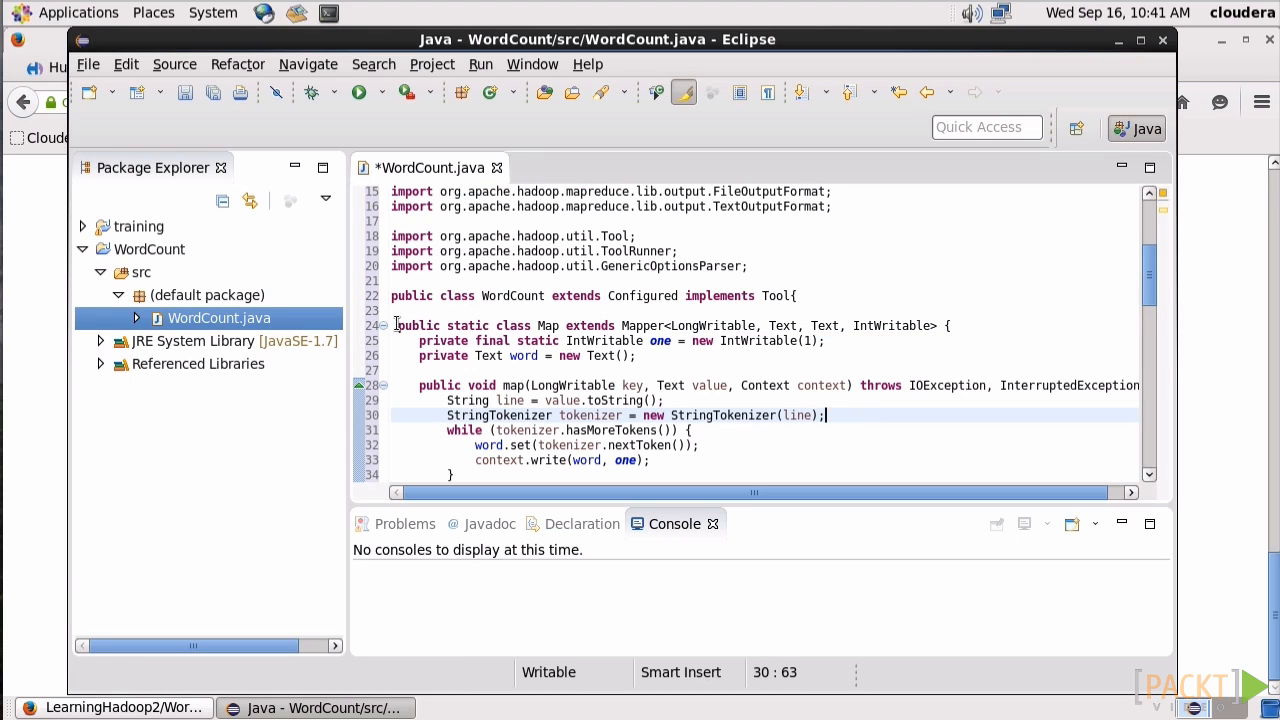
{"action": "left_click_drag", "start_coordinate": [394, 324], "coordinate": [608, 444]}
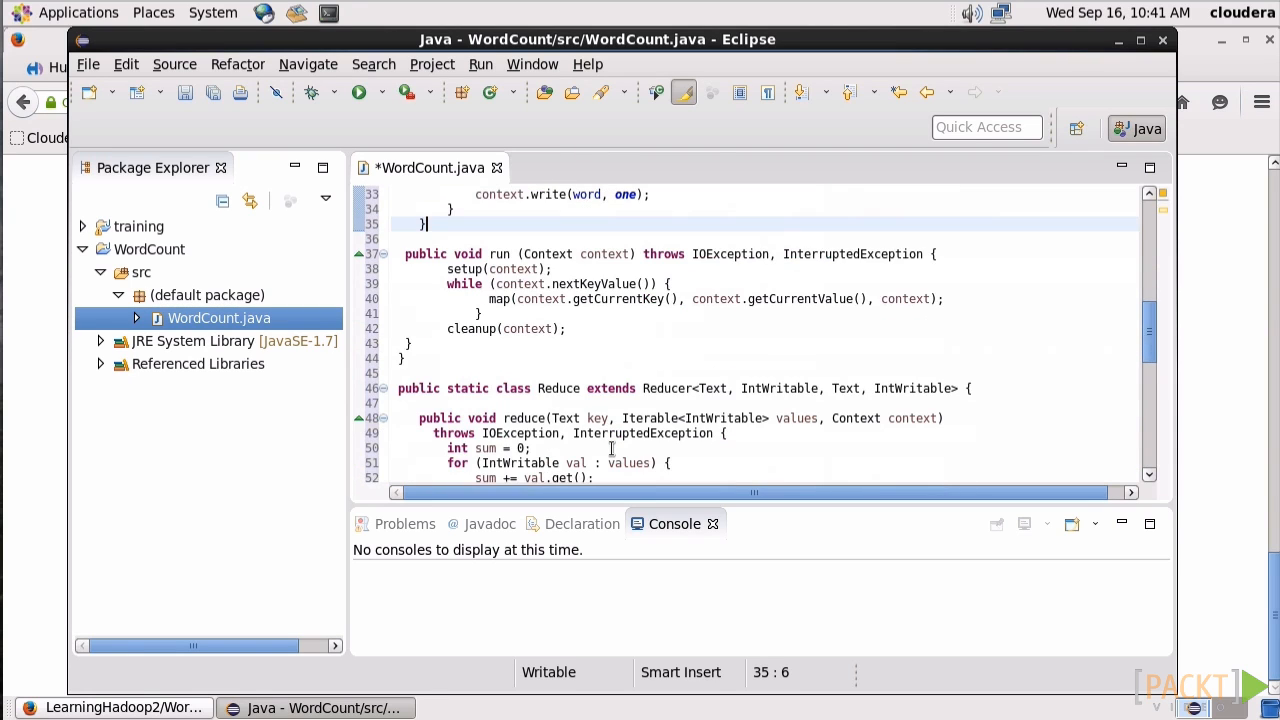
{"action": "scroll", "scroll_direction": "down", "scroll_amount": 3}
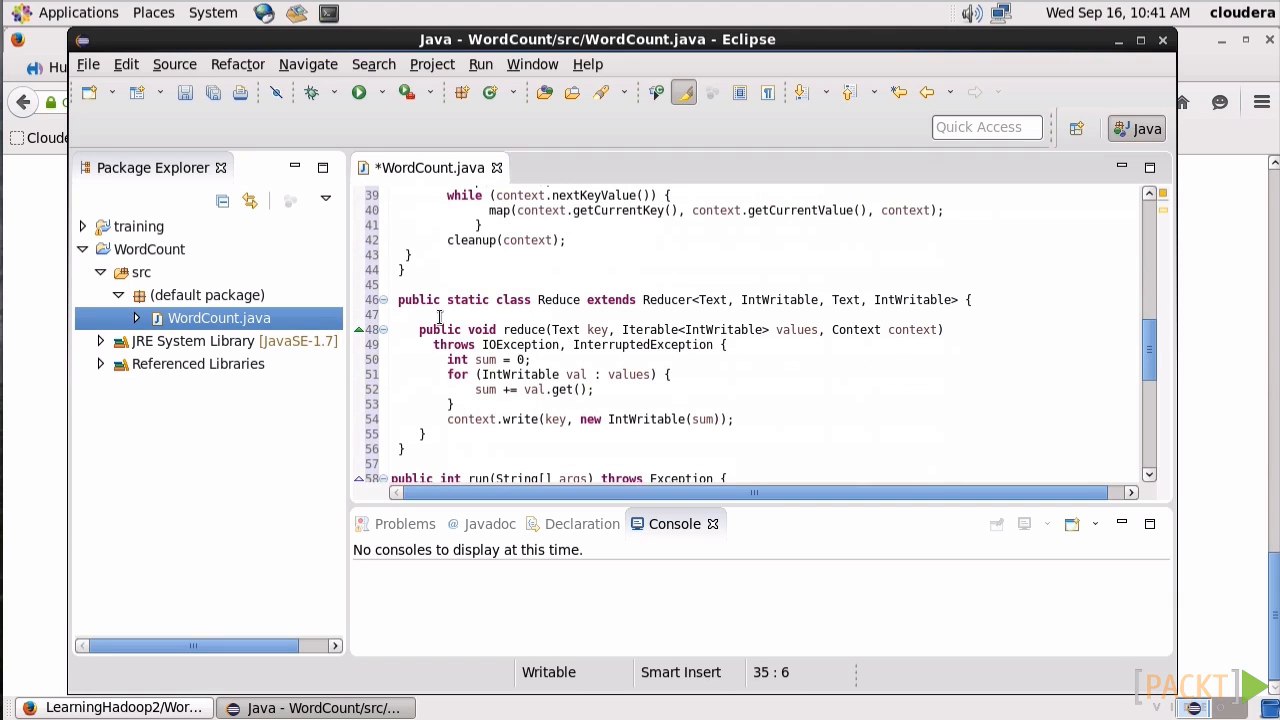
{"action": "left_click_drag", "start_coordinate": [398, 300], "coordinate": [452, 404]}
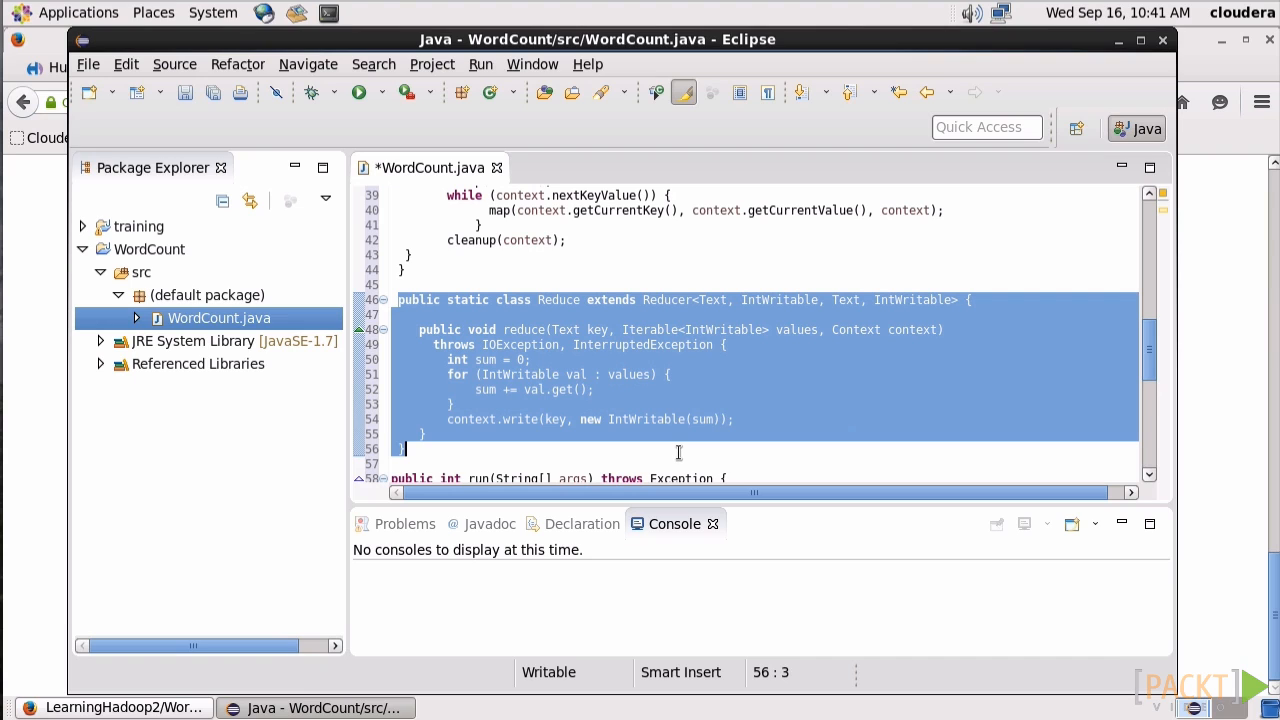
{"action": "mouse_move", "coordinate": [658, 280]}
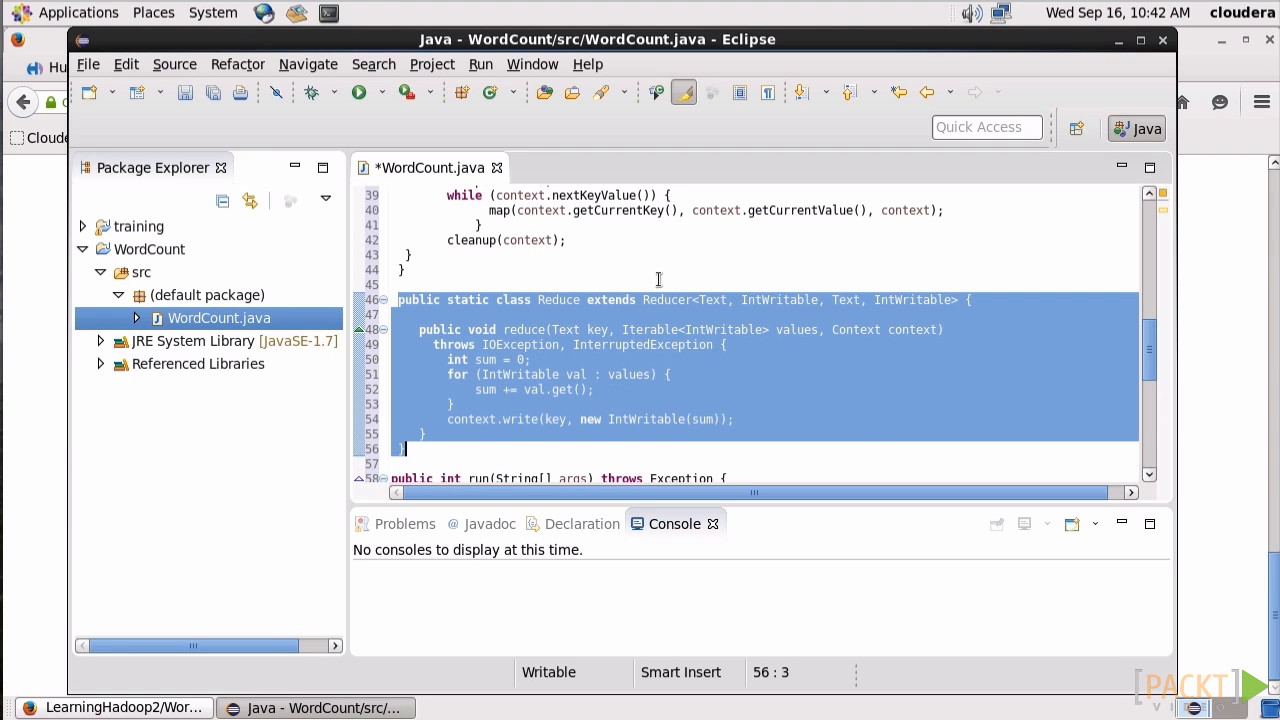
{"action": "left_click", "coordinate": [410, 254]}
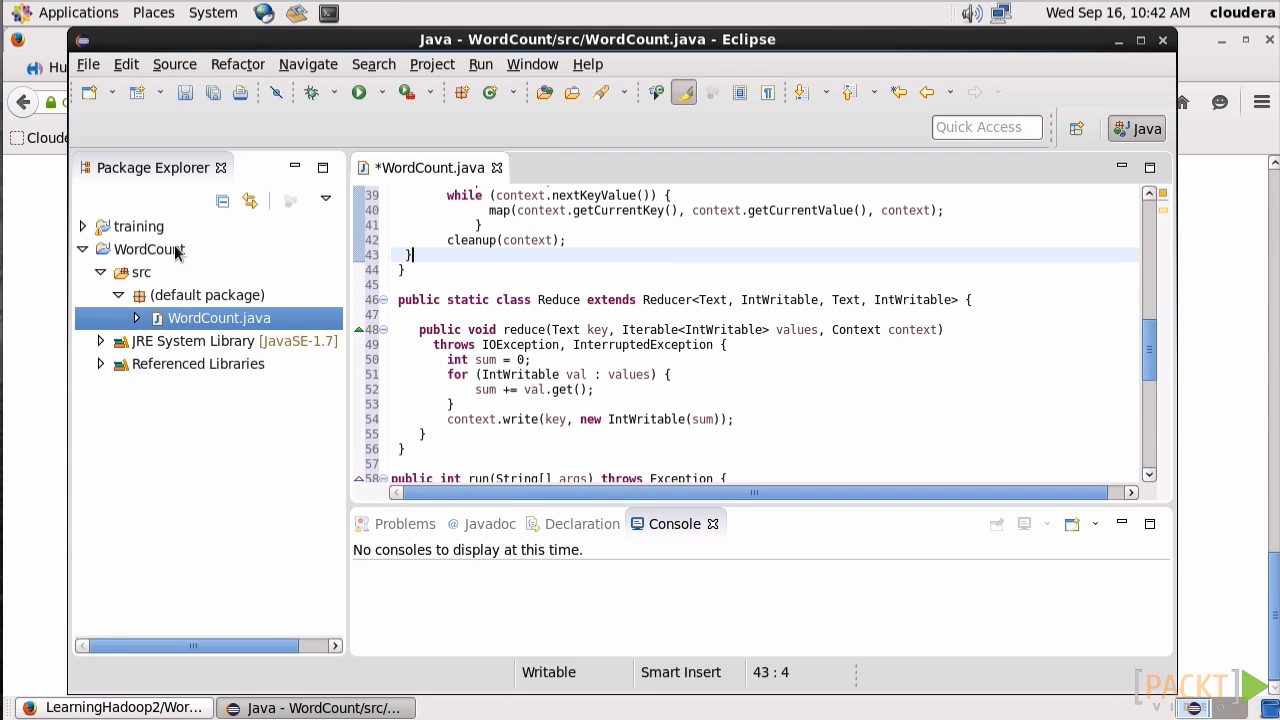
Step: Export the WordCount project as /home/cloudera/WordCount.jar, saving WordCount.java first and dismissing the warning
{"action": "right_click", "coordinate": [148, 248]}
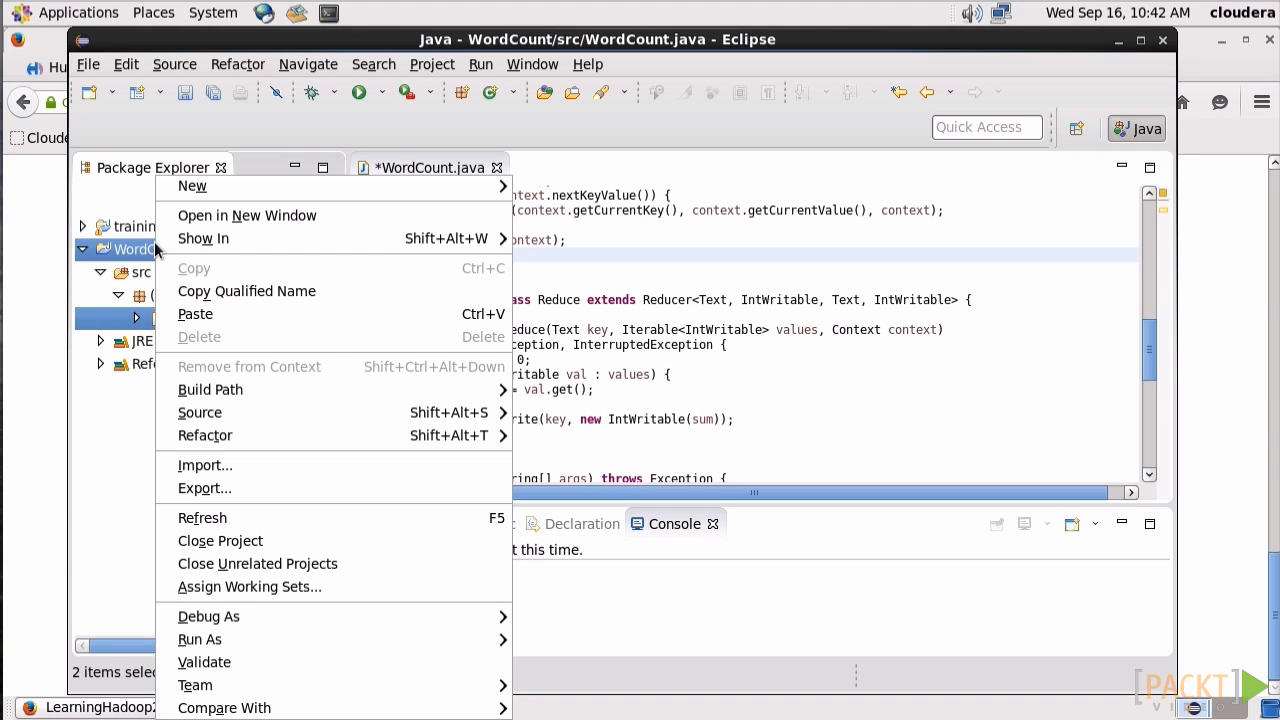
{"action": "mouse_move", "coordinate": [204, 488]}
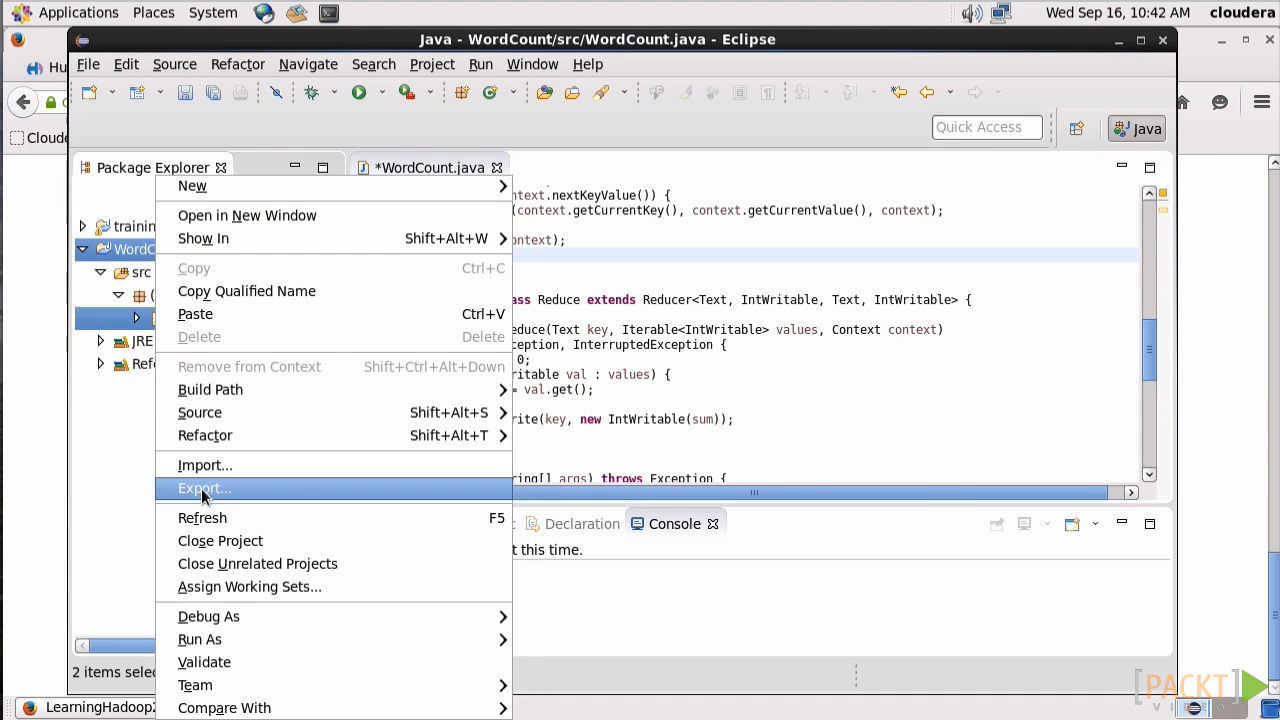
{"action": "left_click", "coordinate": [204, 488]}
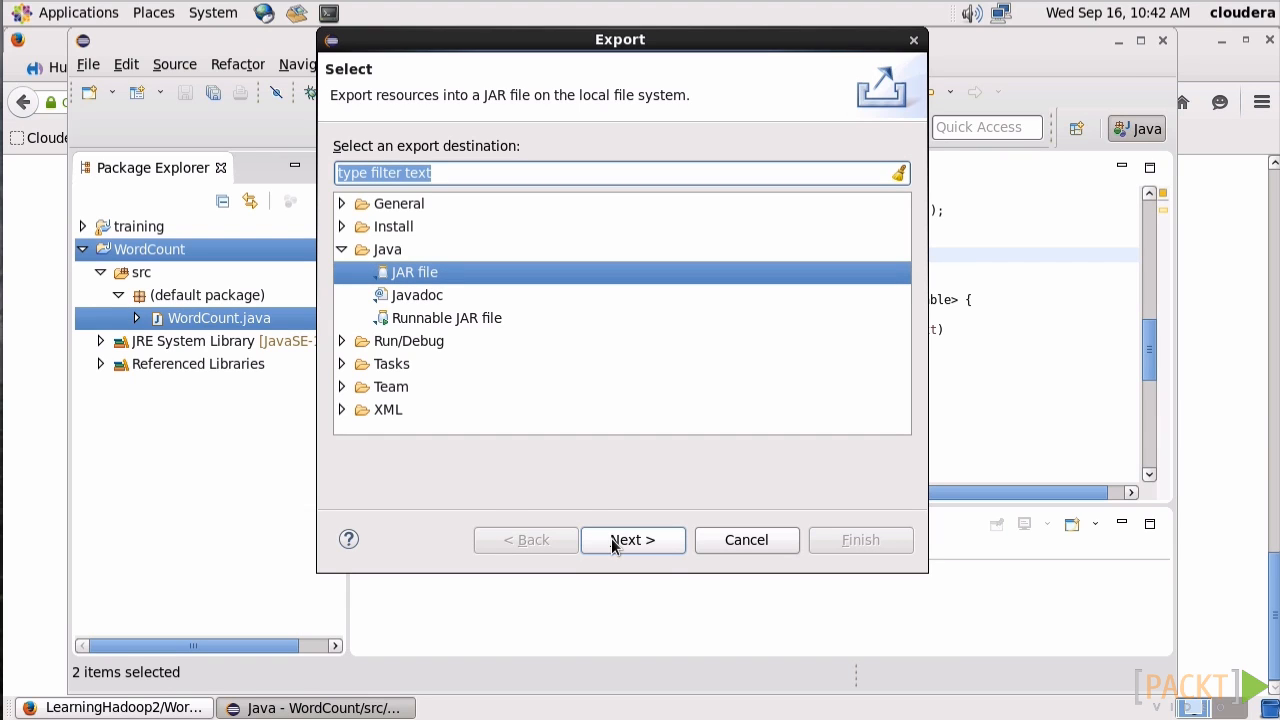
{"action": "left_click", "coordinate": [632, 540]}
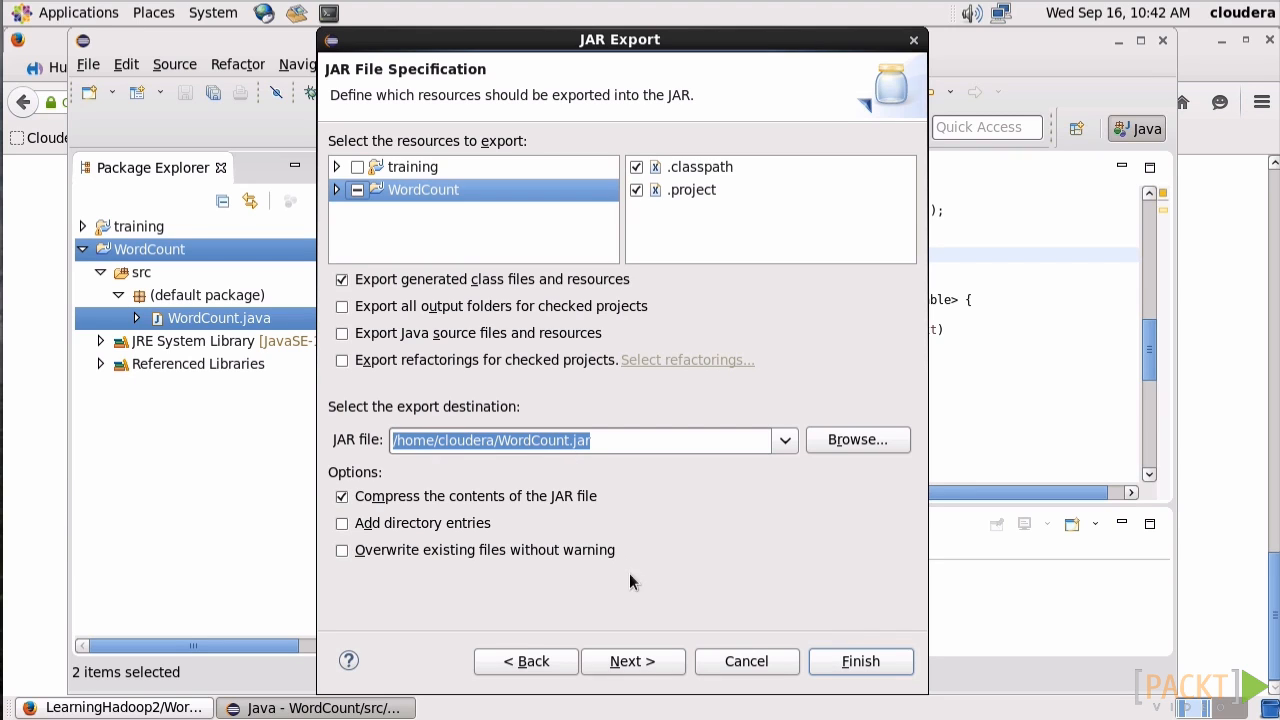
{"action": "left_click", "coordinate": [860, 660]}
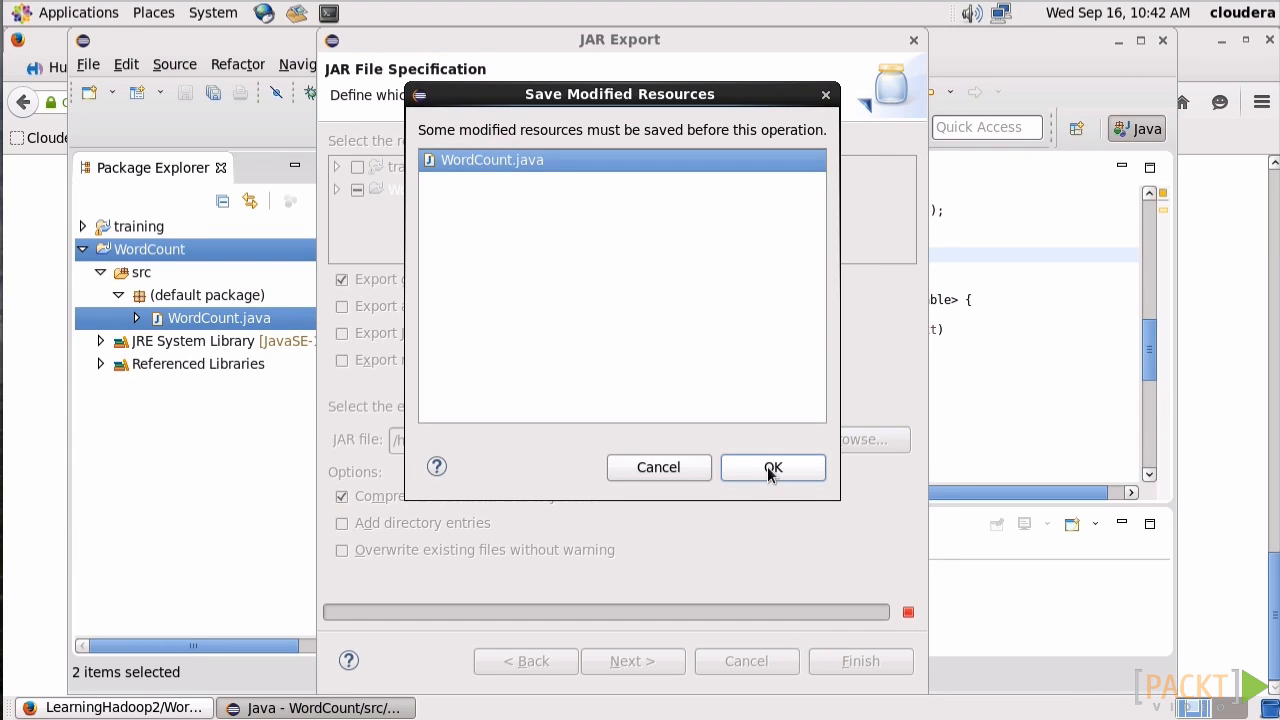
{"action": "left_click", "coordinate": [772, 468]}
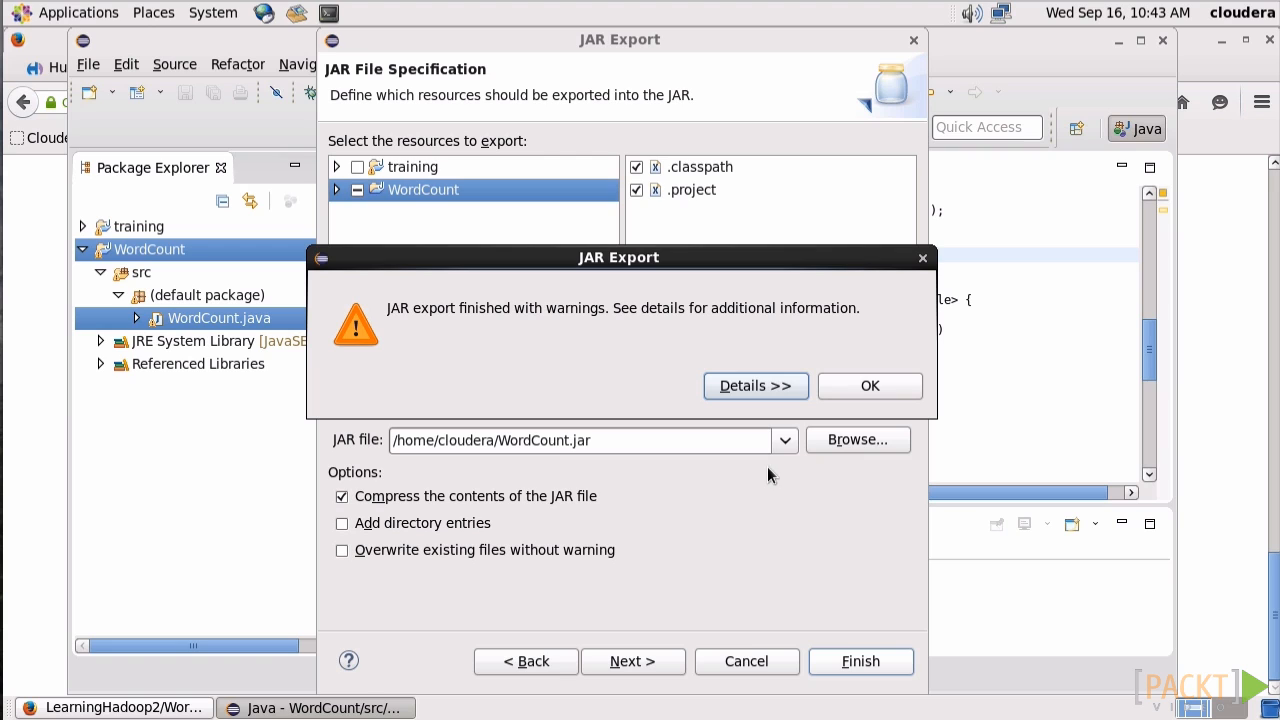
{"action": "left_click", "coordinate": [868, 386]}
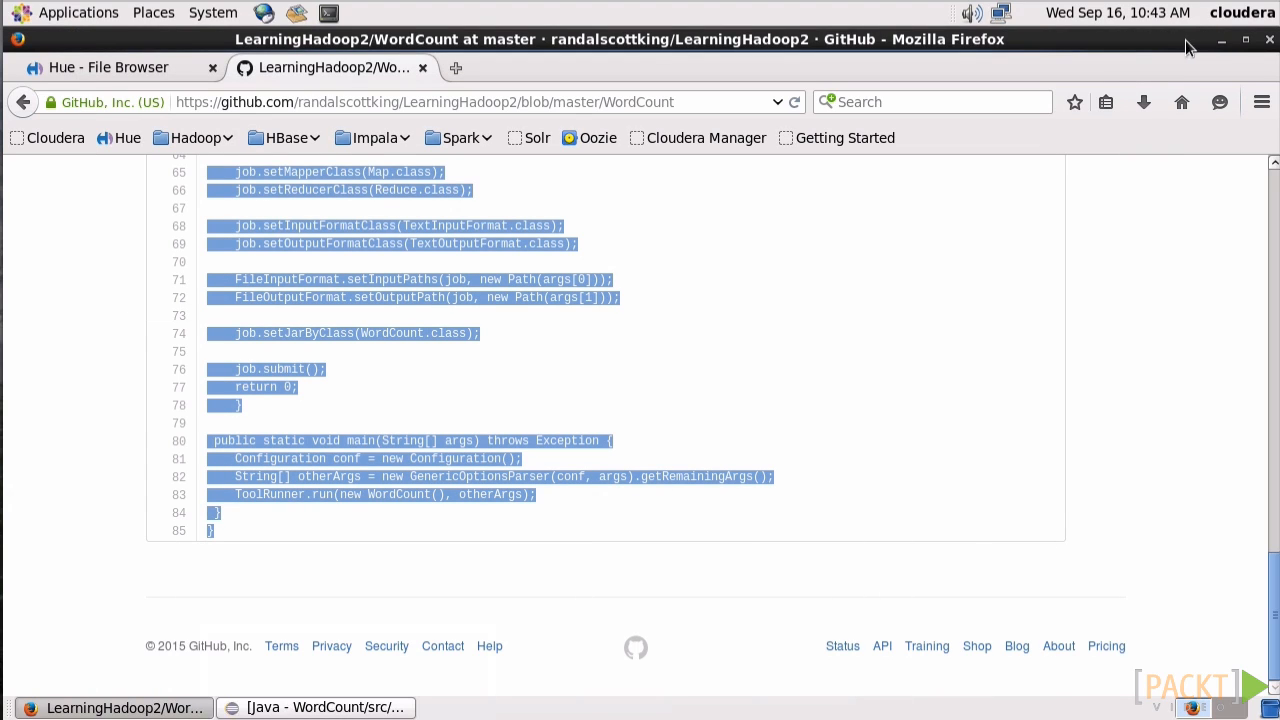
Step: Run hadoop jar /home/cloudera/WordCount.jar WordCount Names.txt output in a new terminal
{"action": "left_click", "coordinate": [1220, 40]}
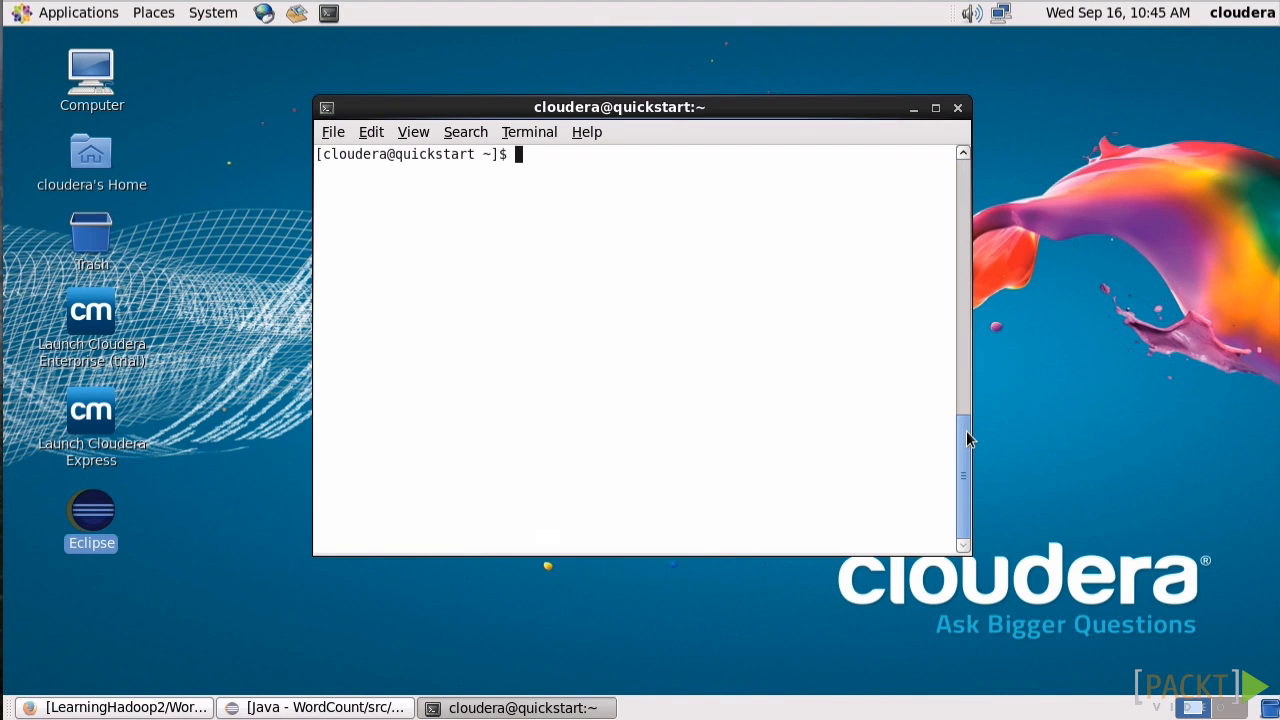
{"action": "type", "text": "hadoop"}
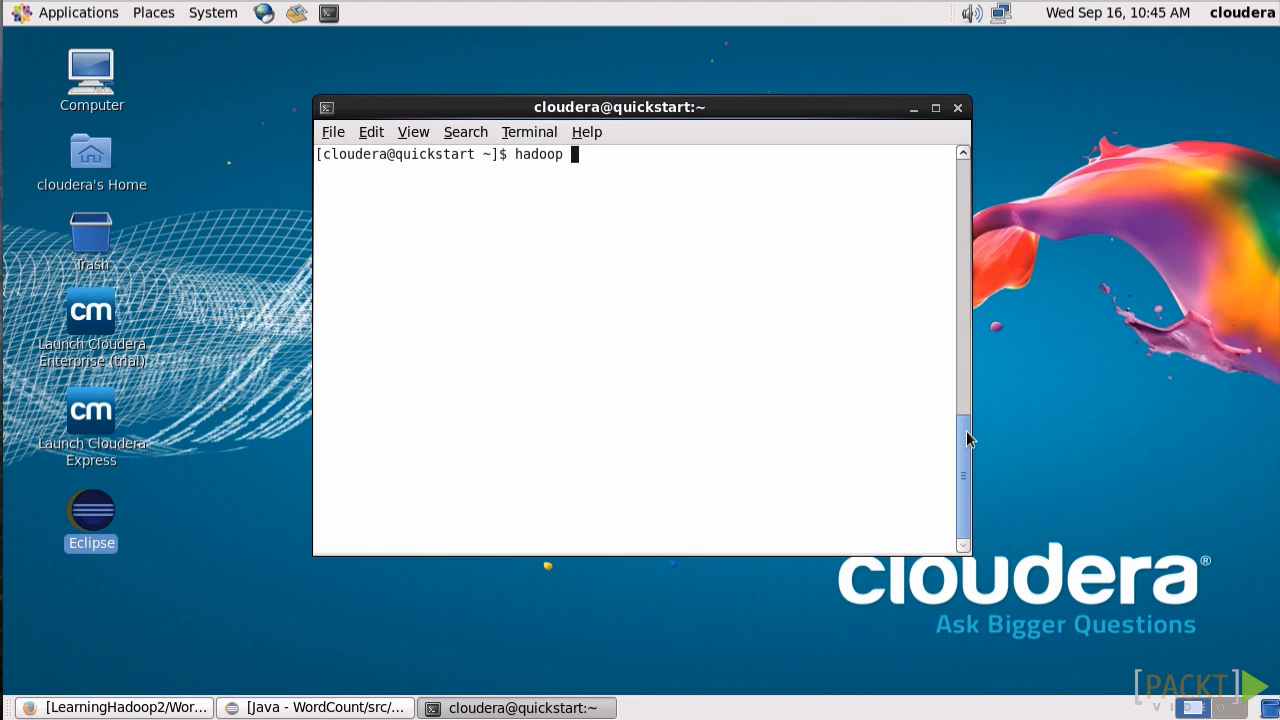
{"action": "type", "text": "jar"}
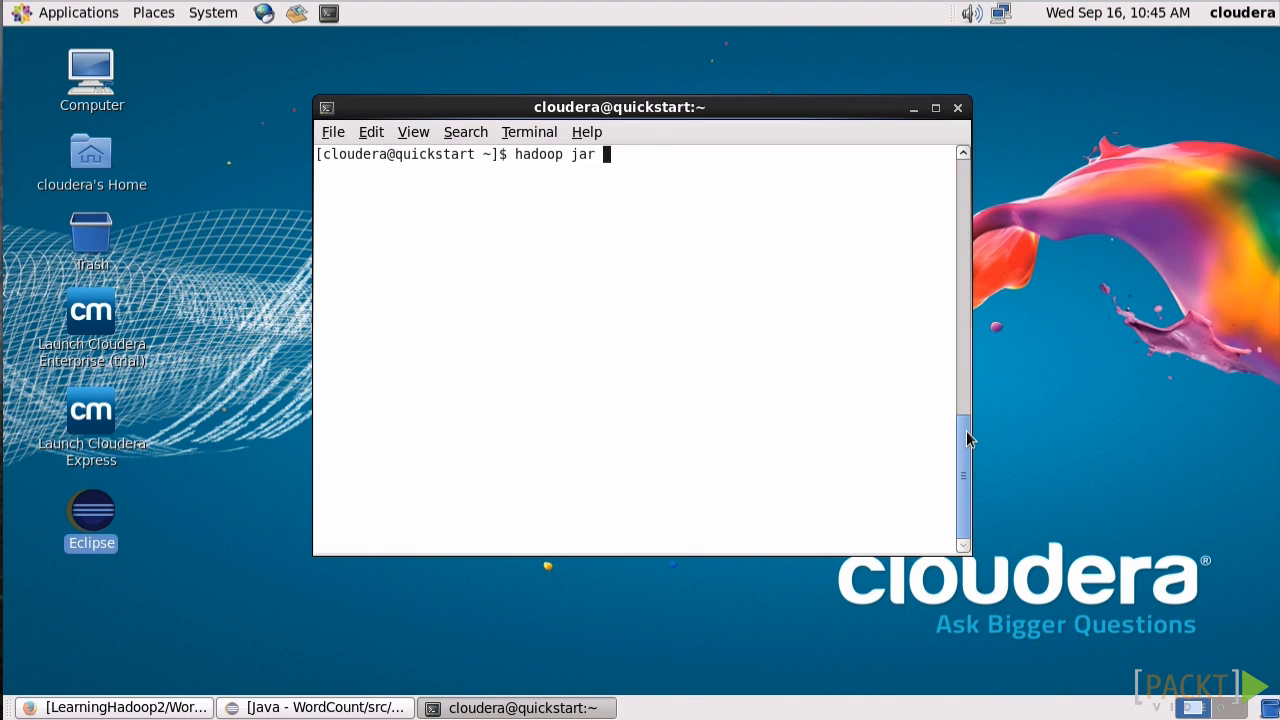
{"action": "type", "text": "/home/"}
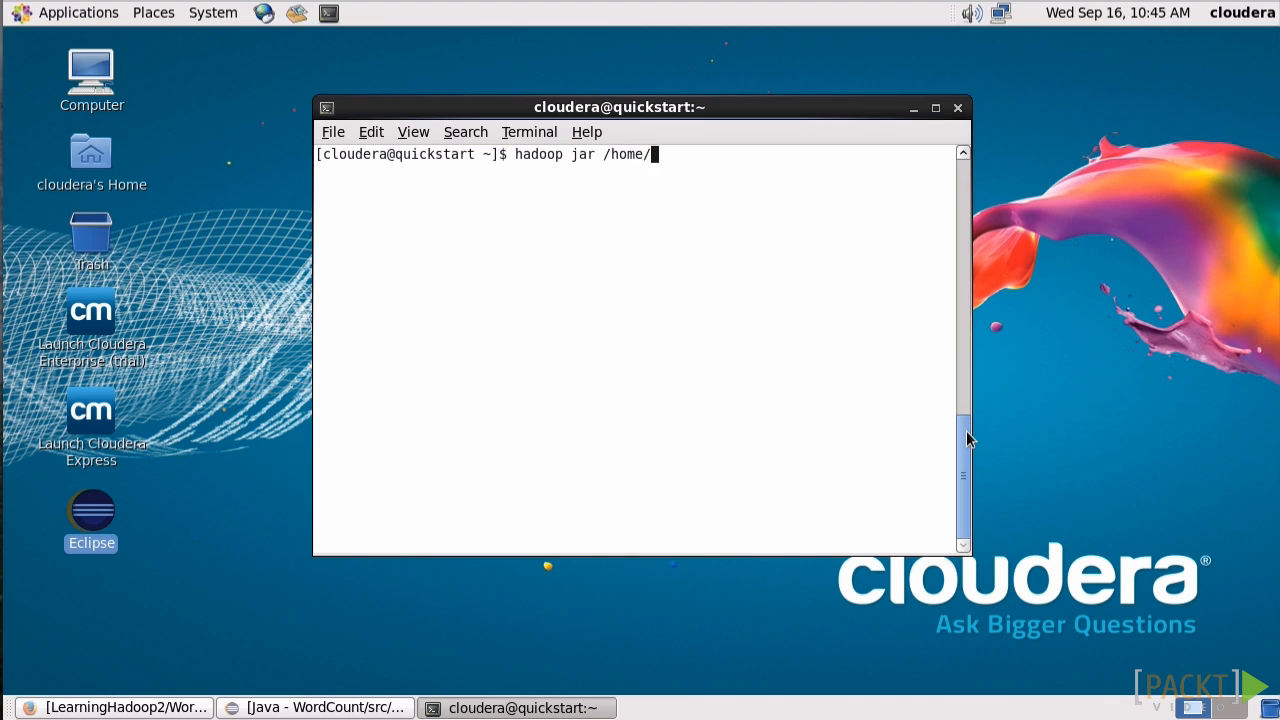
{"action": "type", "text": "cloudera/WordCount.jar W"}
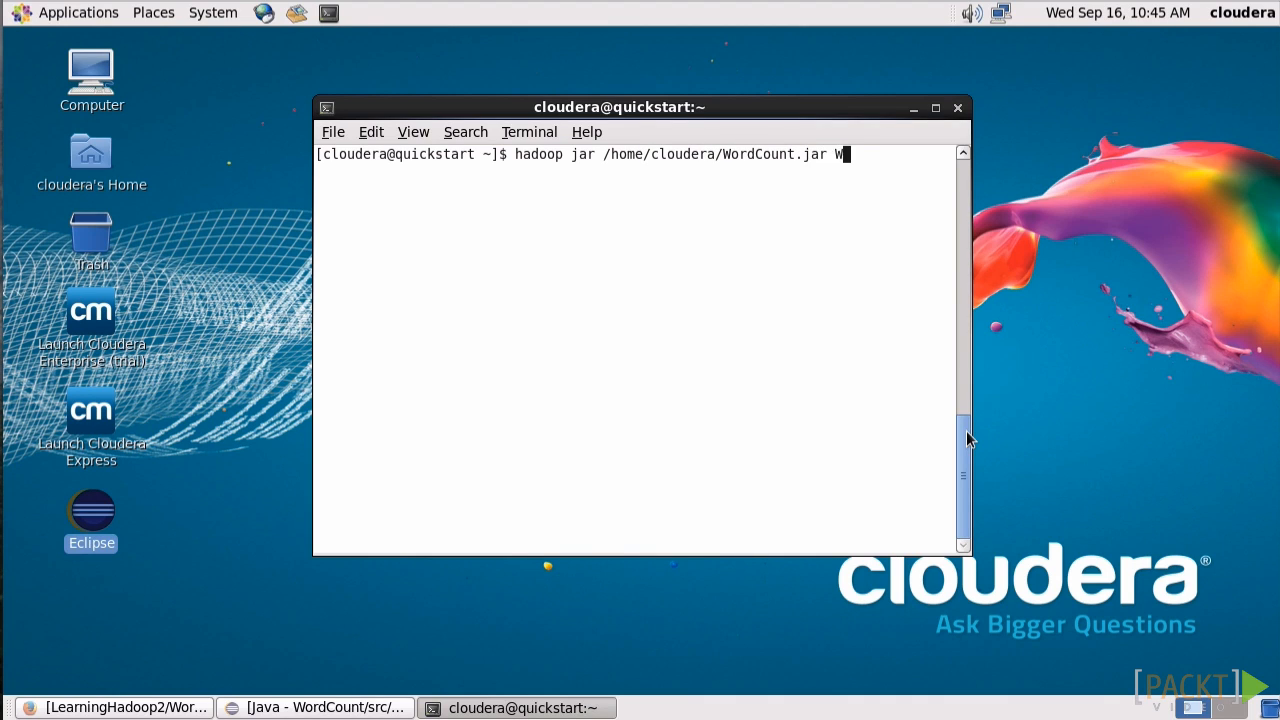
{"action": "type", "text": "ordCount Names"}
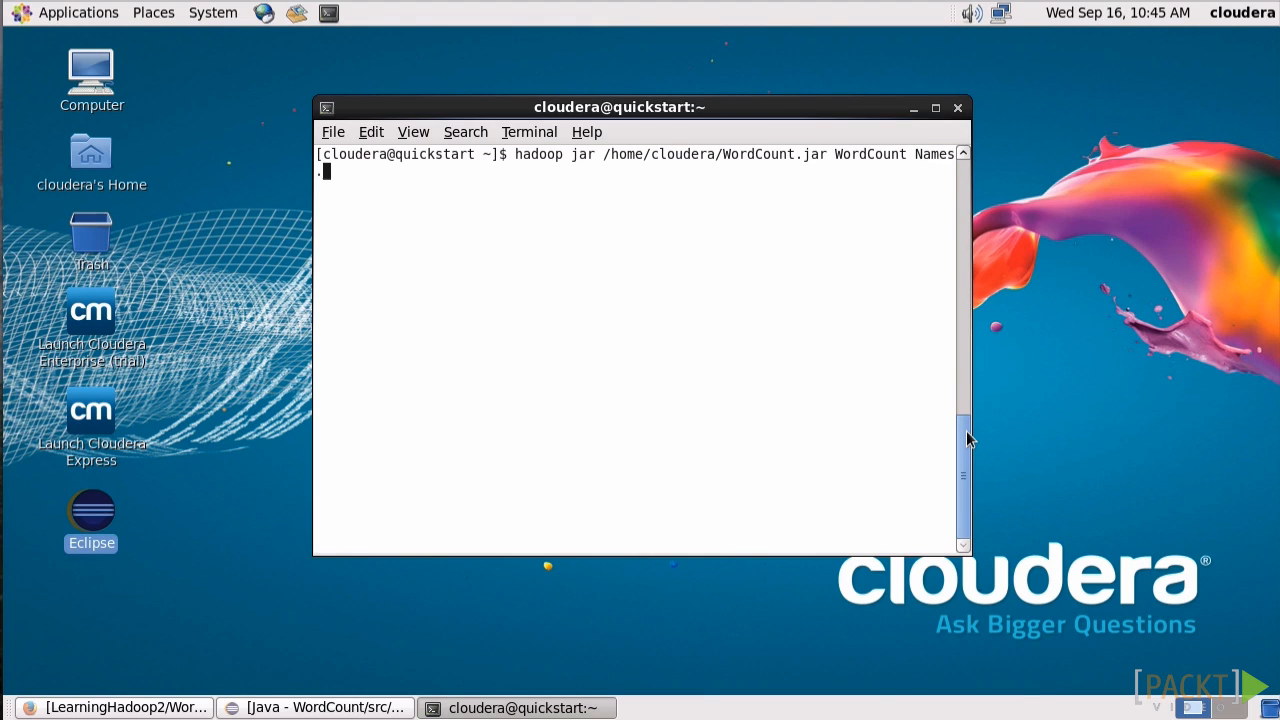
{"action": "type", "text": ".txt output"}
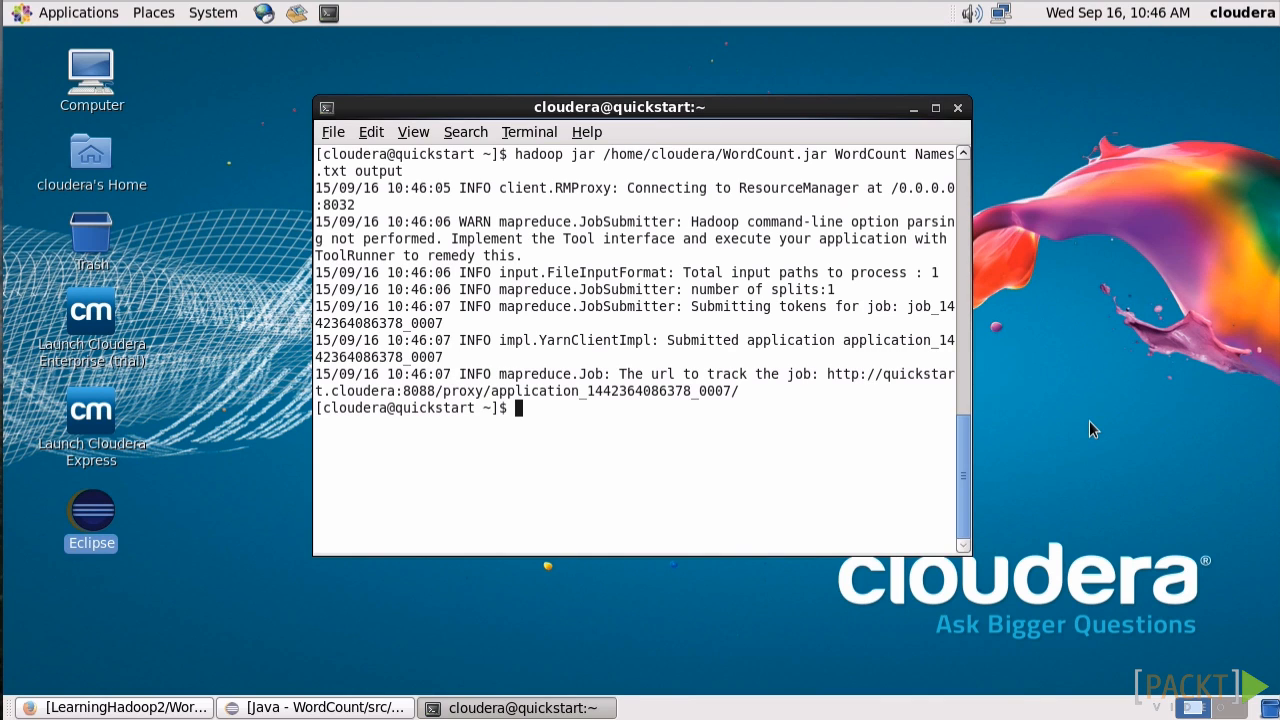
{"action": "mouse_move", "coordinate": [556, 612]}
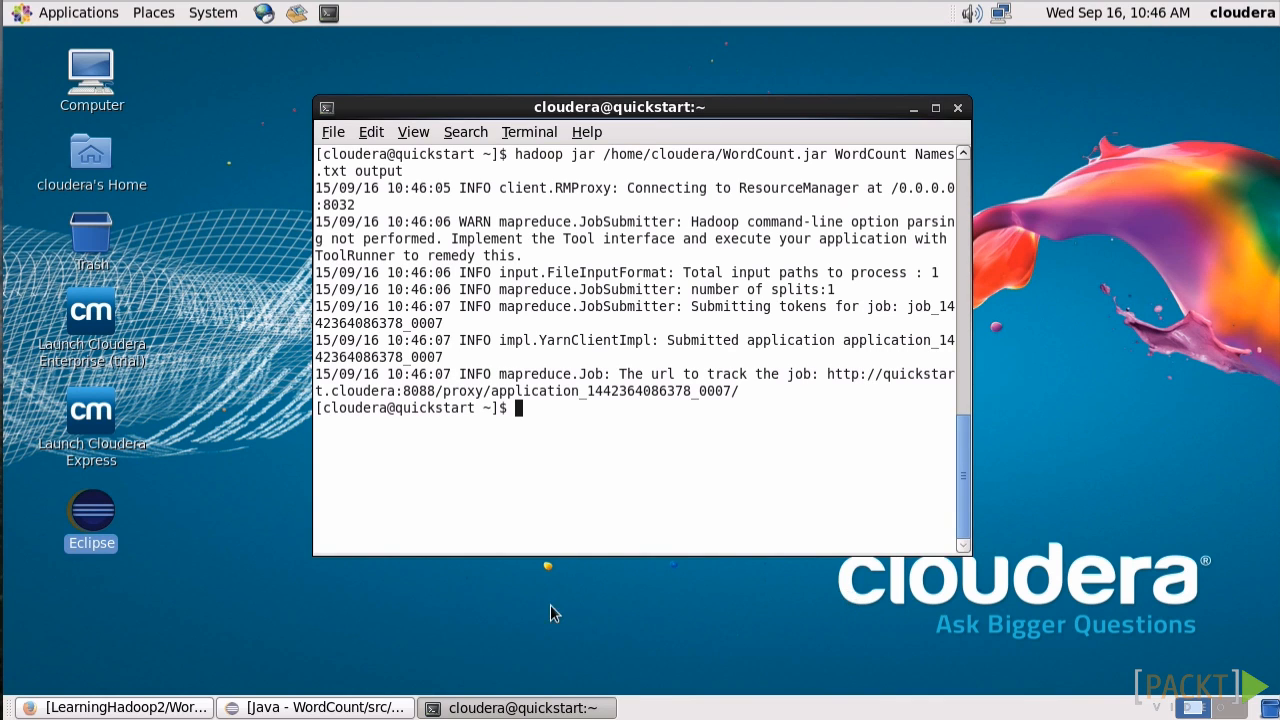
Step: Return to Hue in Firefox and load the Job Browser listing the WordCount.jar job
{"action": "left_click", "coordinate": [112, 708]}
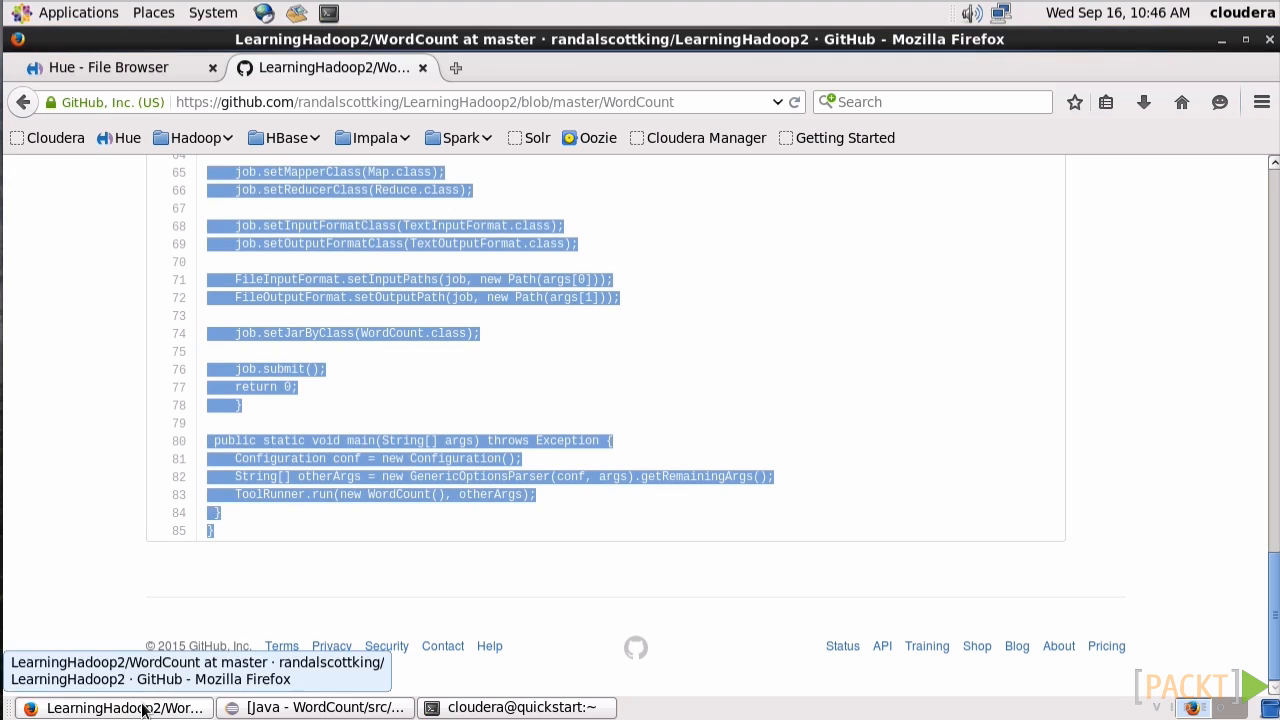
{"action": "left_click", "coordinate": [126, 136]}
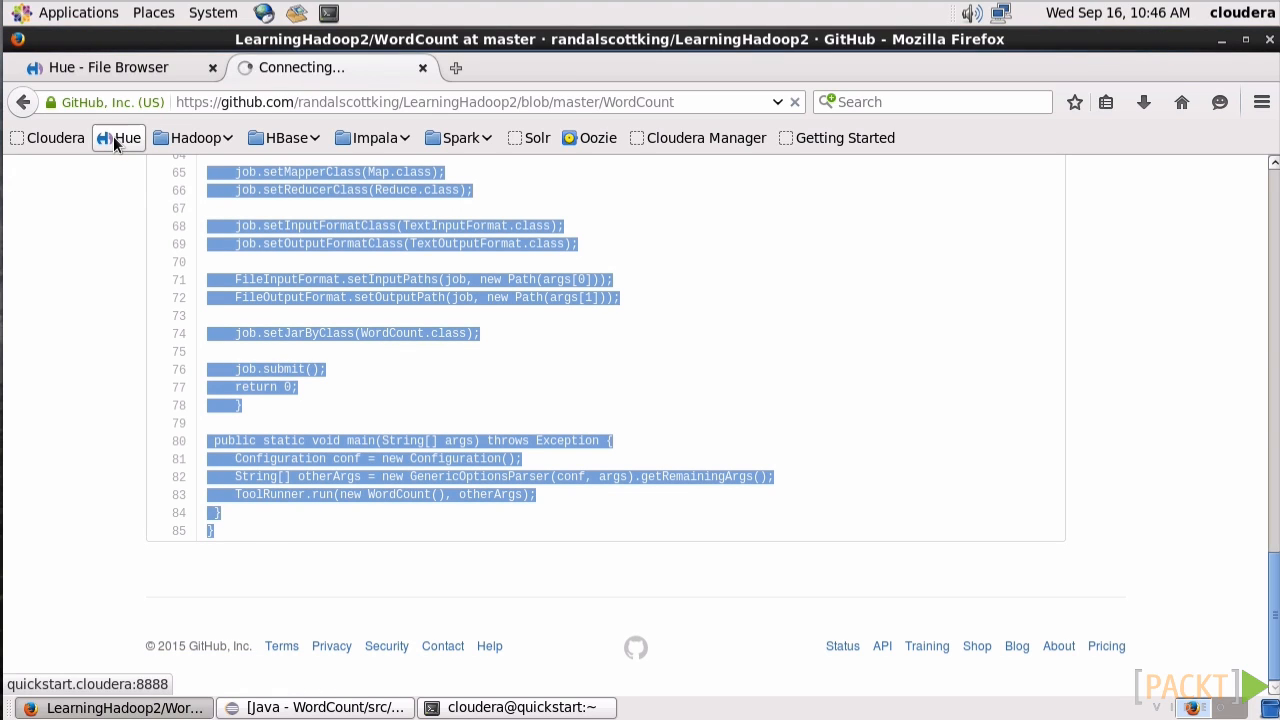
{"action": "left_click", "coordinate": [110, 68]}
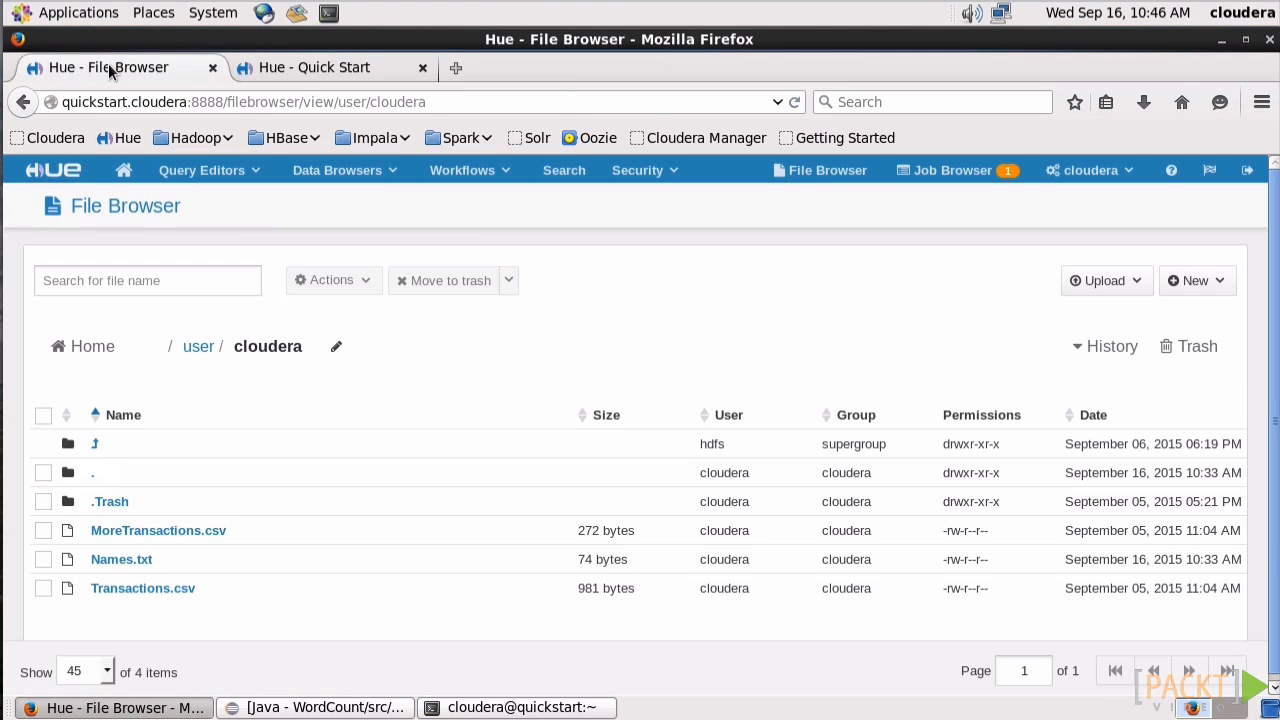
{"action": "mouse_move", "coordinate": [952, 170]}
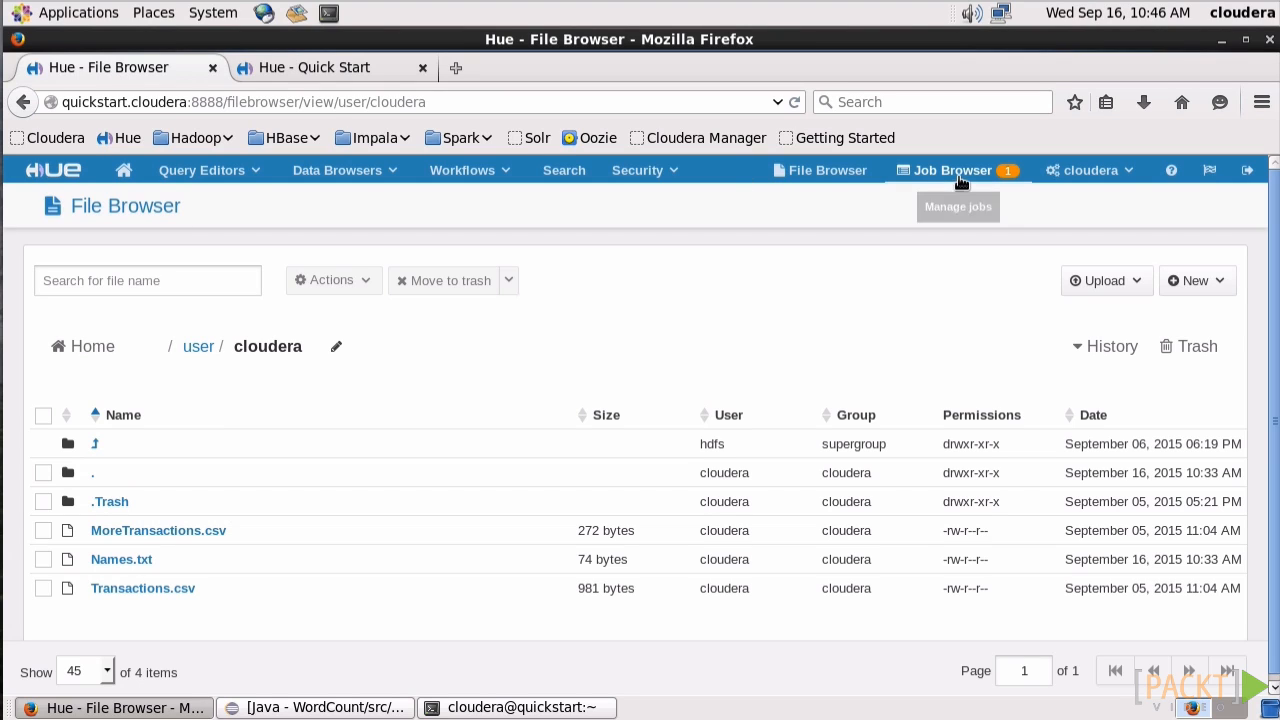
{"action": "left_click", "coordinate": [948, 170]}
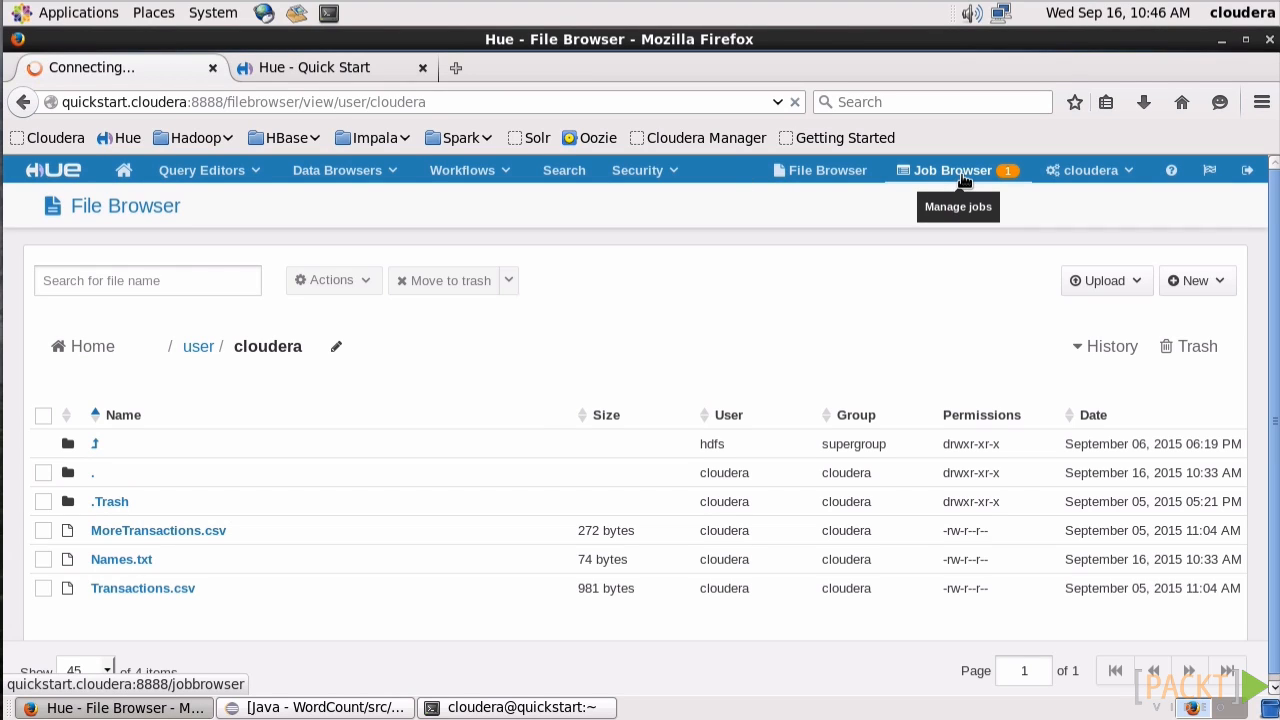
{"action": "left_click", "coordinate": [956, 170]}
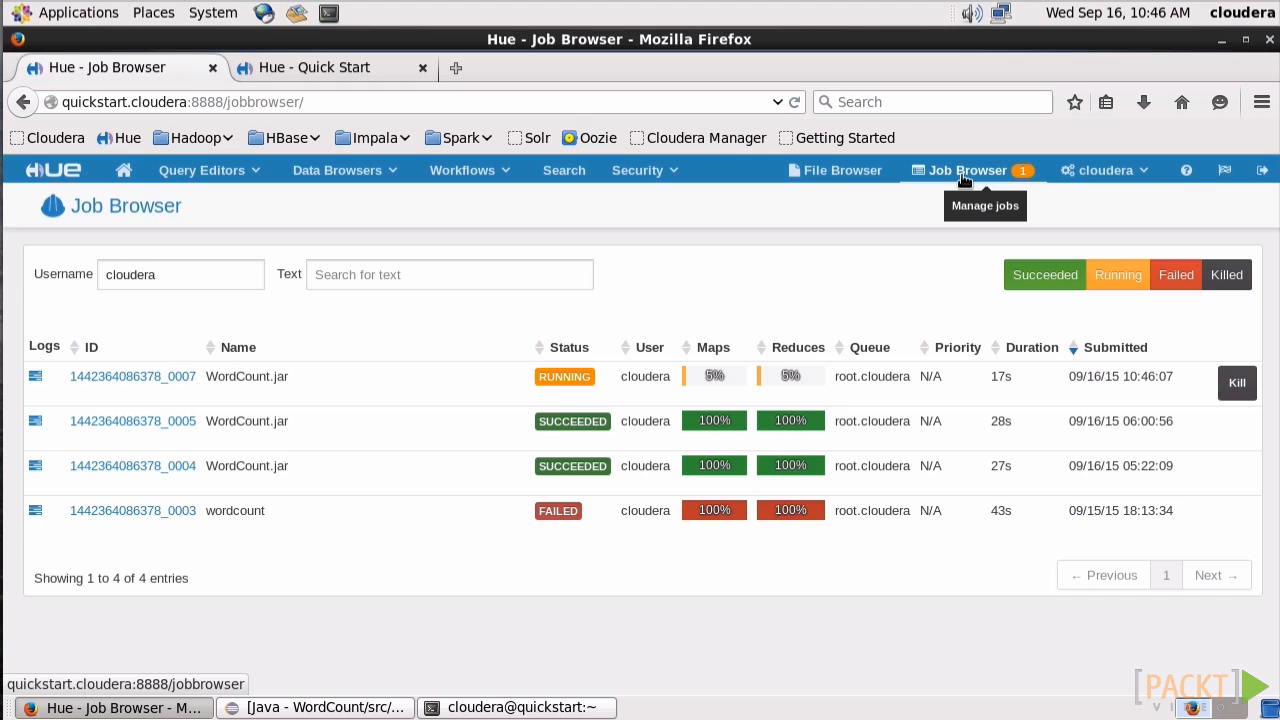
{"action": "mouse_move", "coordinate": [504, 384]}
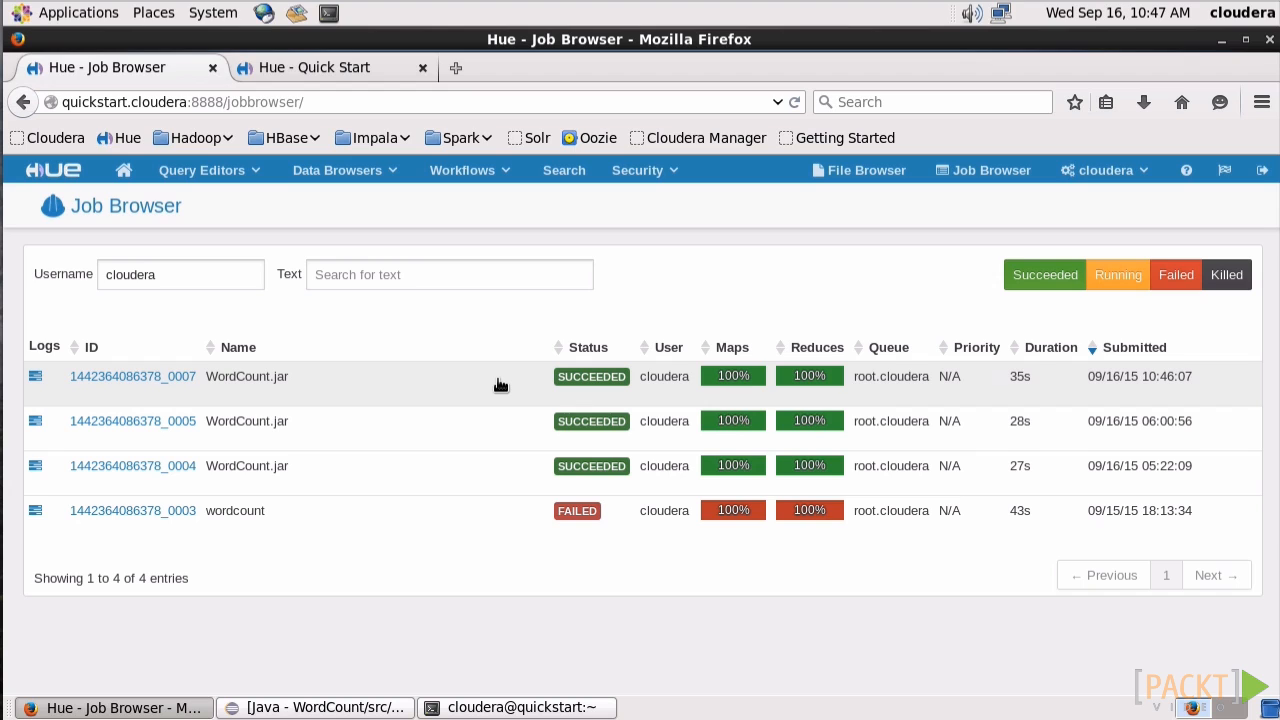
{"action": "mouse_move", "coordinate": [856, 194]}
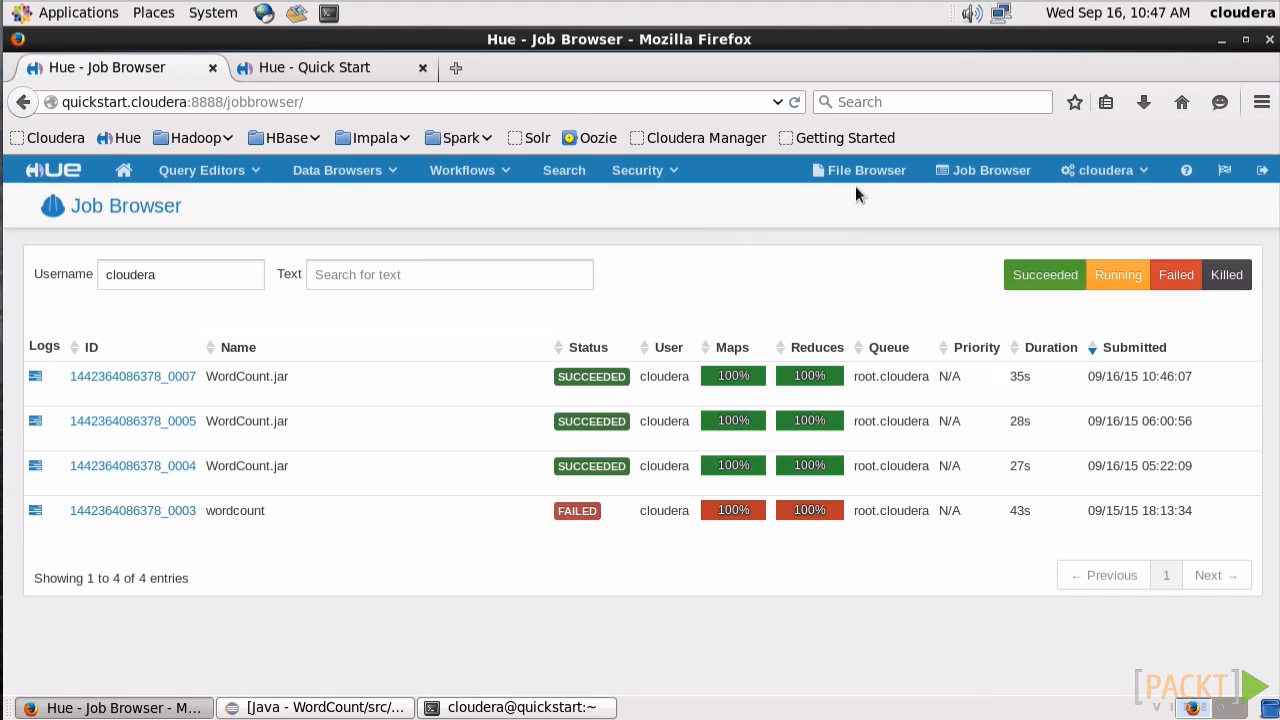
Step: View part-r-00000 in the output folder showing Aaron 4, Laura 1, Meredith 3, Sarah 3
{"action": "left_click", "coordinate": [844, 168]}
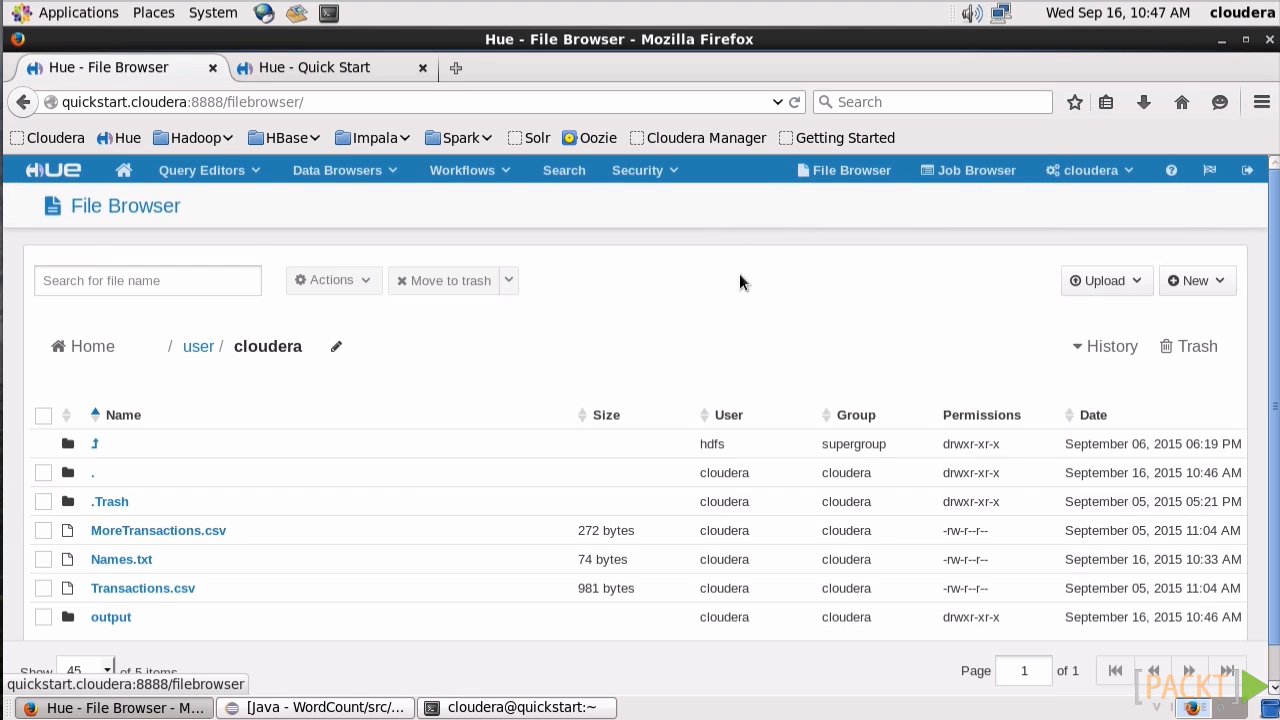
{"action": "mouse_move", "coordinate": [112, 616]}
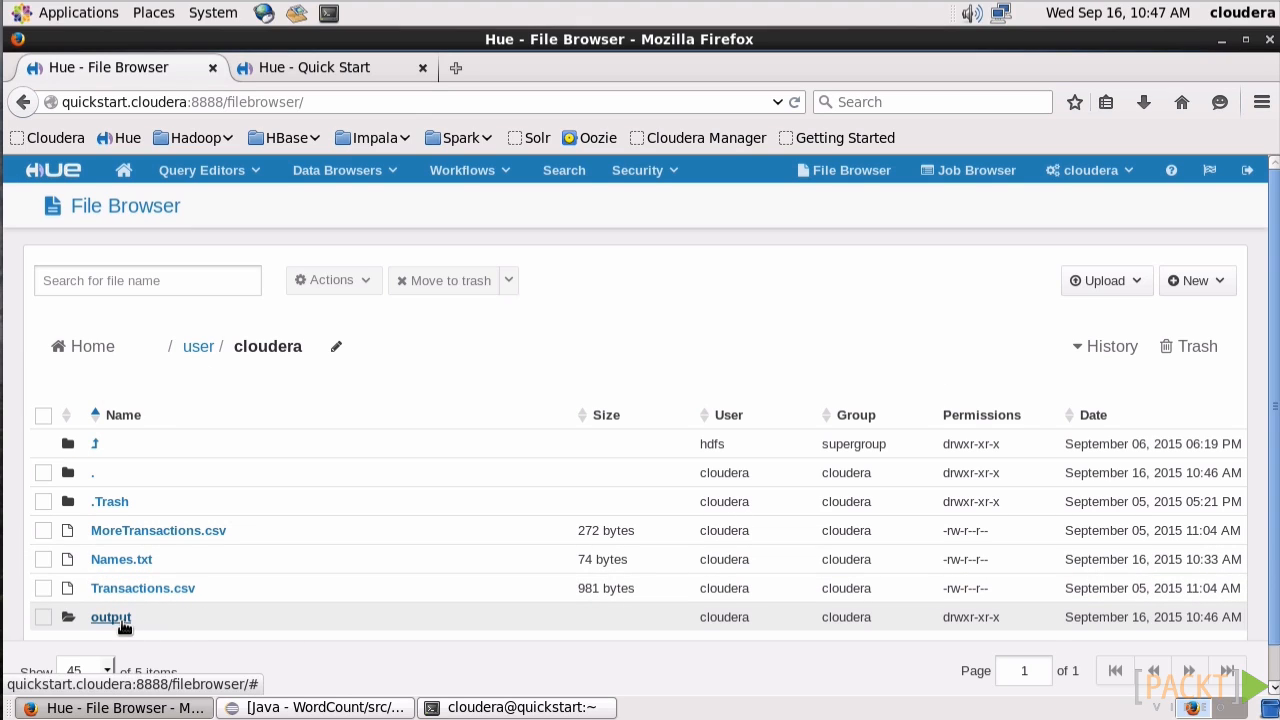
{"action": "left_click", "coordinate": [110, 616]}
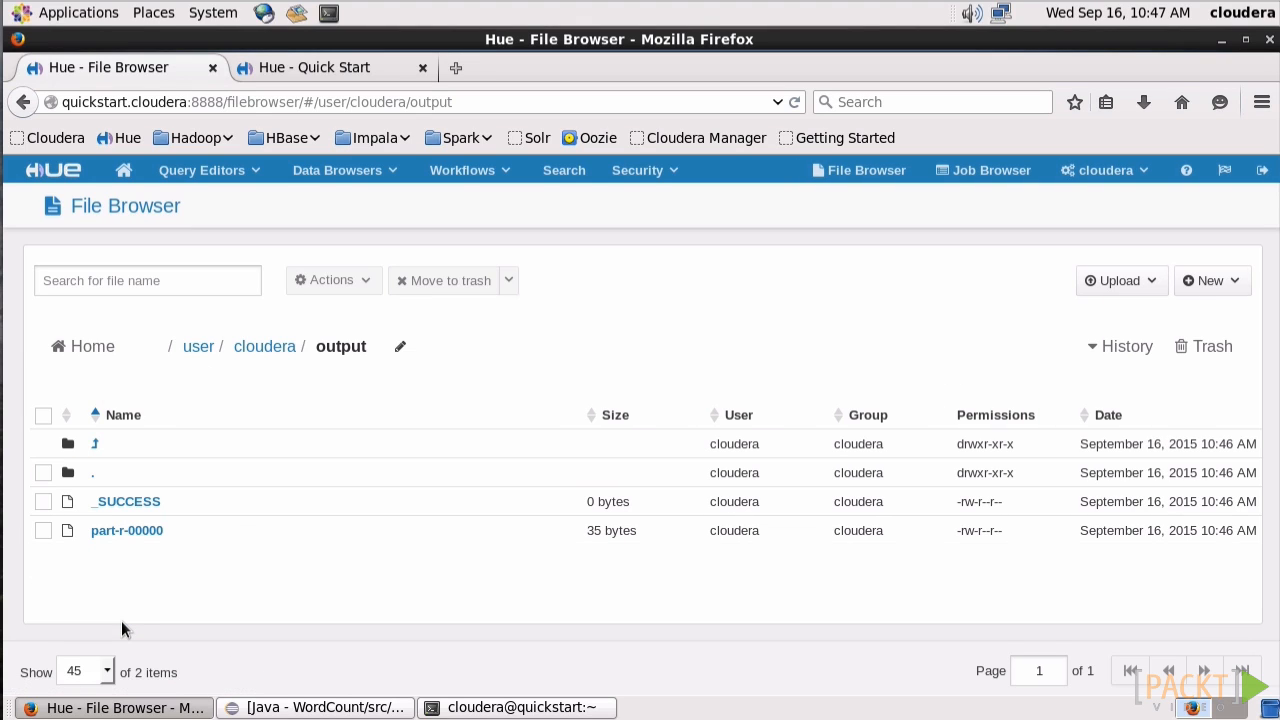
{"action": "left_click", "coordinate": [126, 530]}
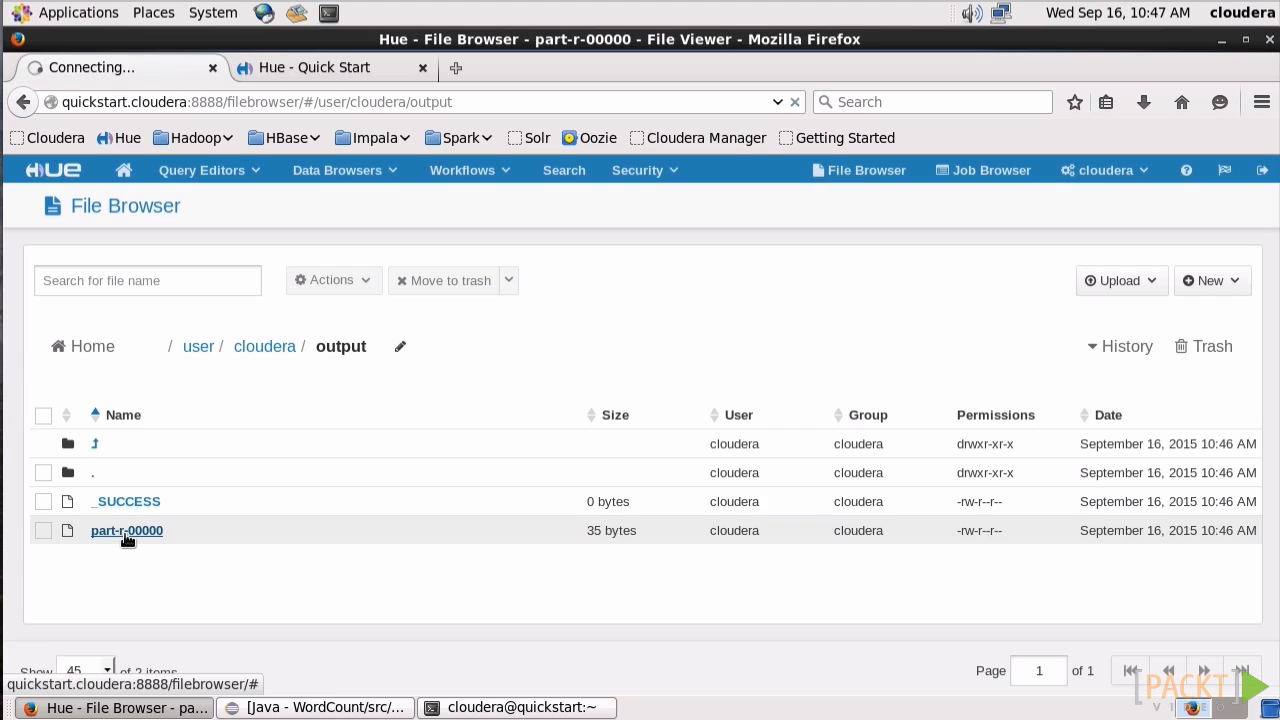
{"action": "left_click", "coordinate": [126, 530]}
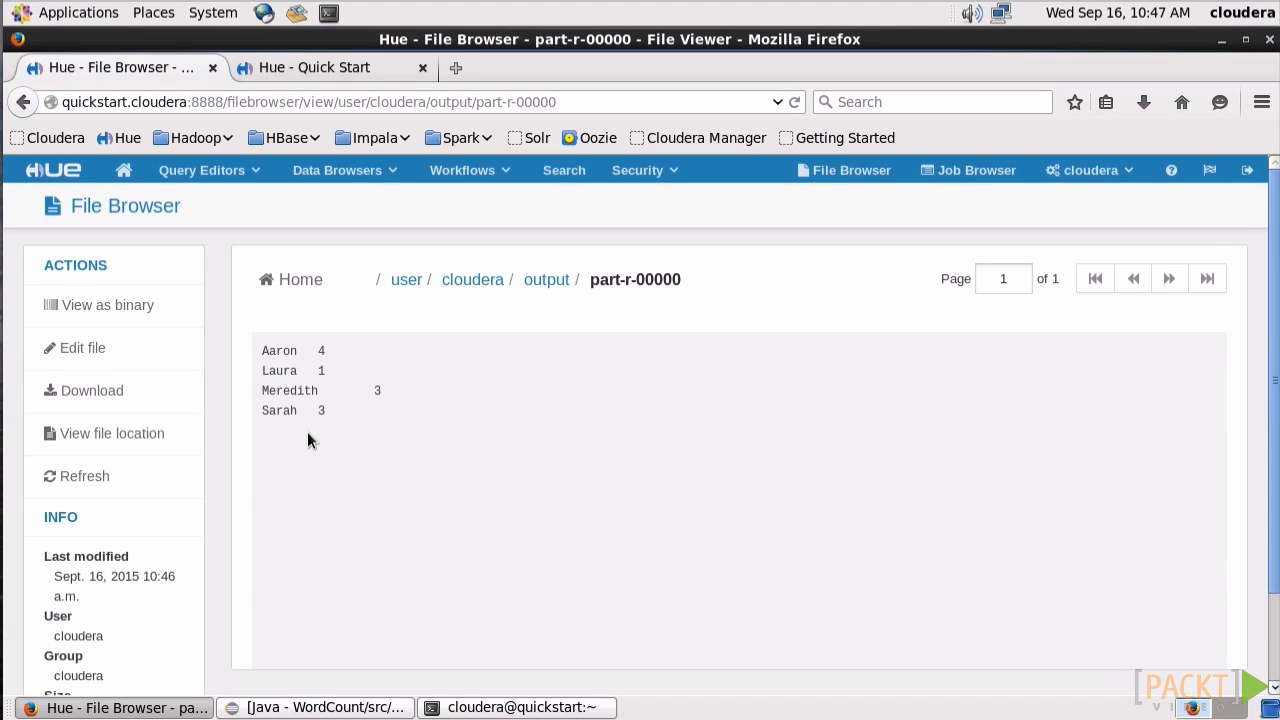